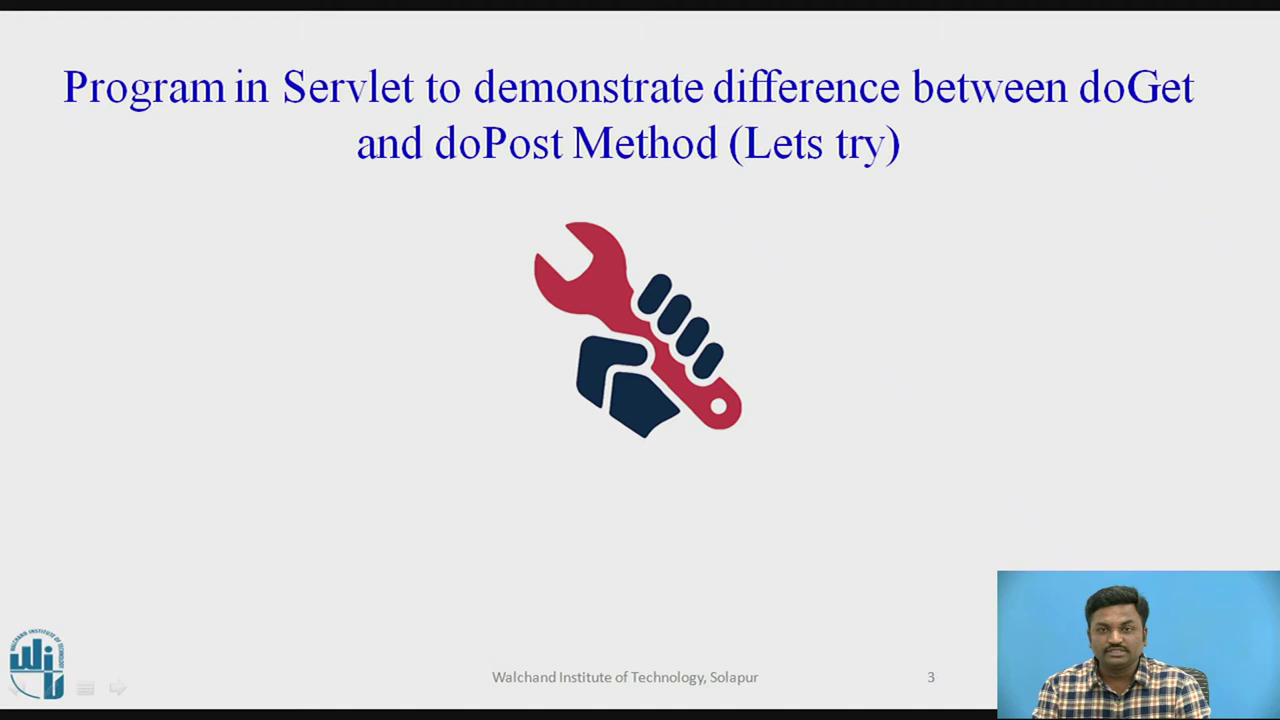
Exit the slide show and switch over to Eclipse.
key(Escape)
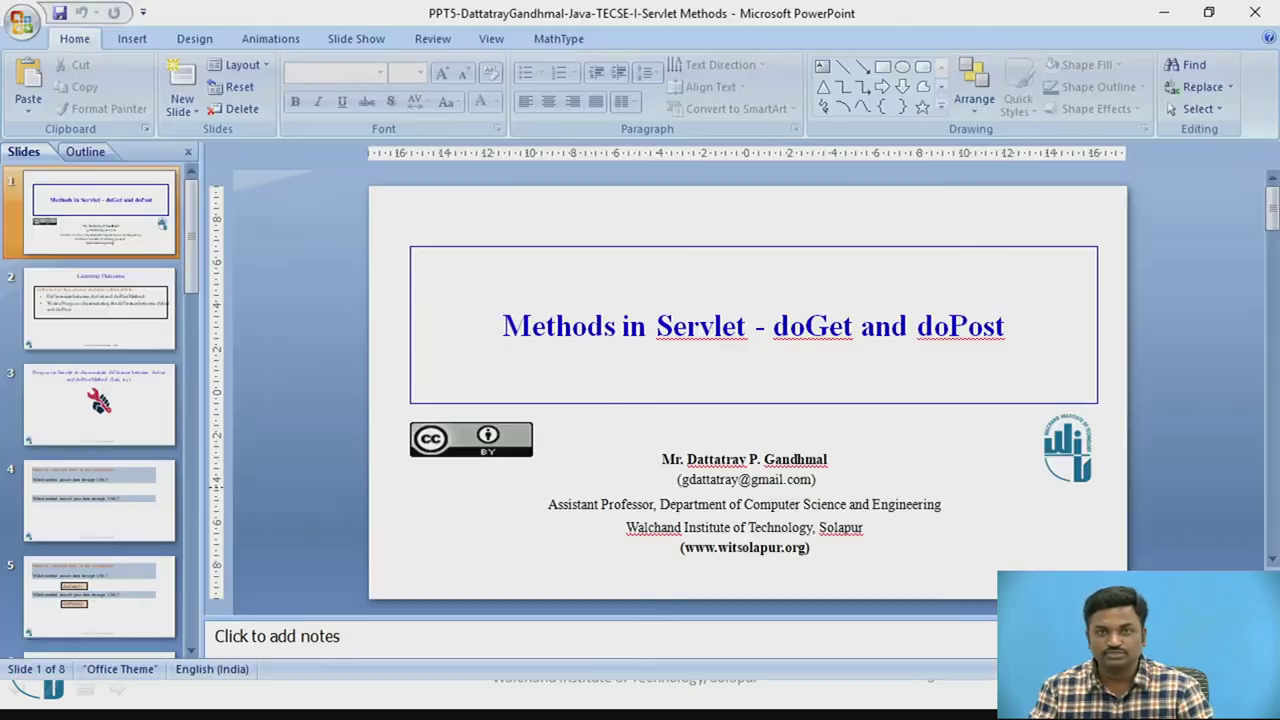
click(208, 700)
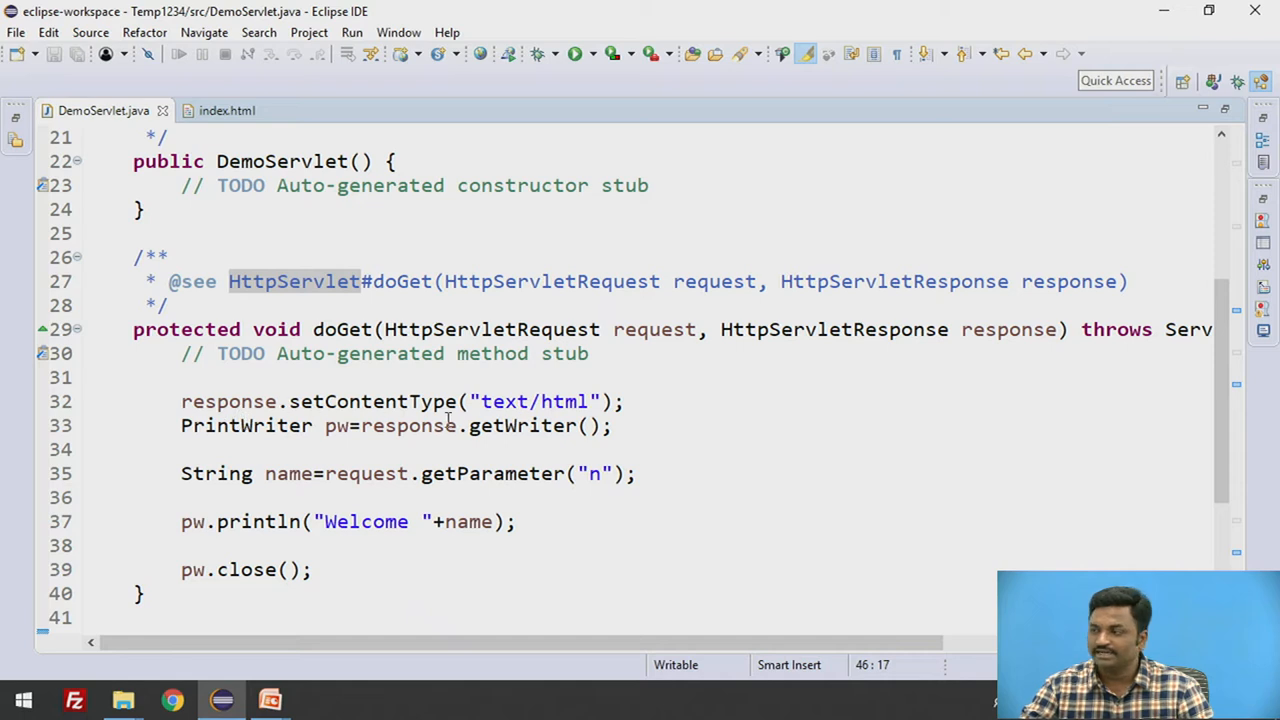
mouse_move(322, 436)
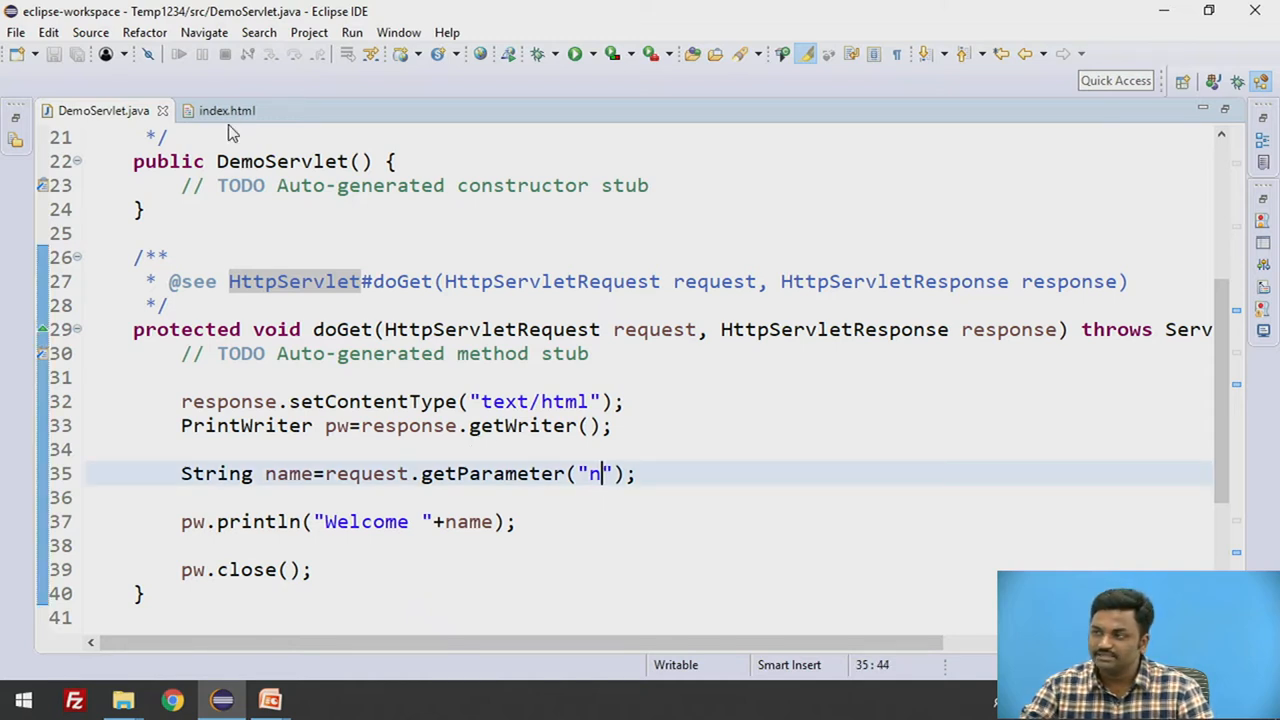
Show the Project Explorer with the Temp1234 project tree.
click(224, 110)
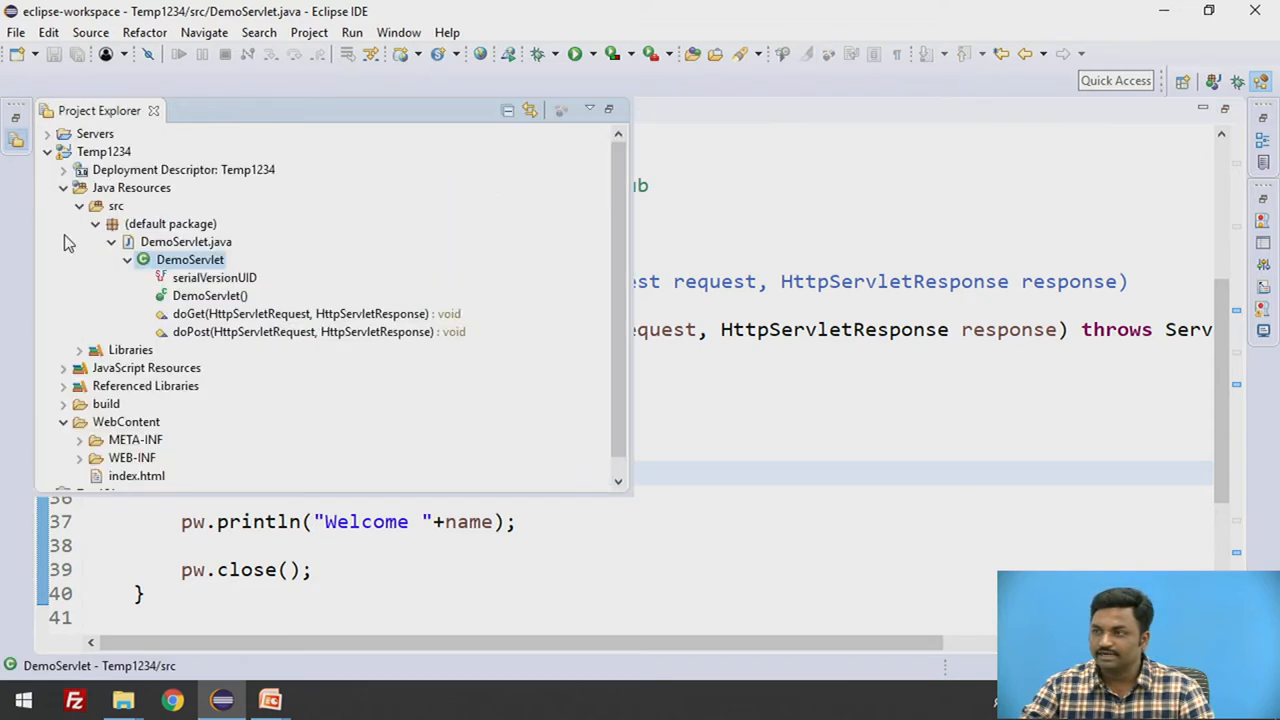
Run Temp1234 via Run As > Run on Server on the existing Tomcat v7.0 server.
right_click(104, 152)
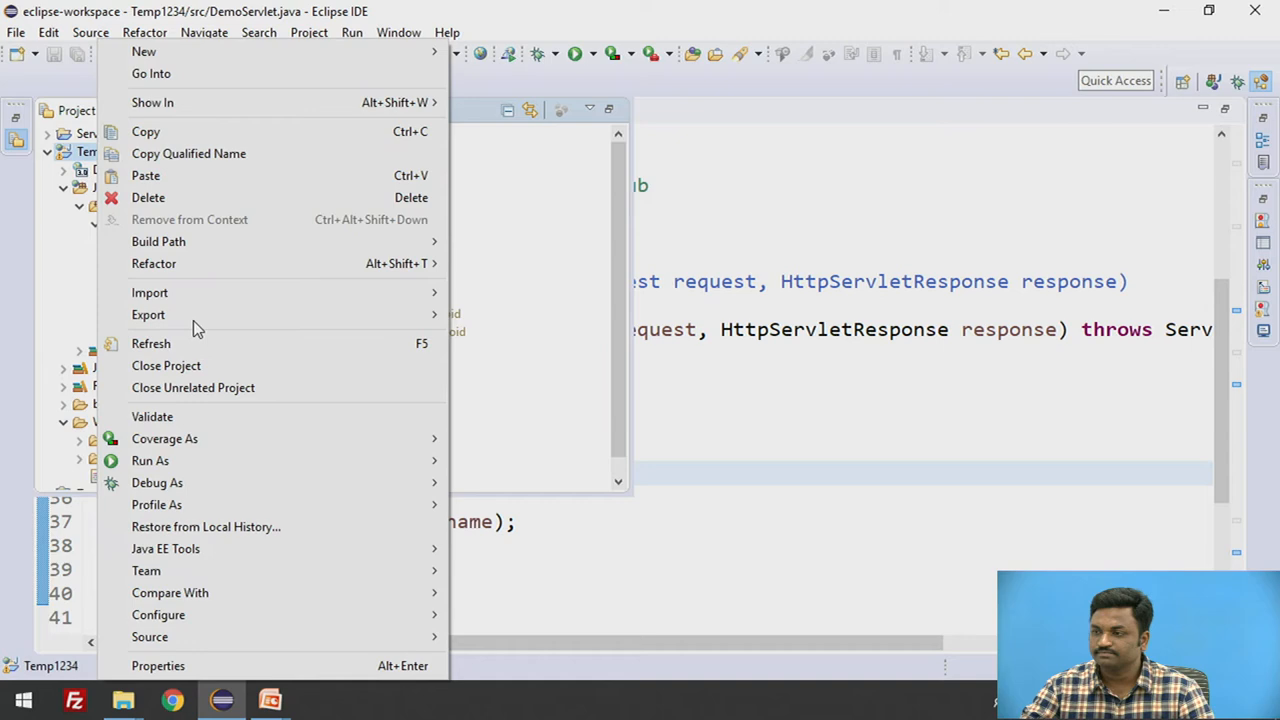
click(150, 460)
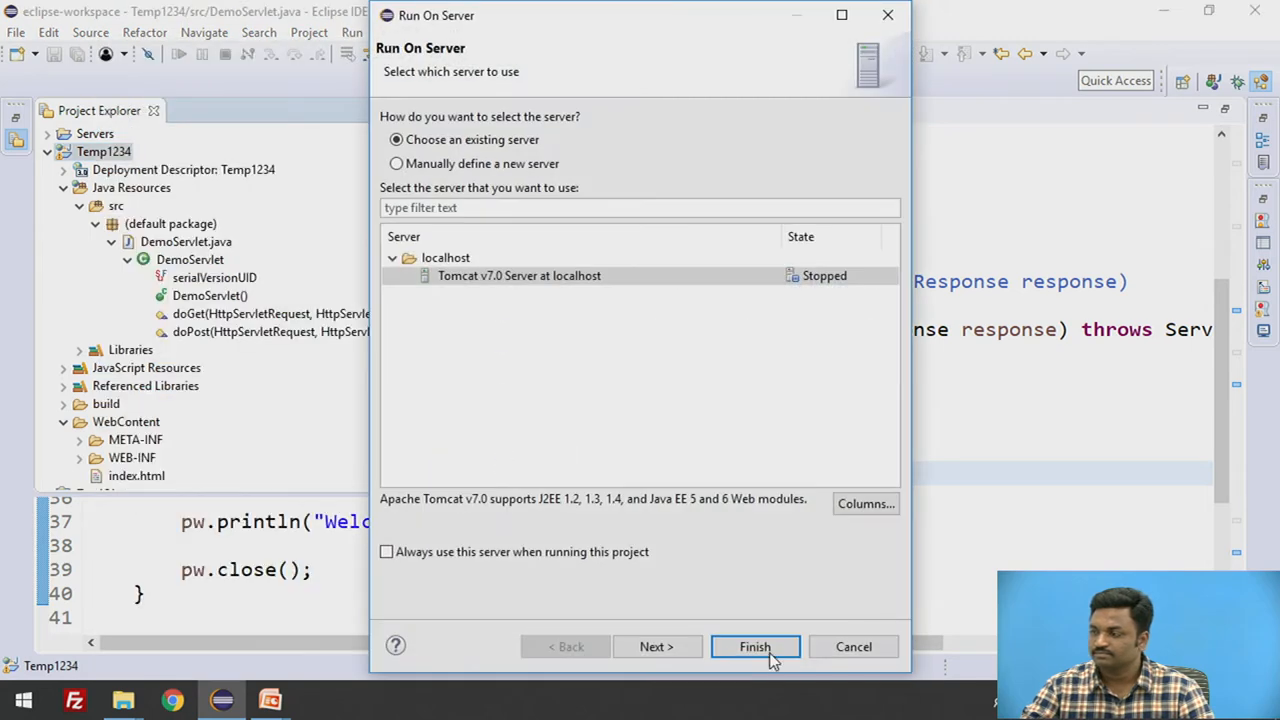
click(756, 648)
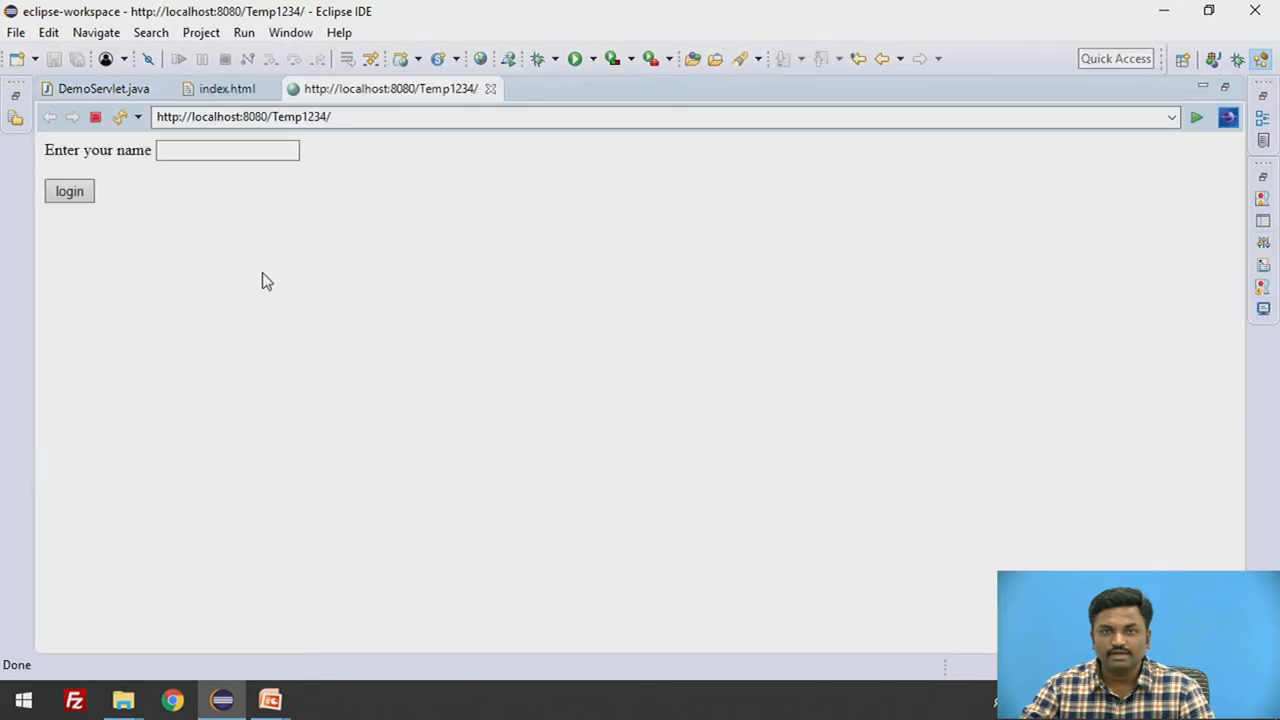
Submit the name Ankit in the form and get the Welcome Ankit page.
click(228, 150)
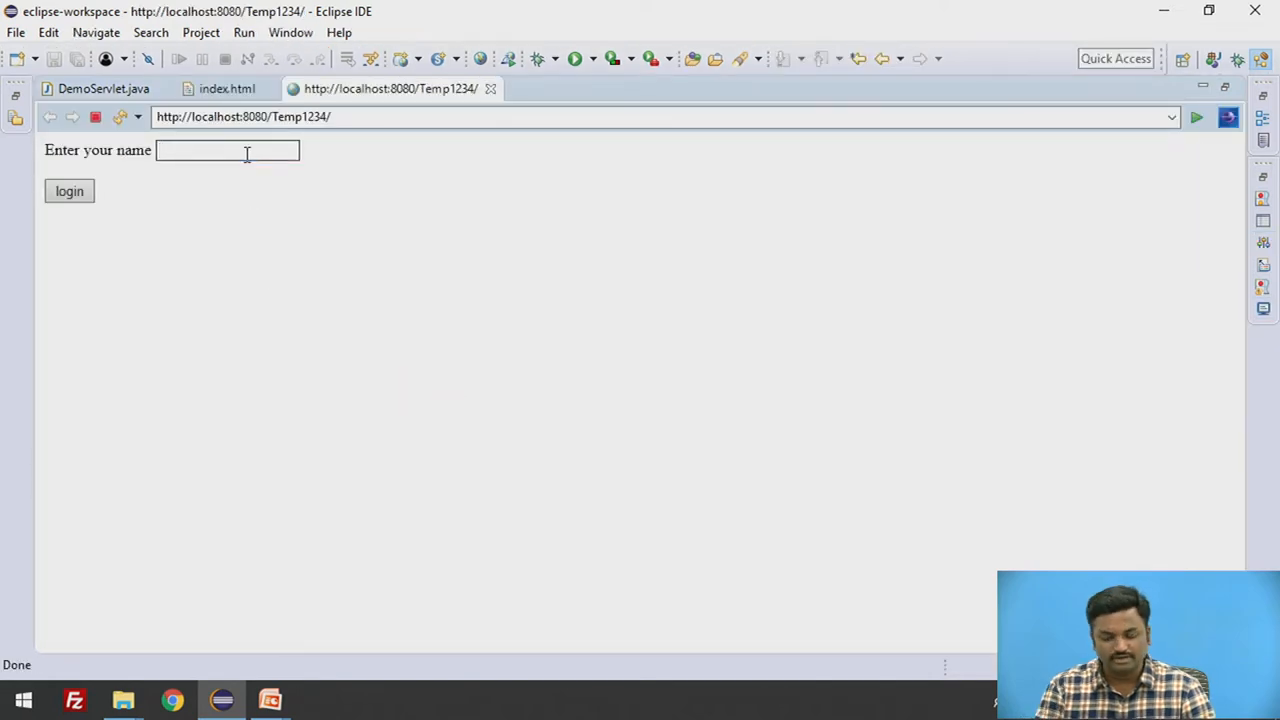
text(Ankit)
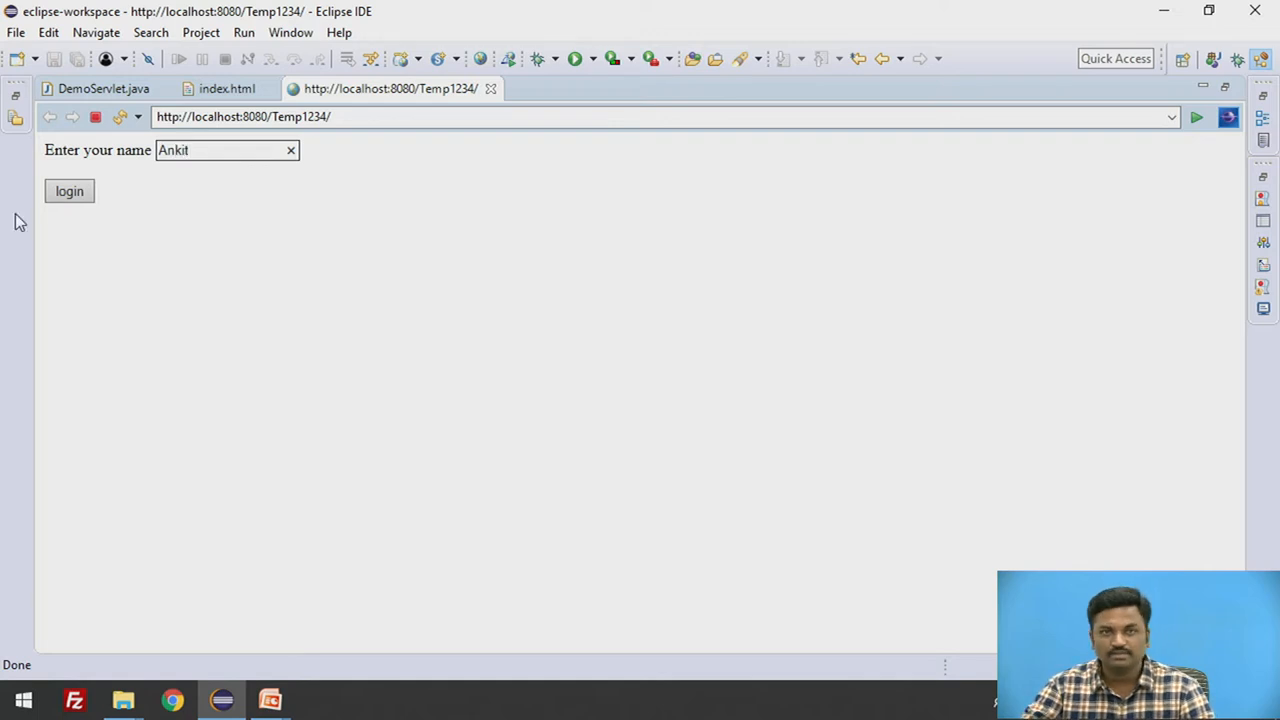
click(68, 192)
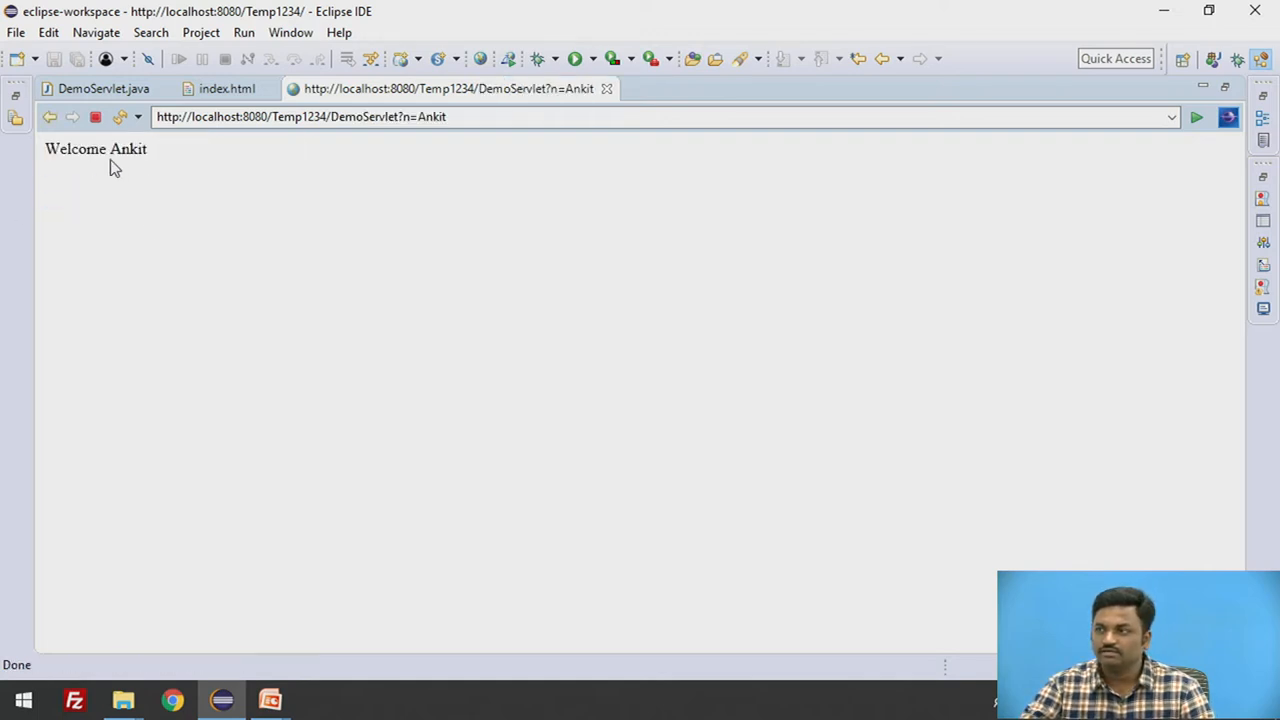
mouse_move(158, 168)
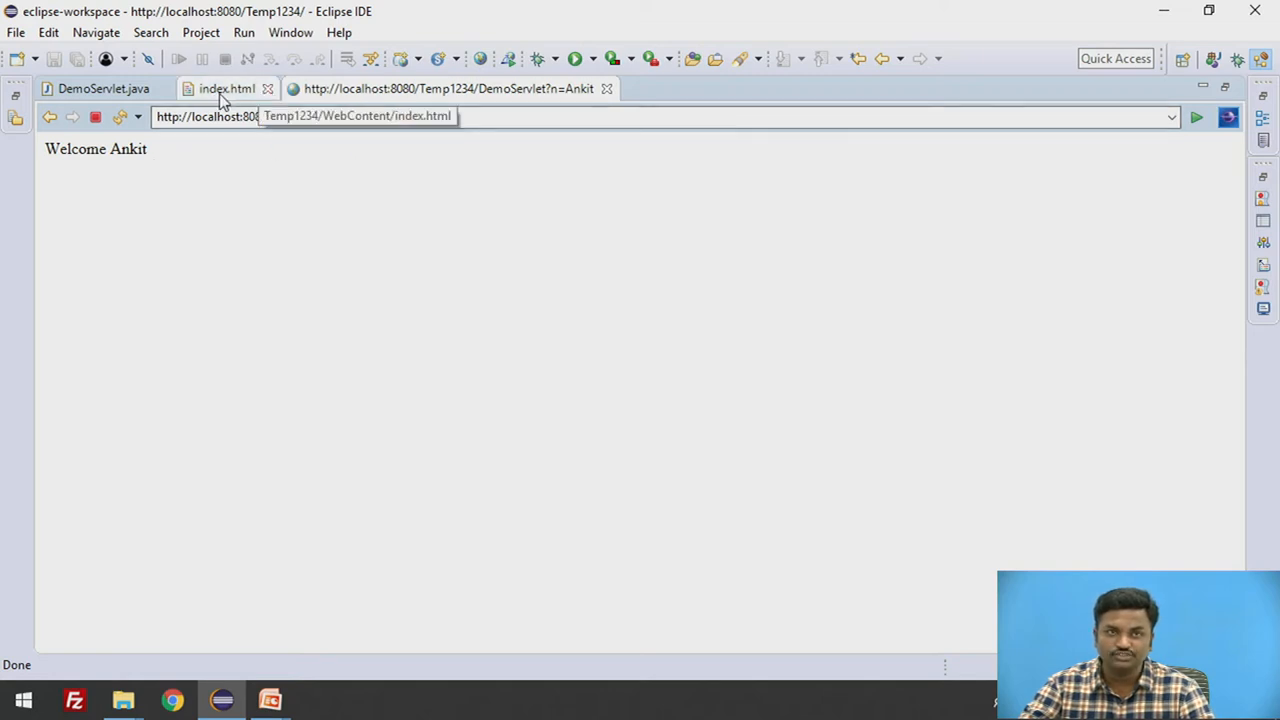
Add an Enter Password input with type="password" name="p" to index.html and save.
click(110, 84)
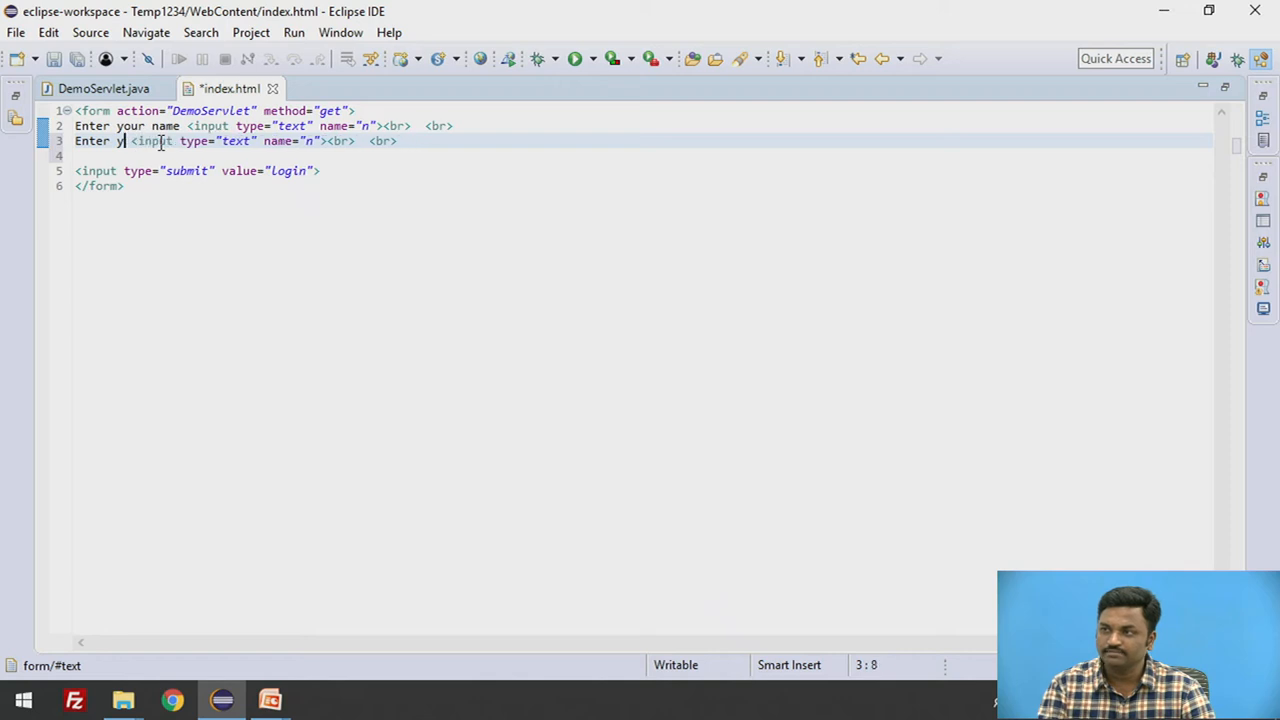
text(Password)
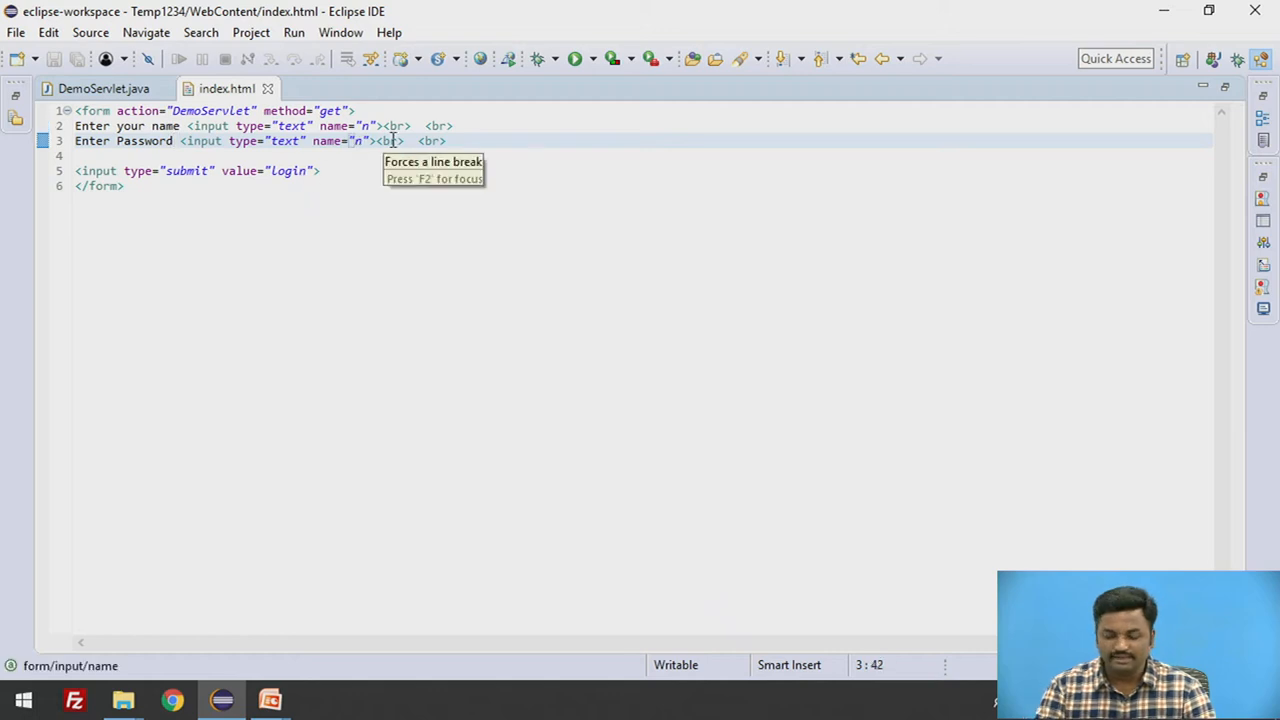
text(p)
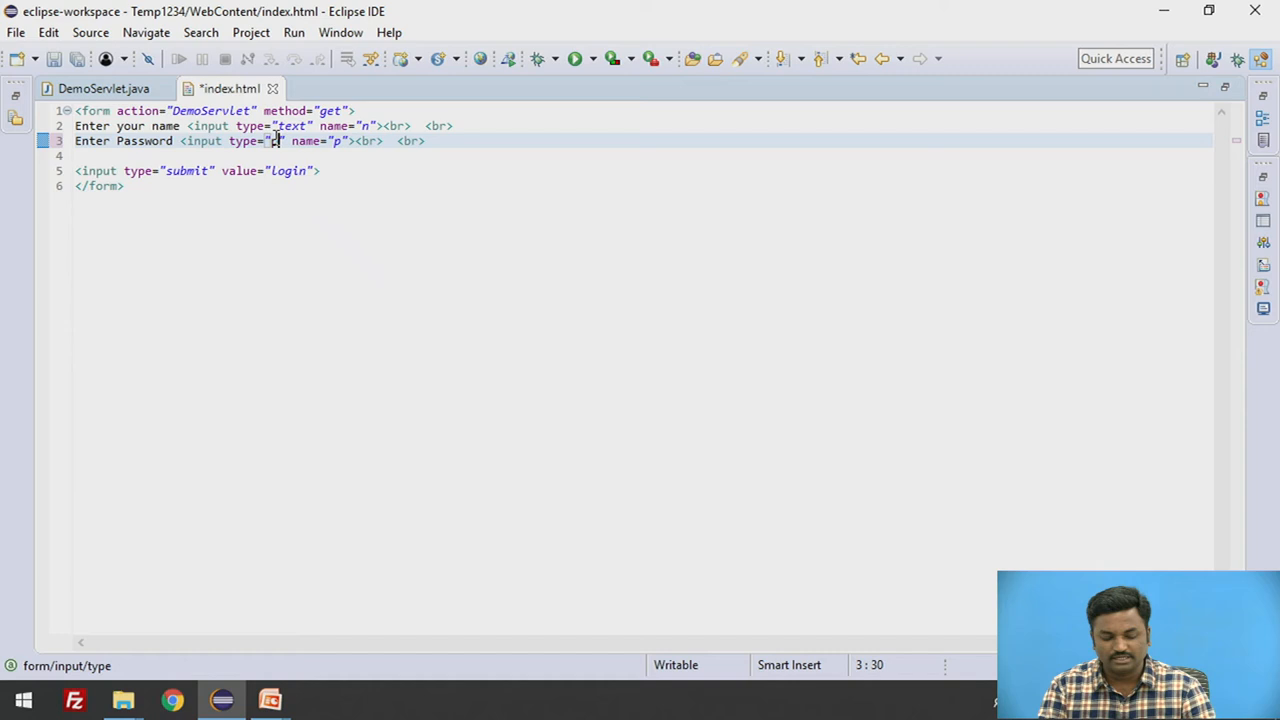
text(assword)
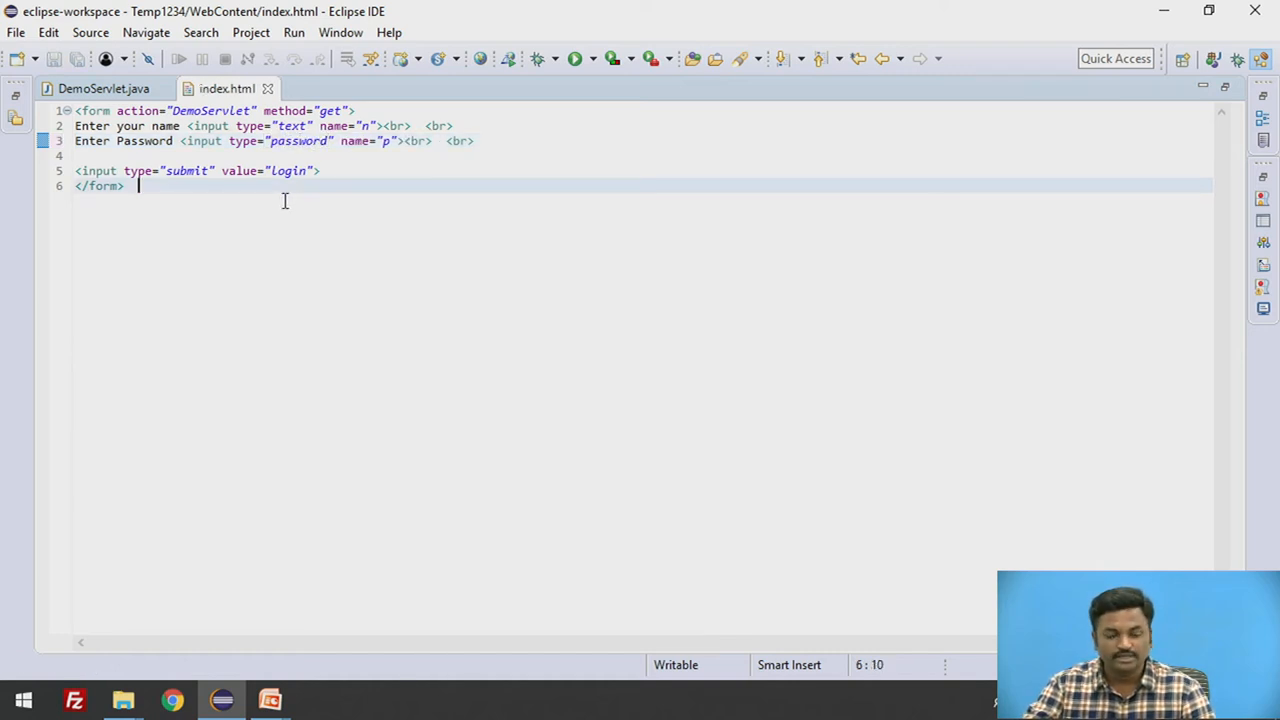
click(96, 88)
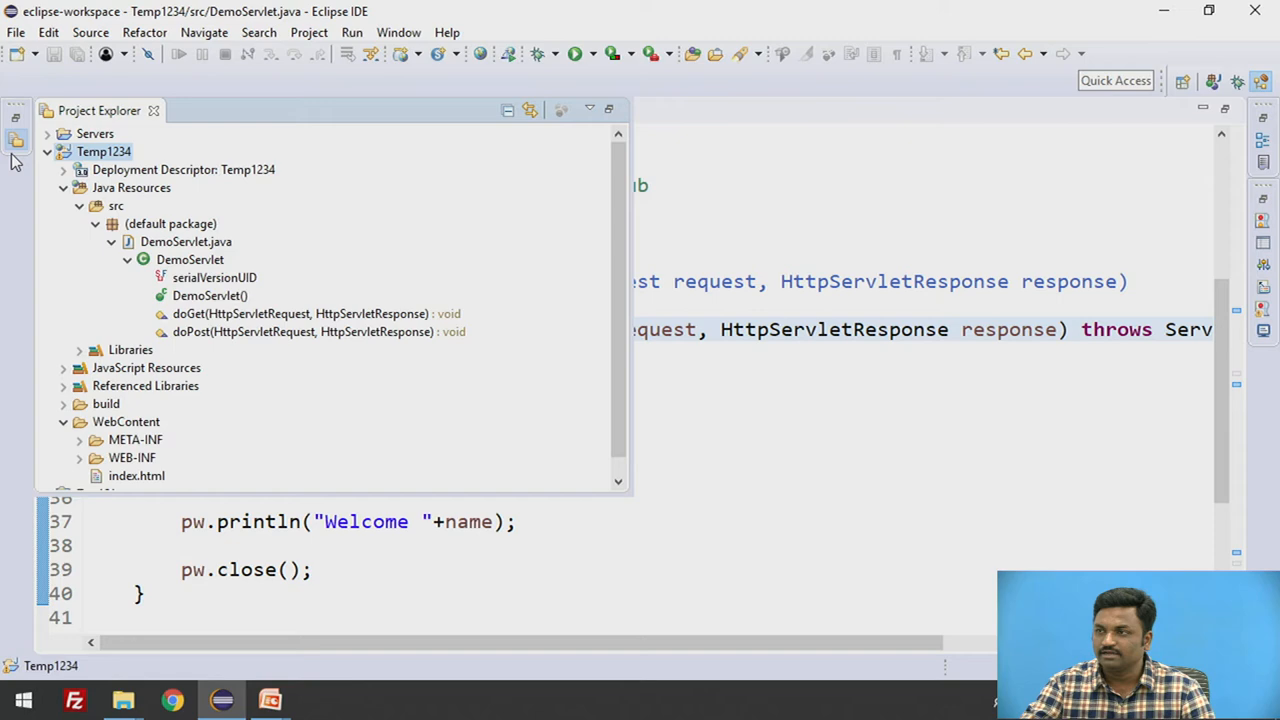
Re-run Temp1234 on the server so the form shows name and password fields.
right_click(104, 152)
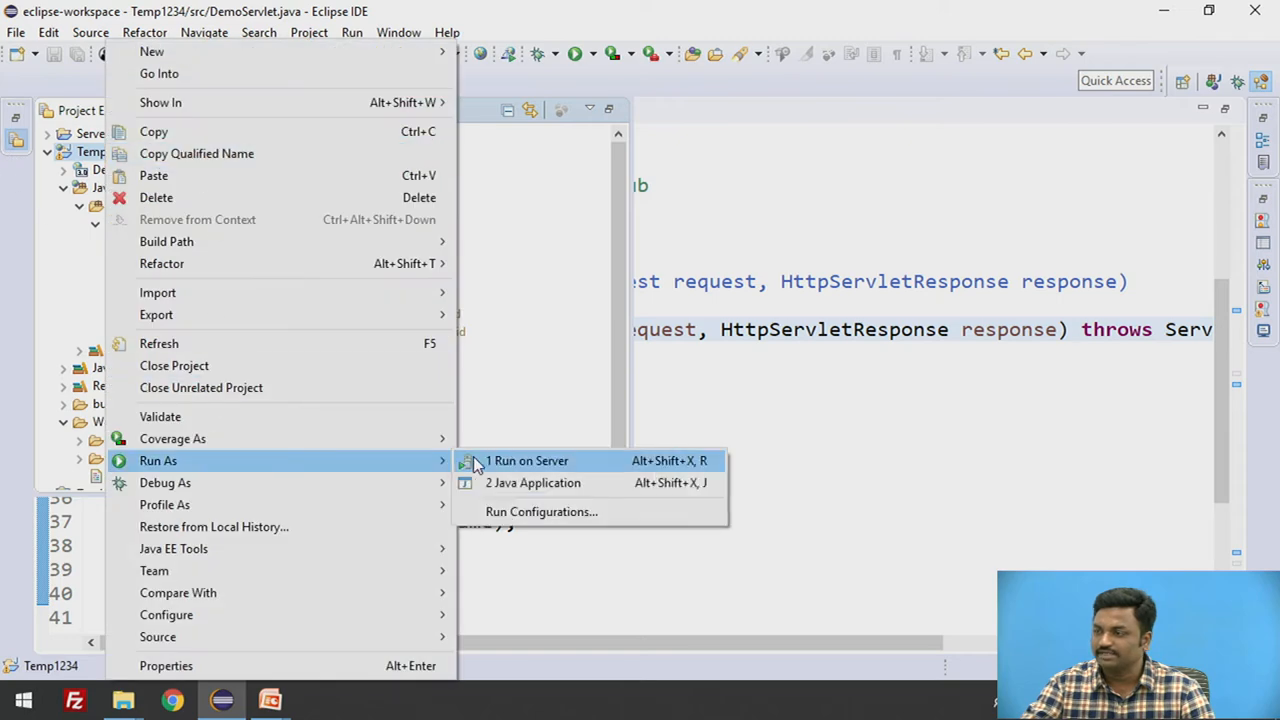
click(528, 460)
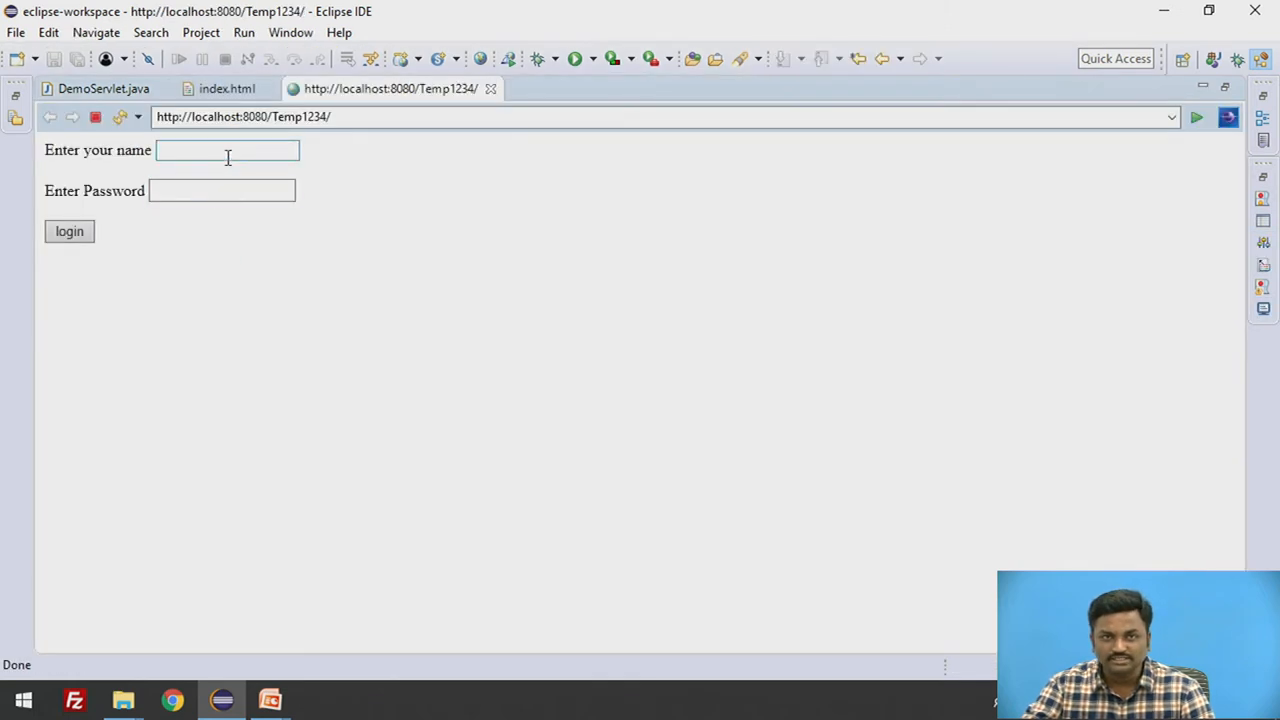
Log in as Ankit with a password, reaching Welcome Ankit with n and p in the URL.
text(Ankit)
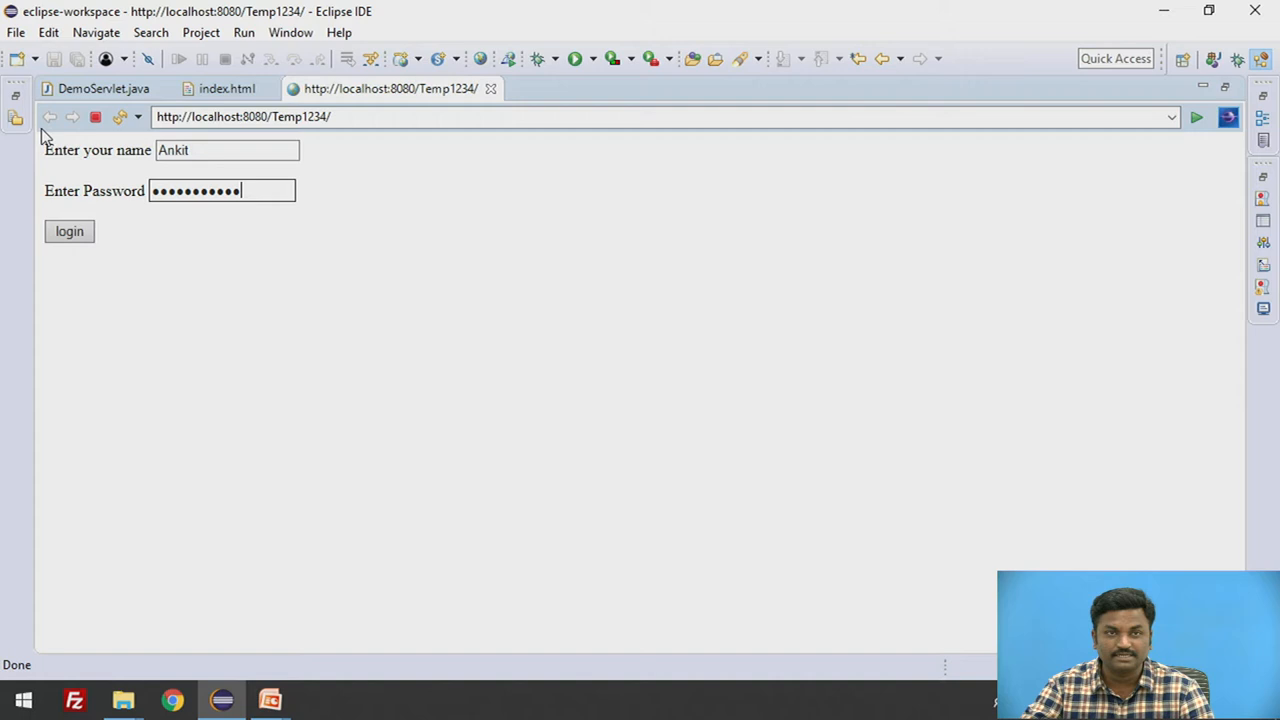
click(68, 232)
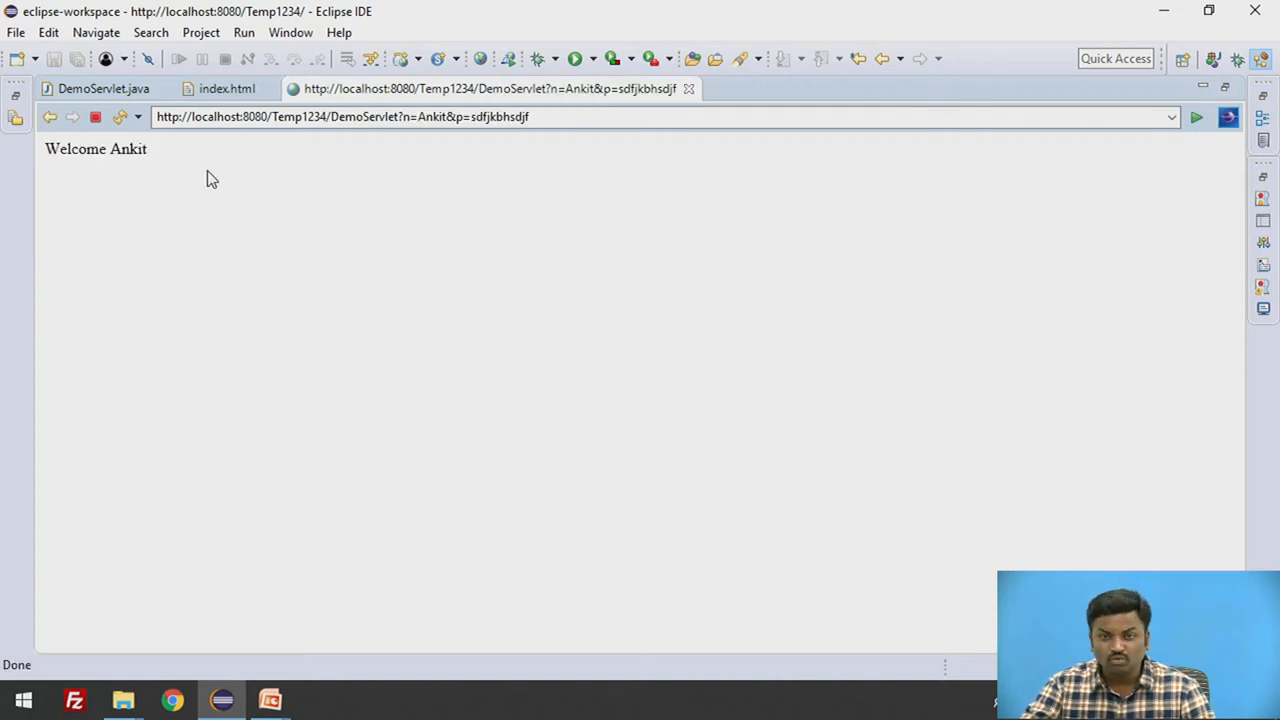
mouse_move(276, 108)
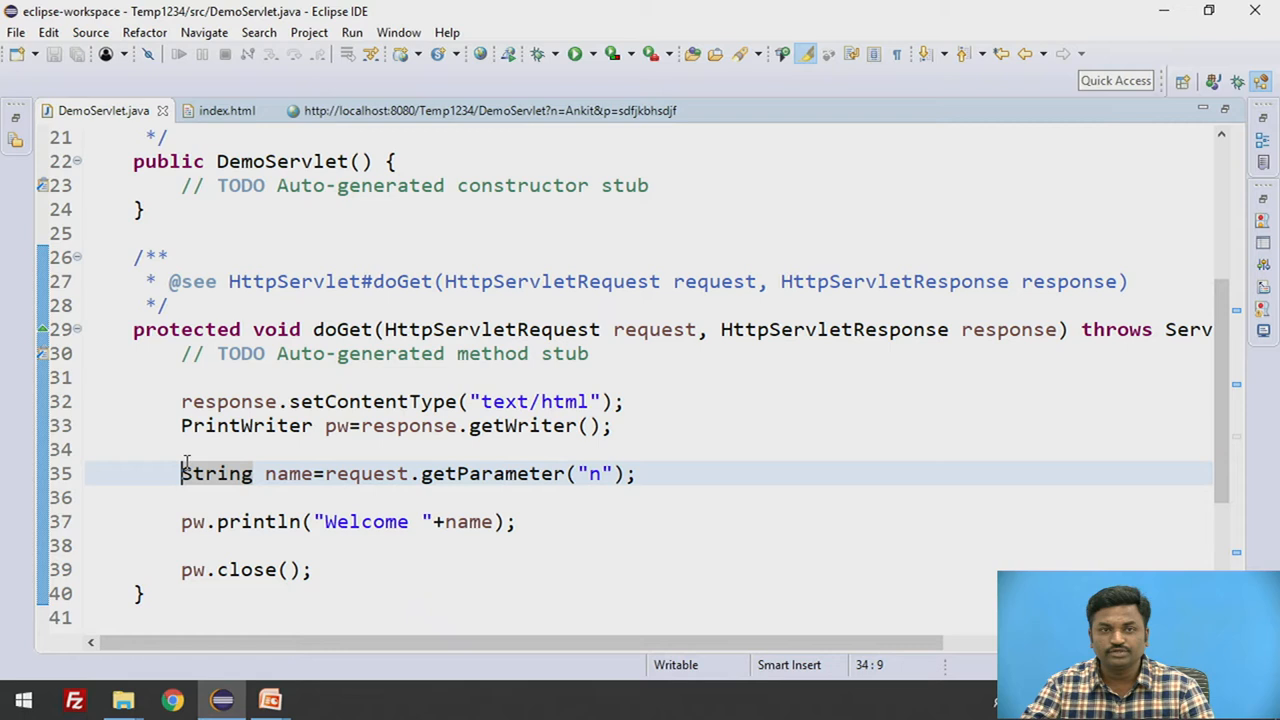
mouse_move(216, 472)
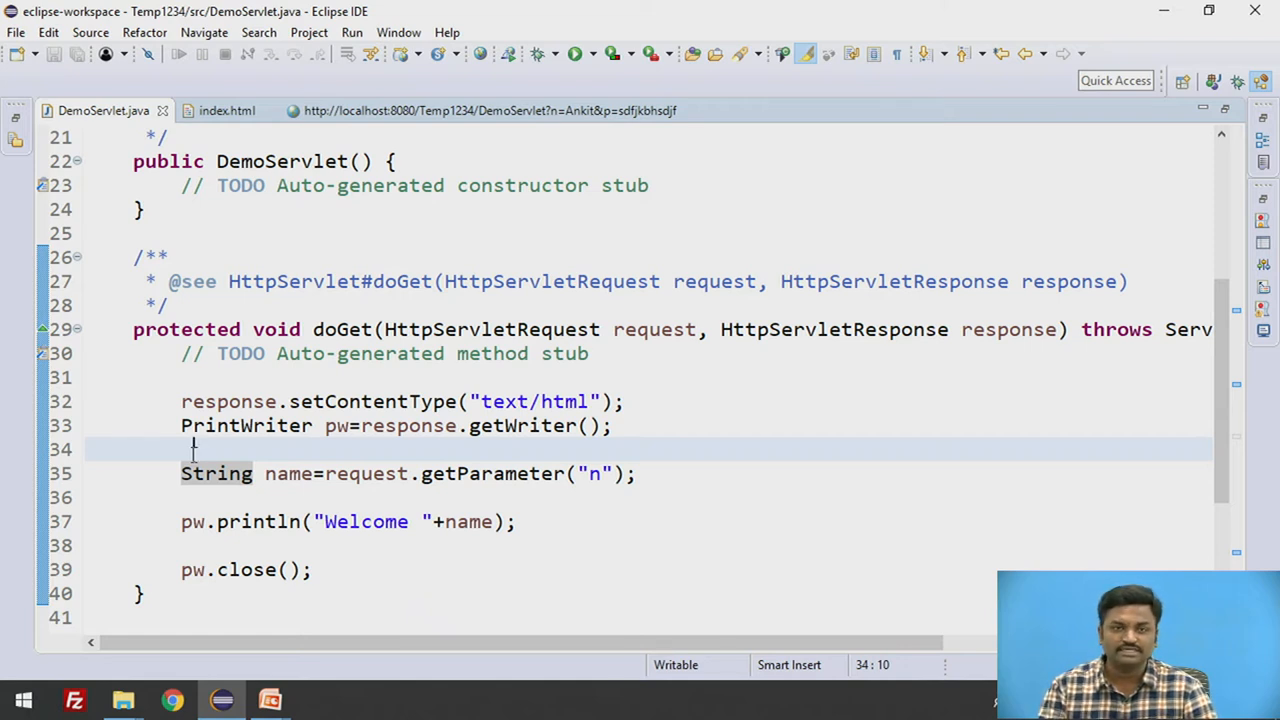
Write if(name.equals("Ankit") && ) in doGet before the welcome output.
click(196, 522)
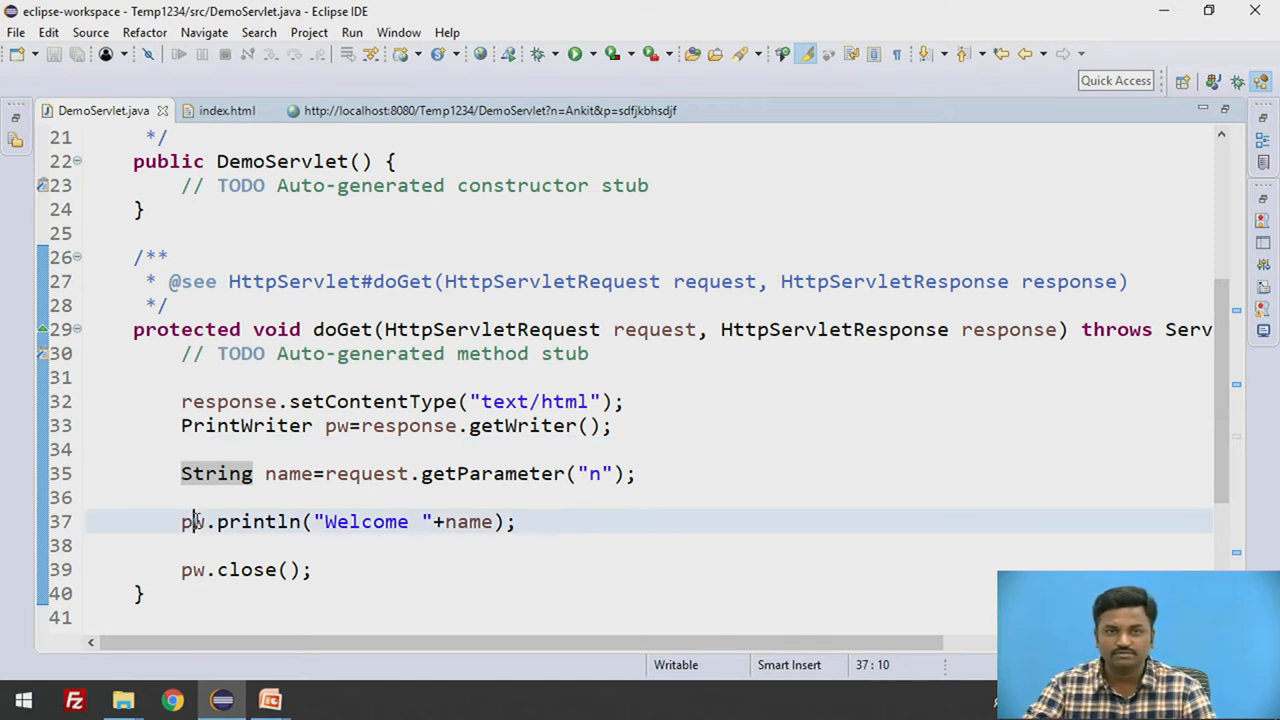
text(if)
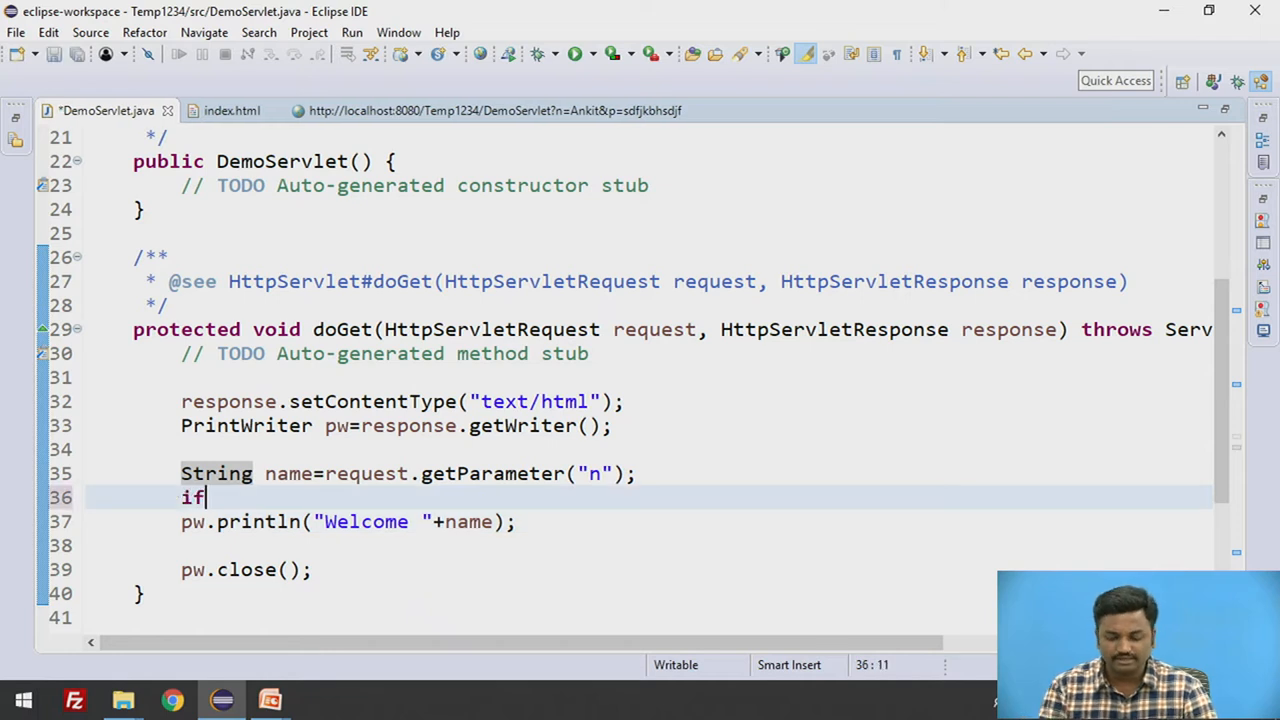
text(()
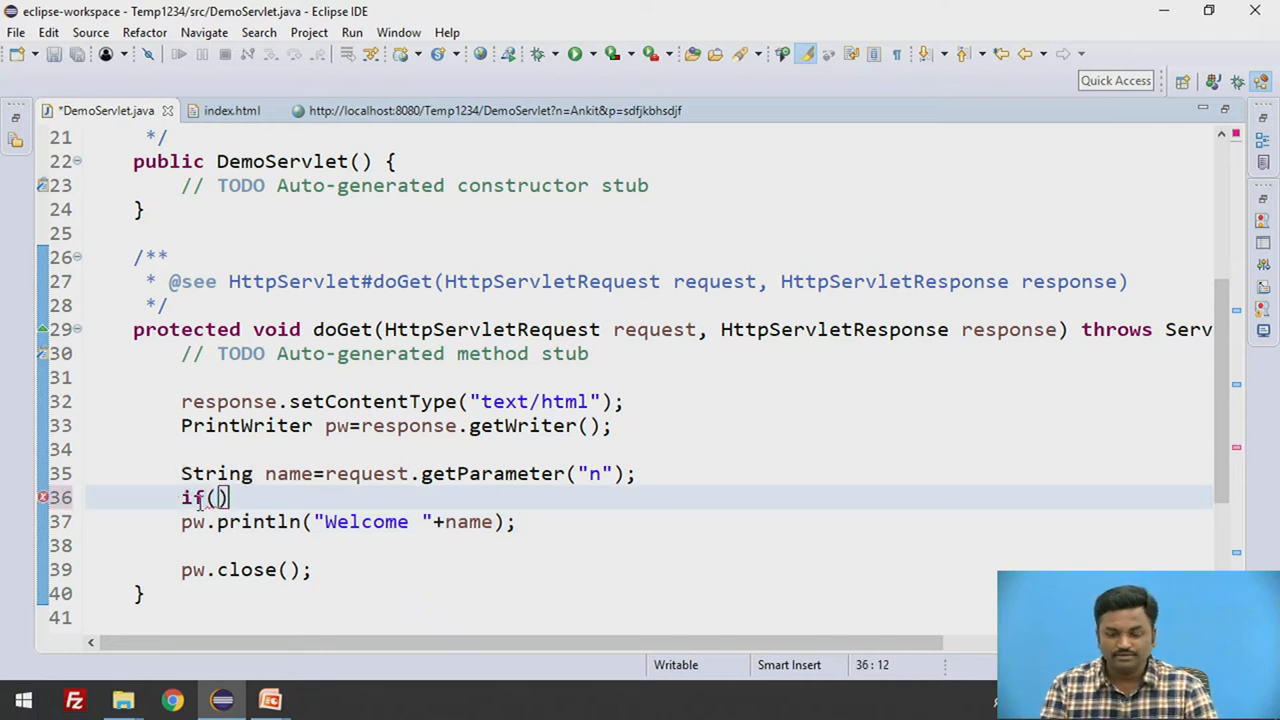
text(na)
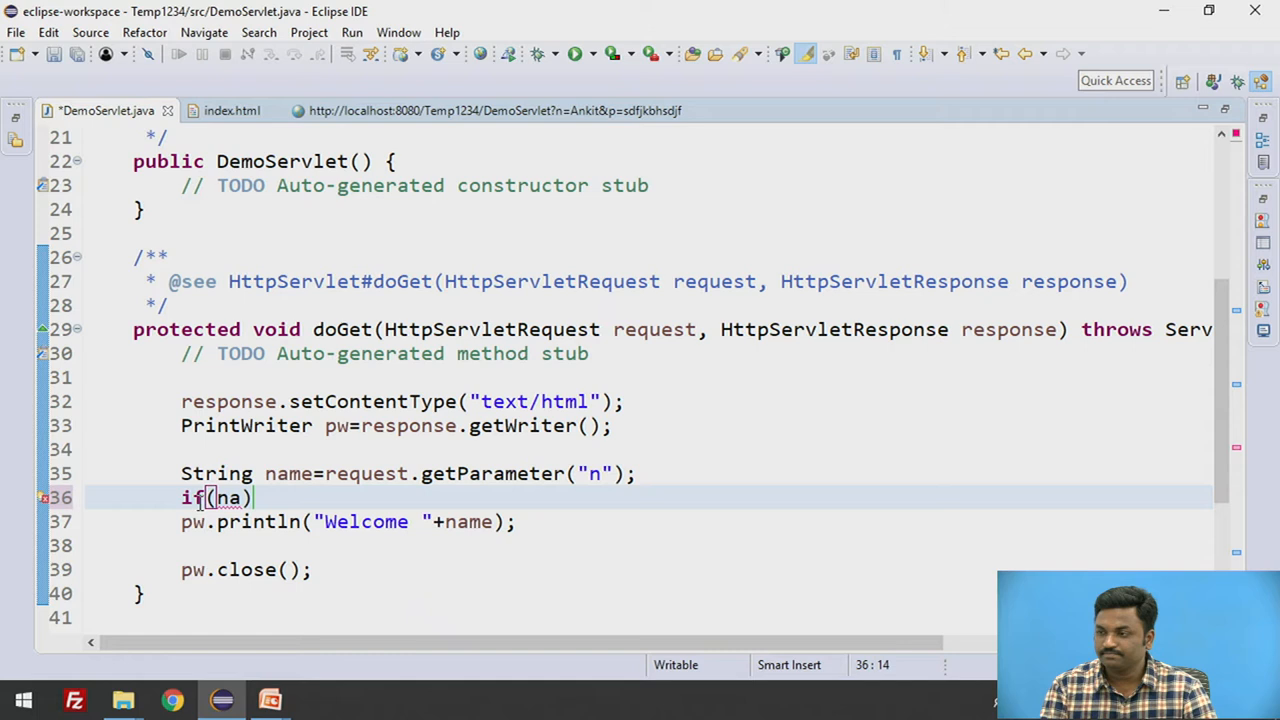
text(me)
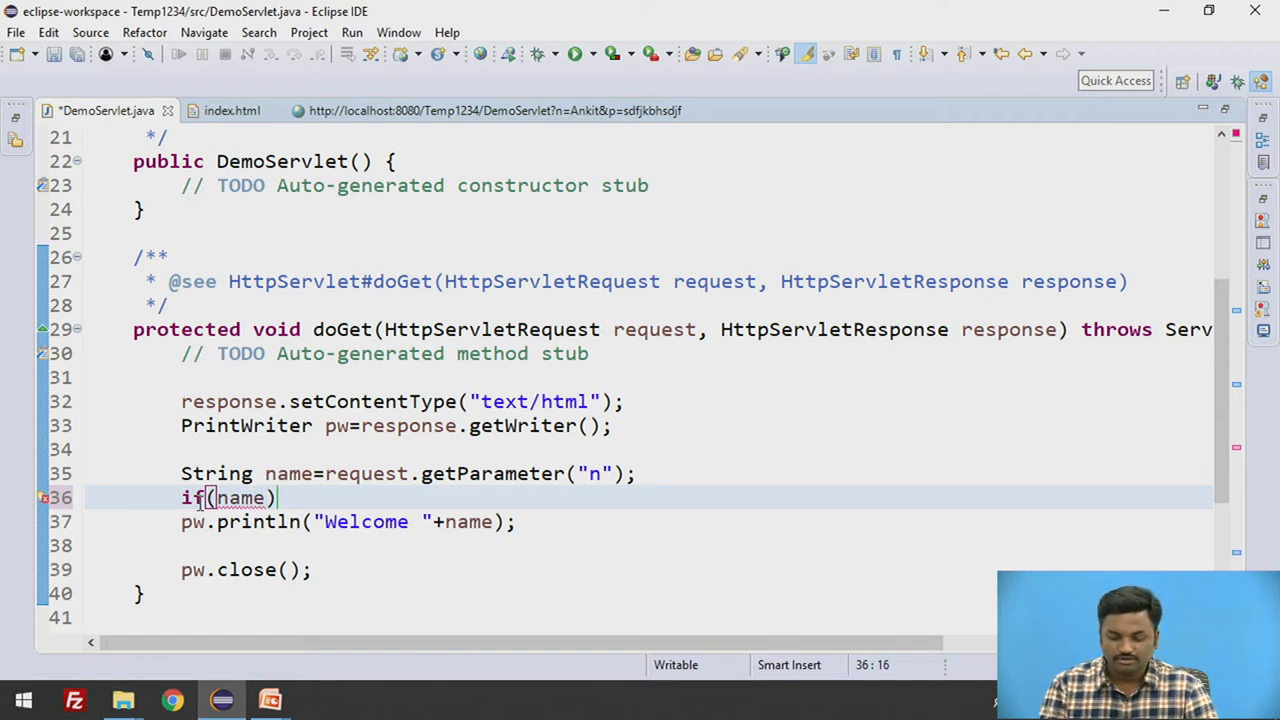
text(.)
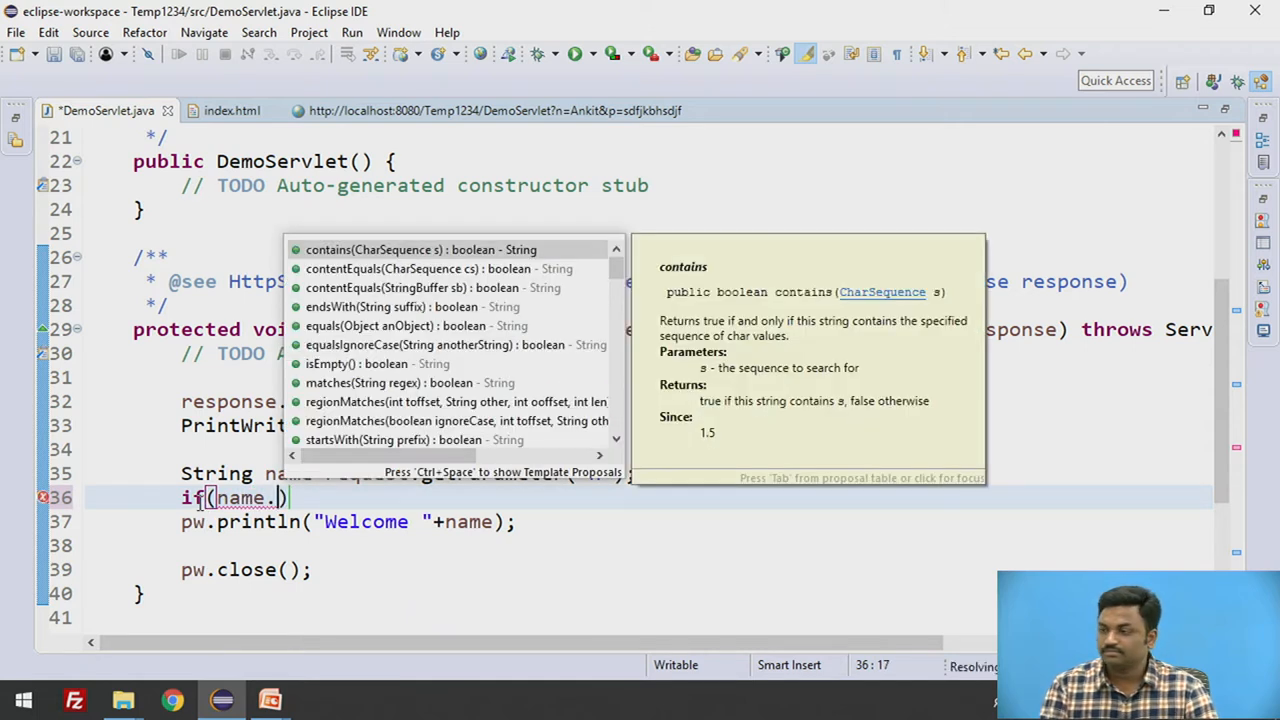
text(equals(anObject)
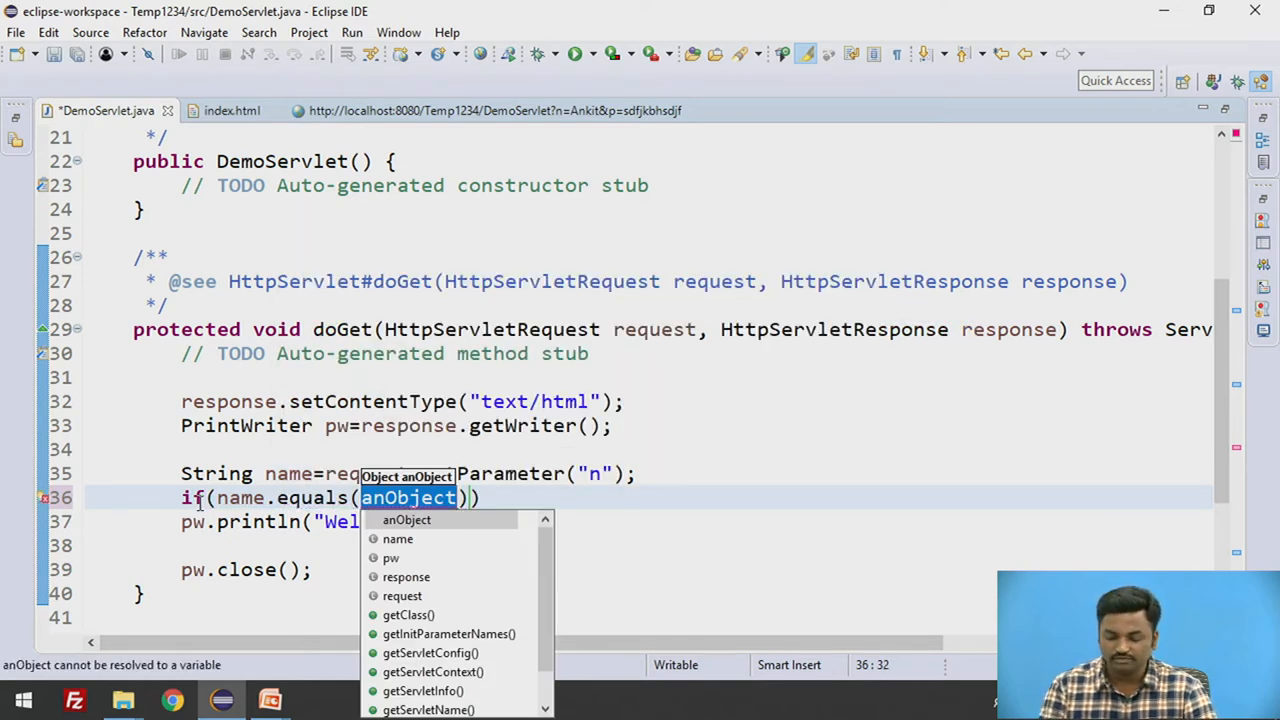
text("Anki")
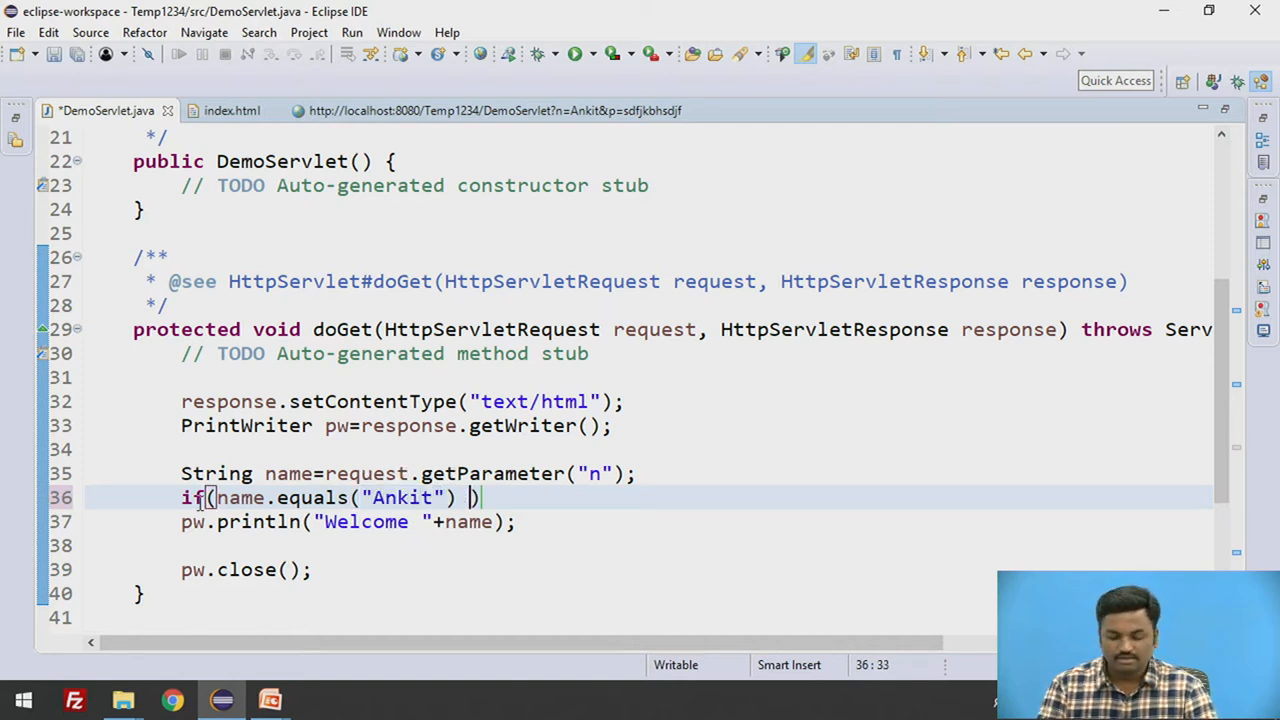
text(&&)
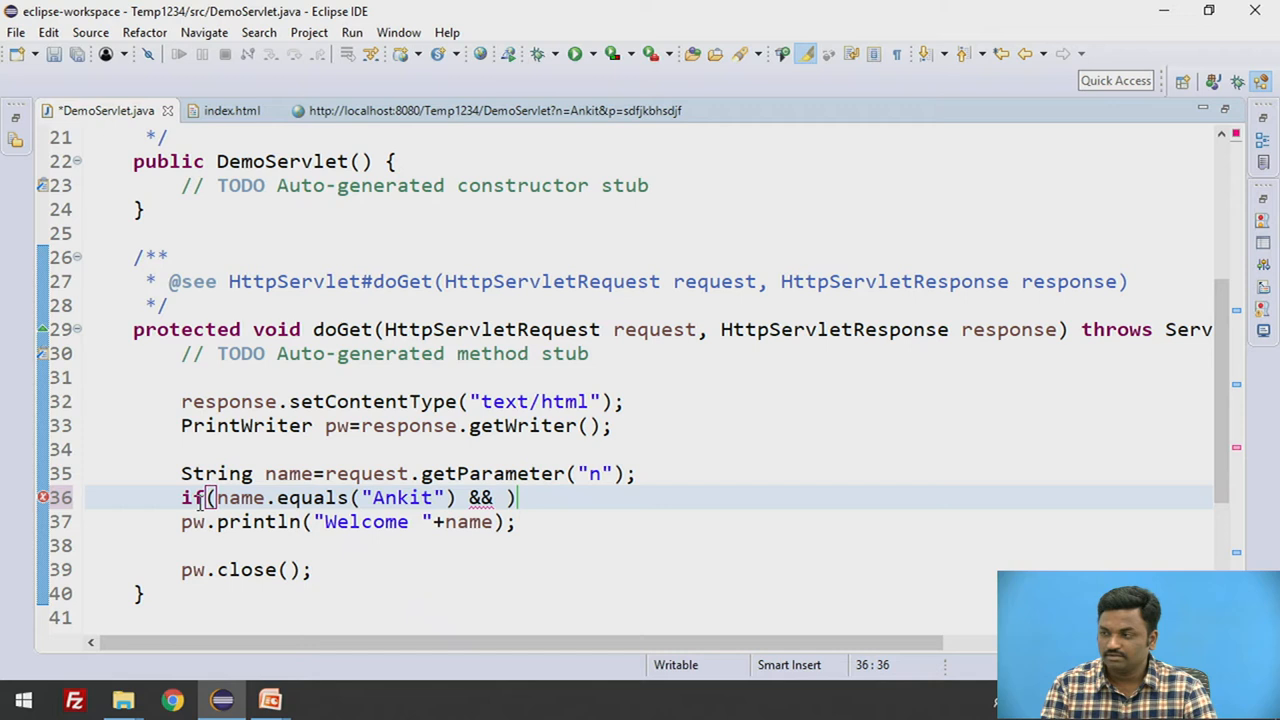
click(672, 472)
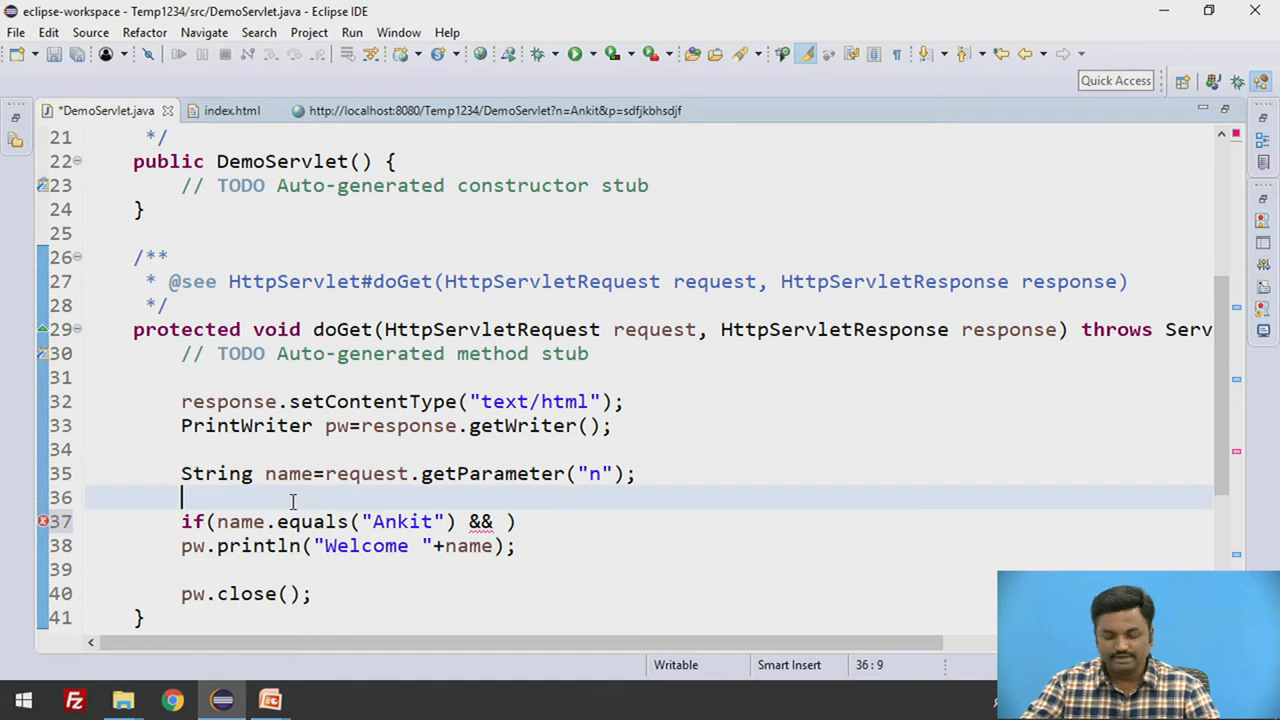
Read request parameter "p" into a String pass variable.
text(String name=request.getParameter("n");)
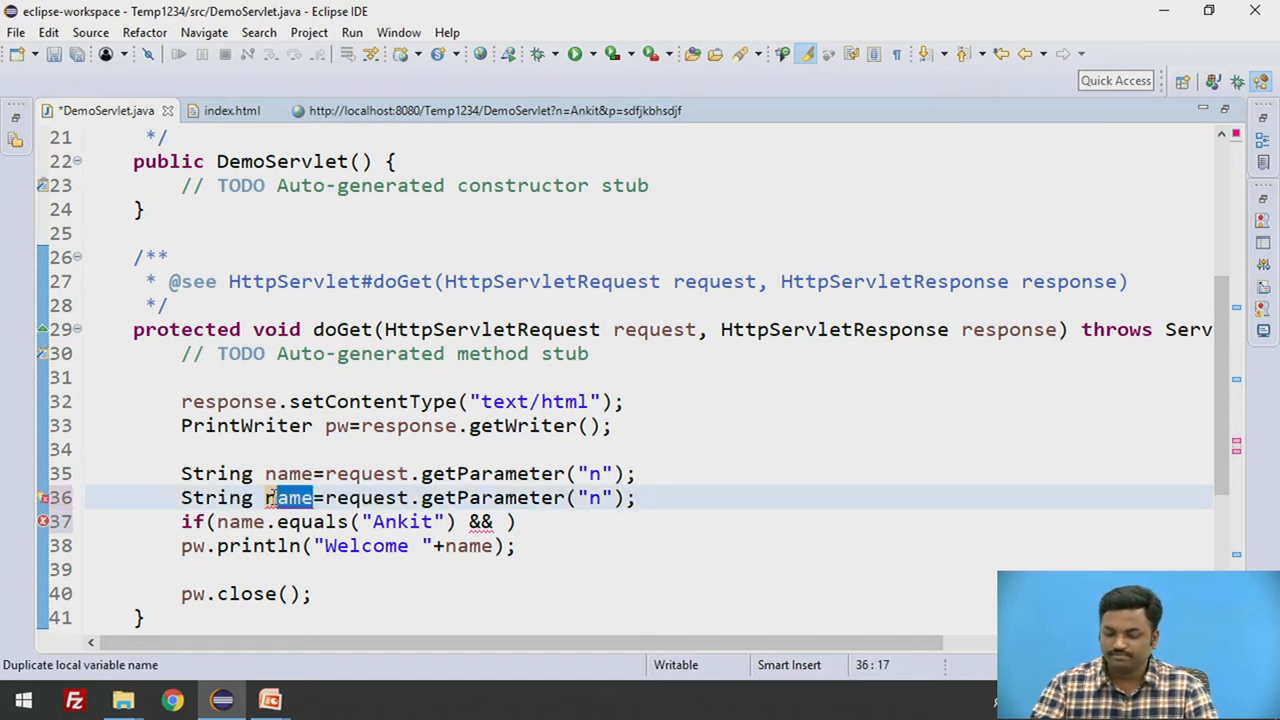
text(pass)
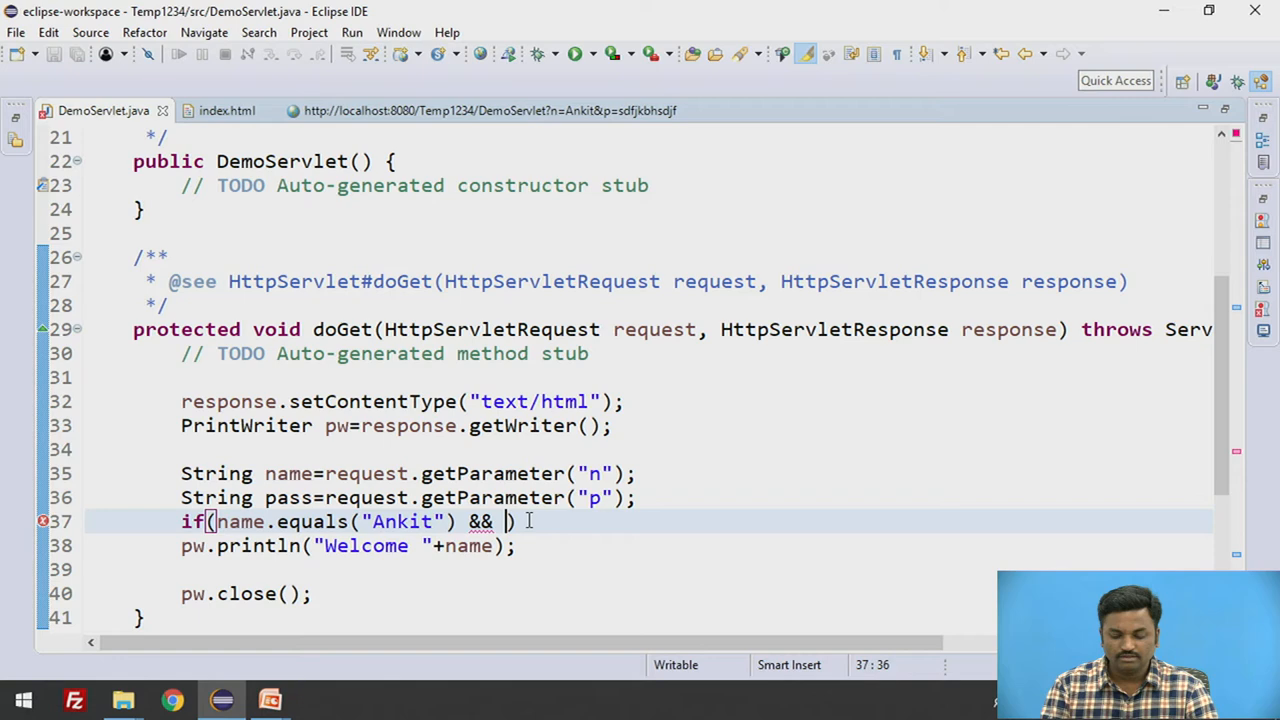
text(pass.)
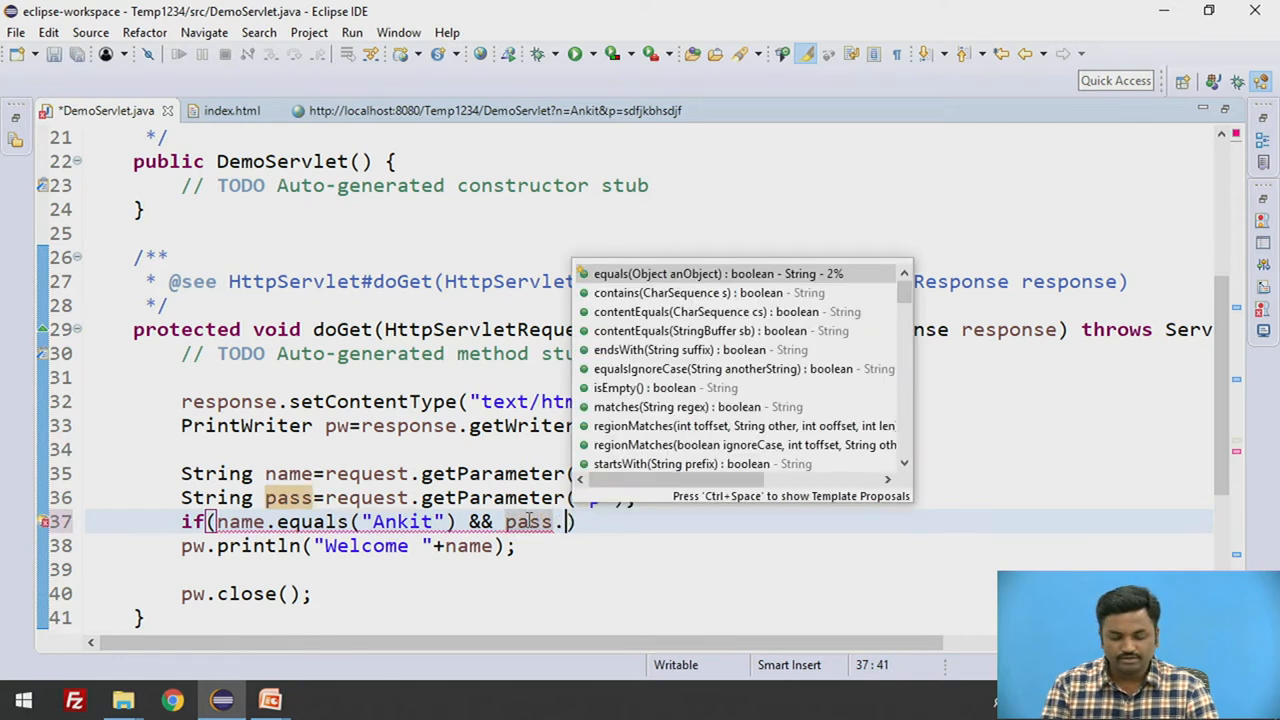
click(710, 272)
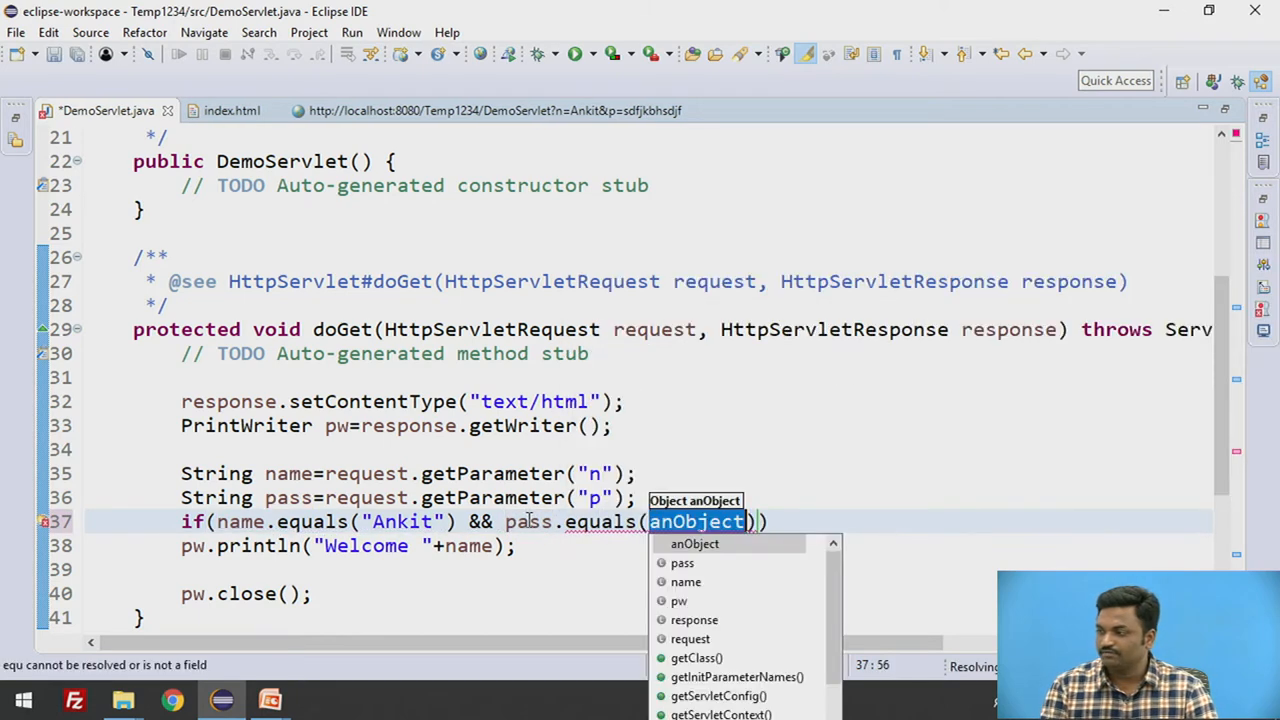
text(")
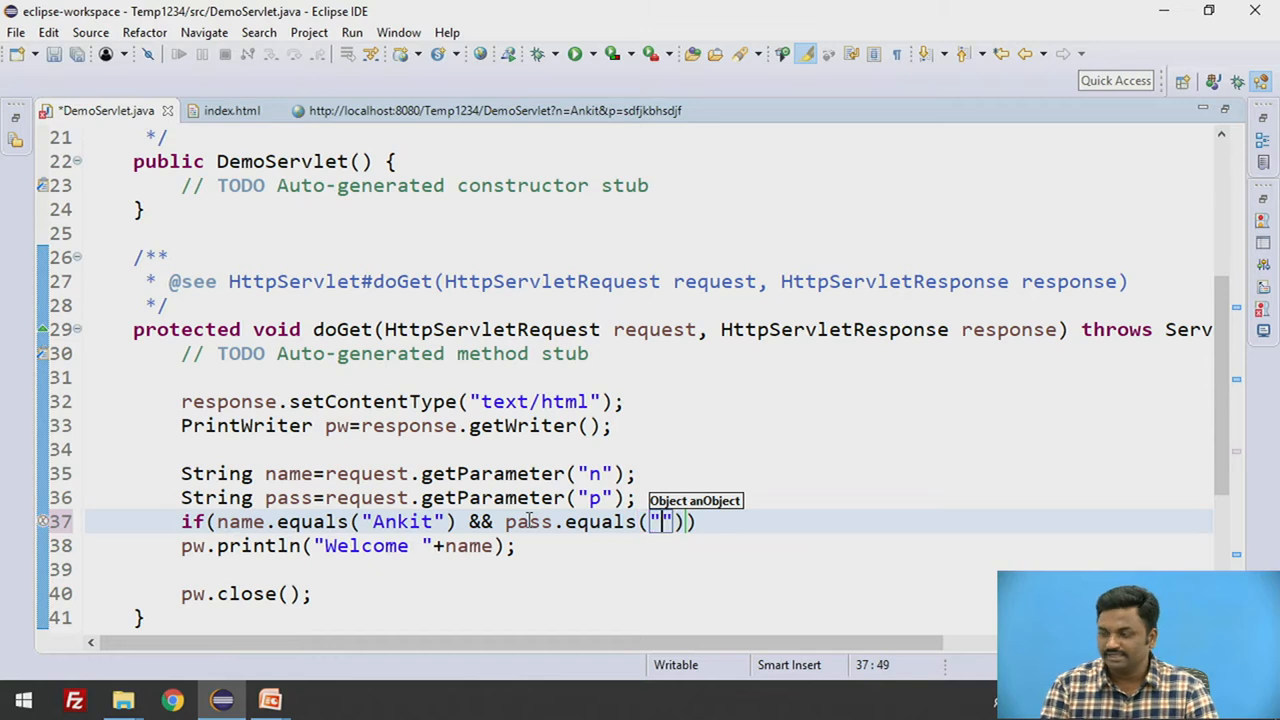
text(admin123)
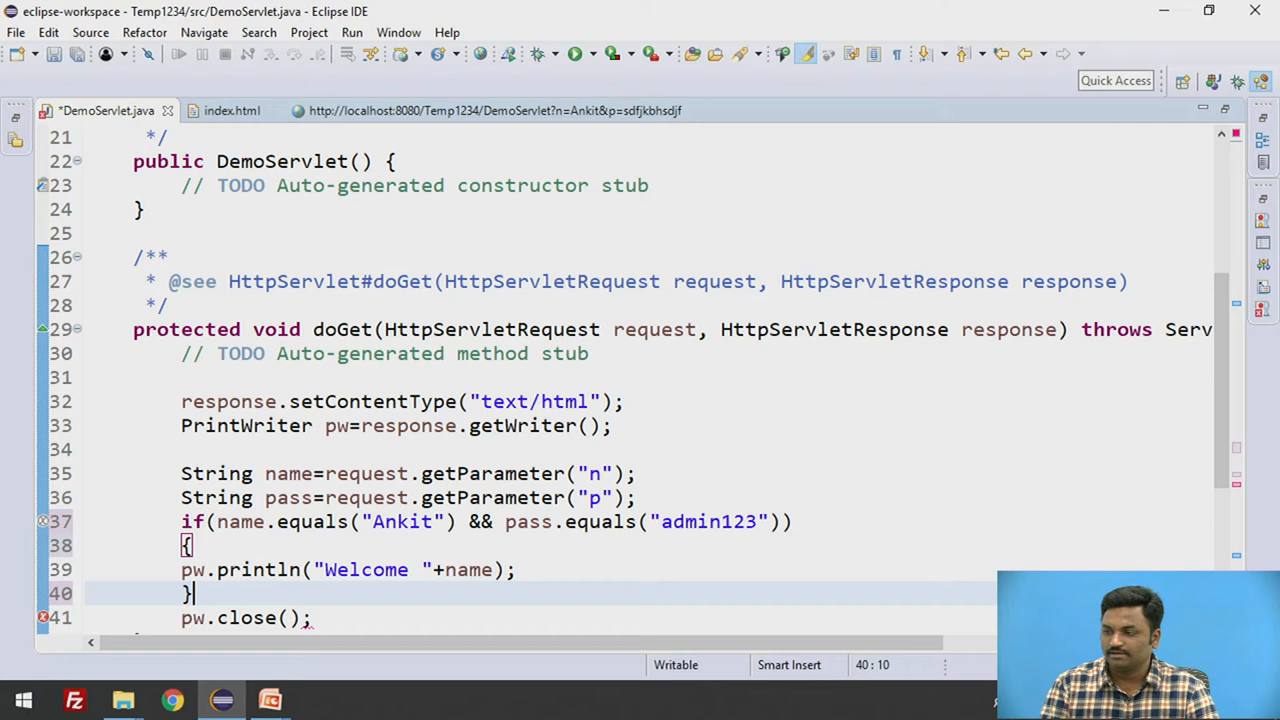
Add an else branch that prints "Invalid user" via pw.println.
text(else)
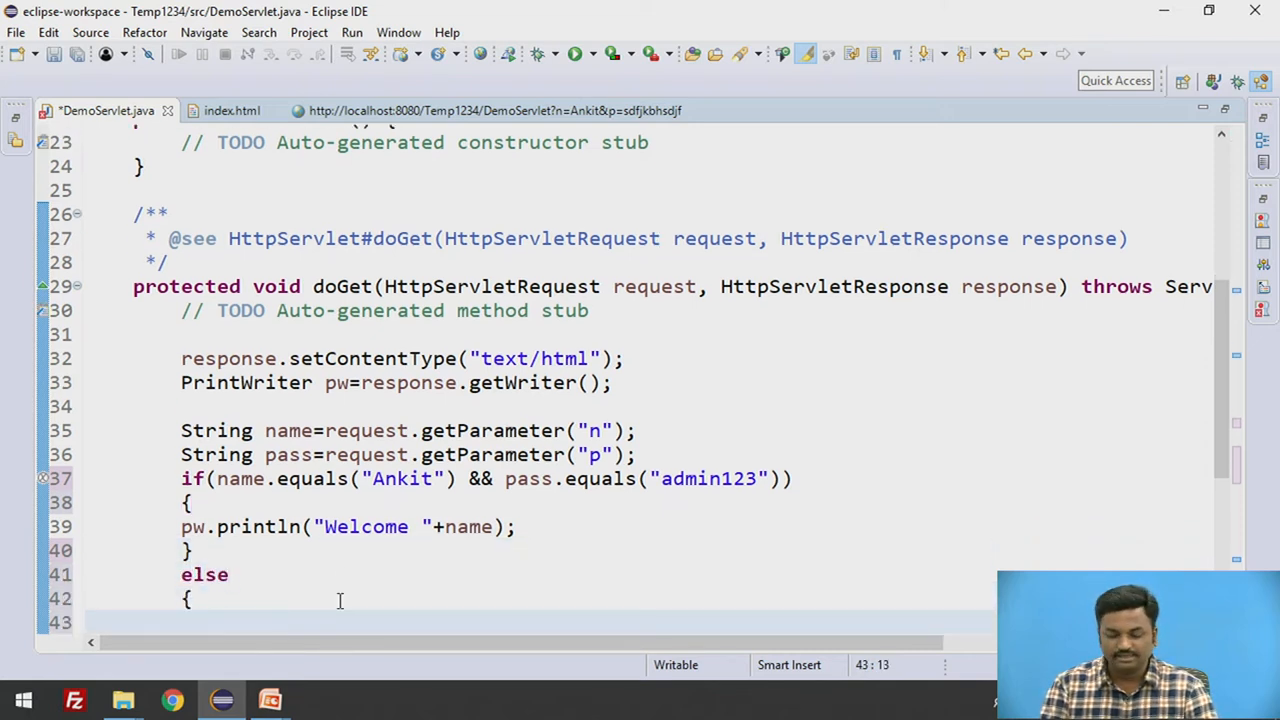
text(pw.prio)
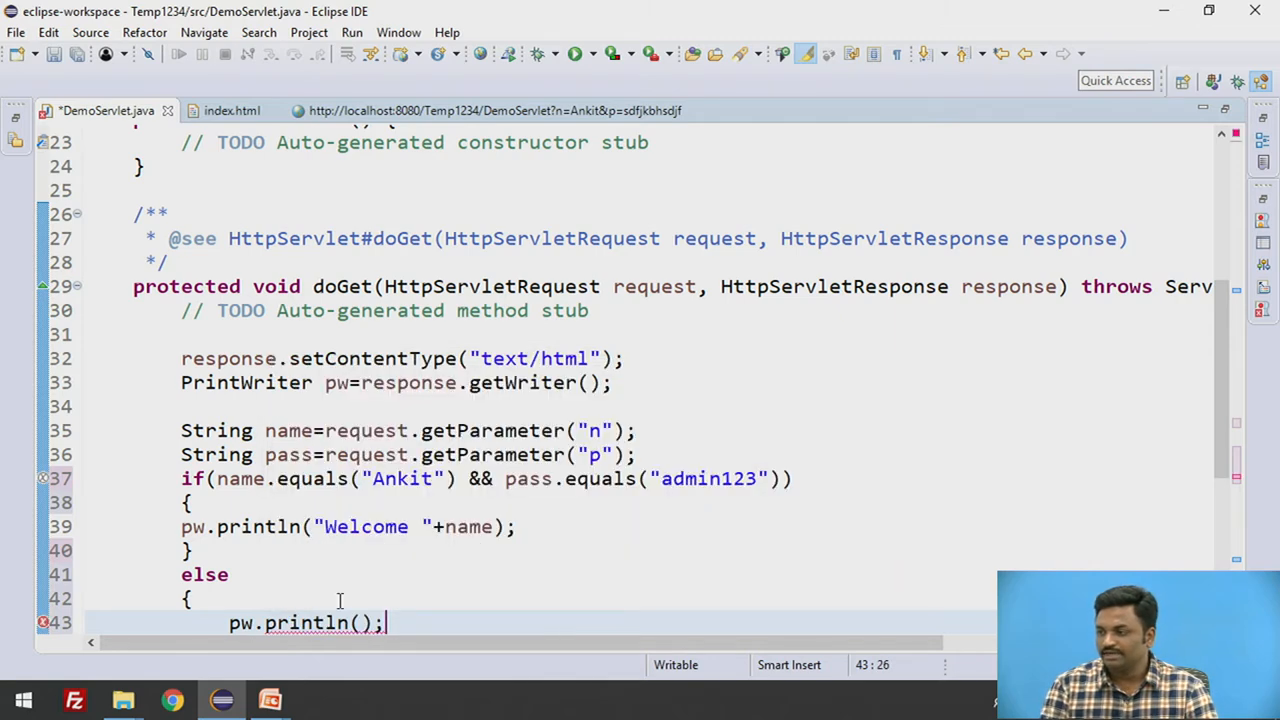
text("")
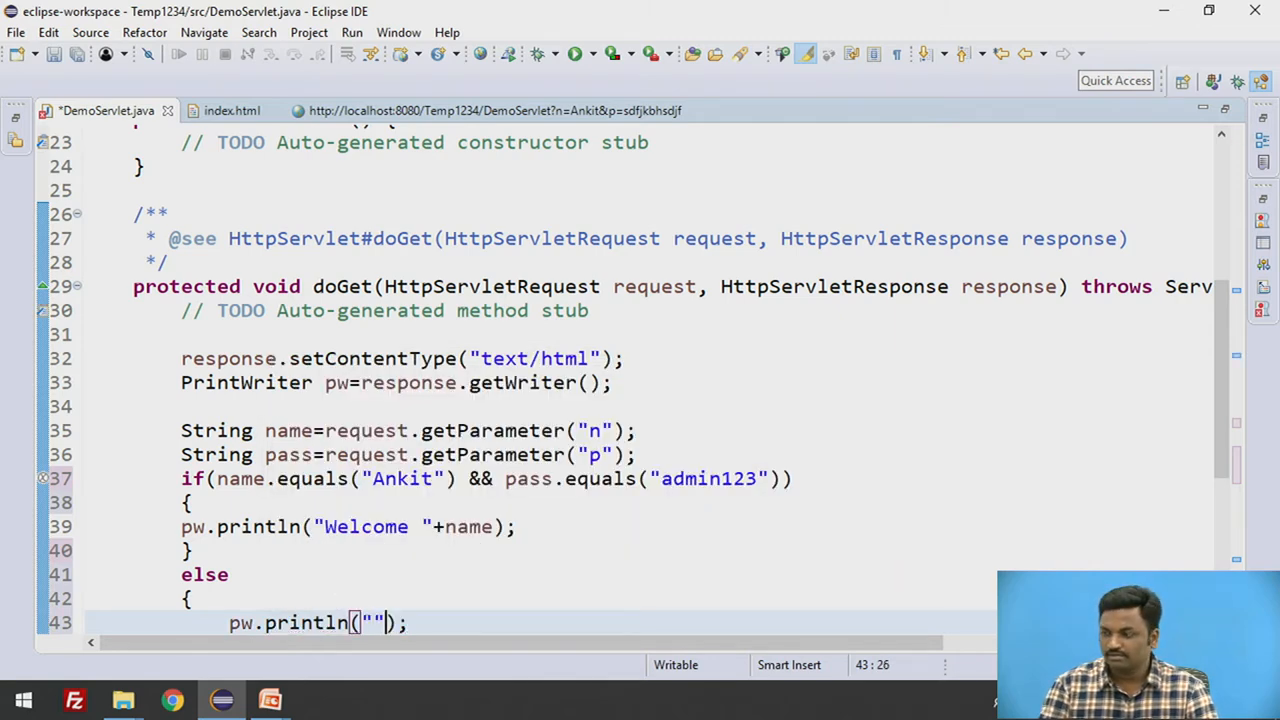
text(Invalid user)
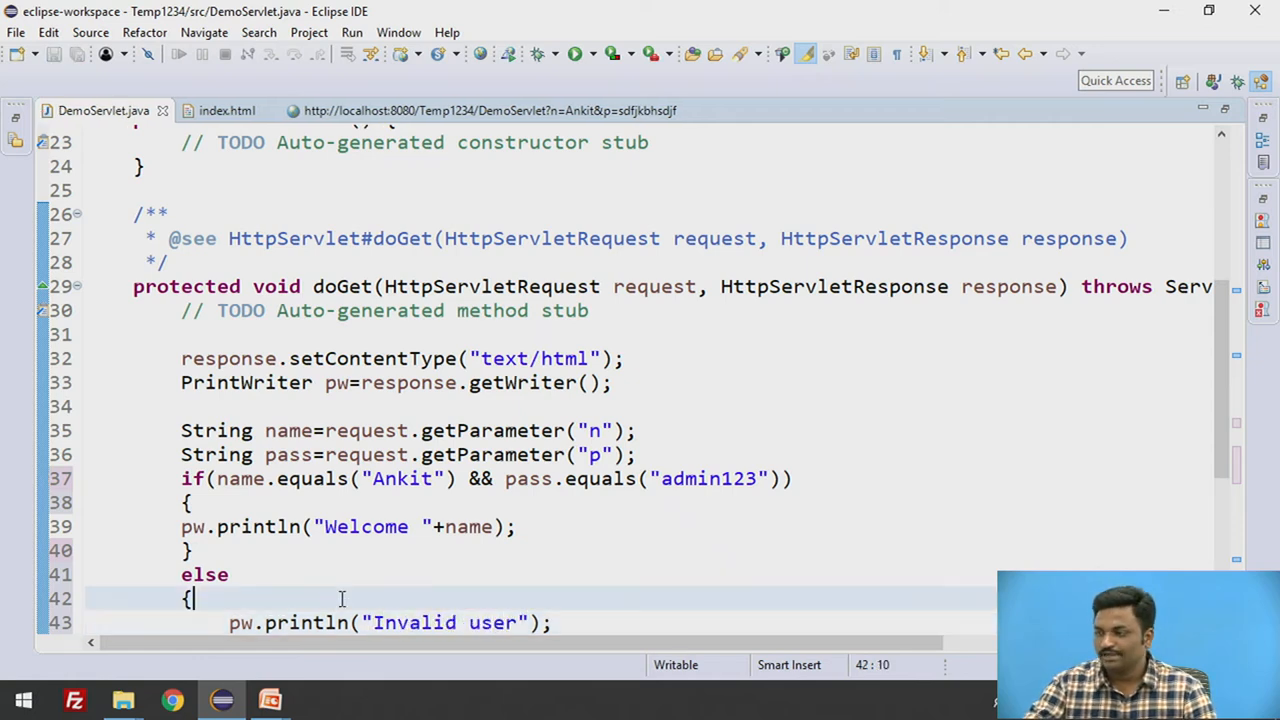
scroll(down, 3)
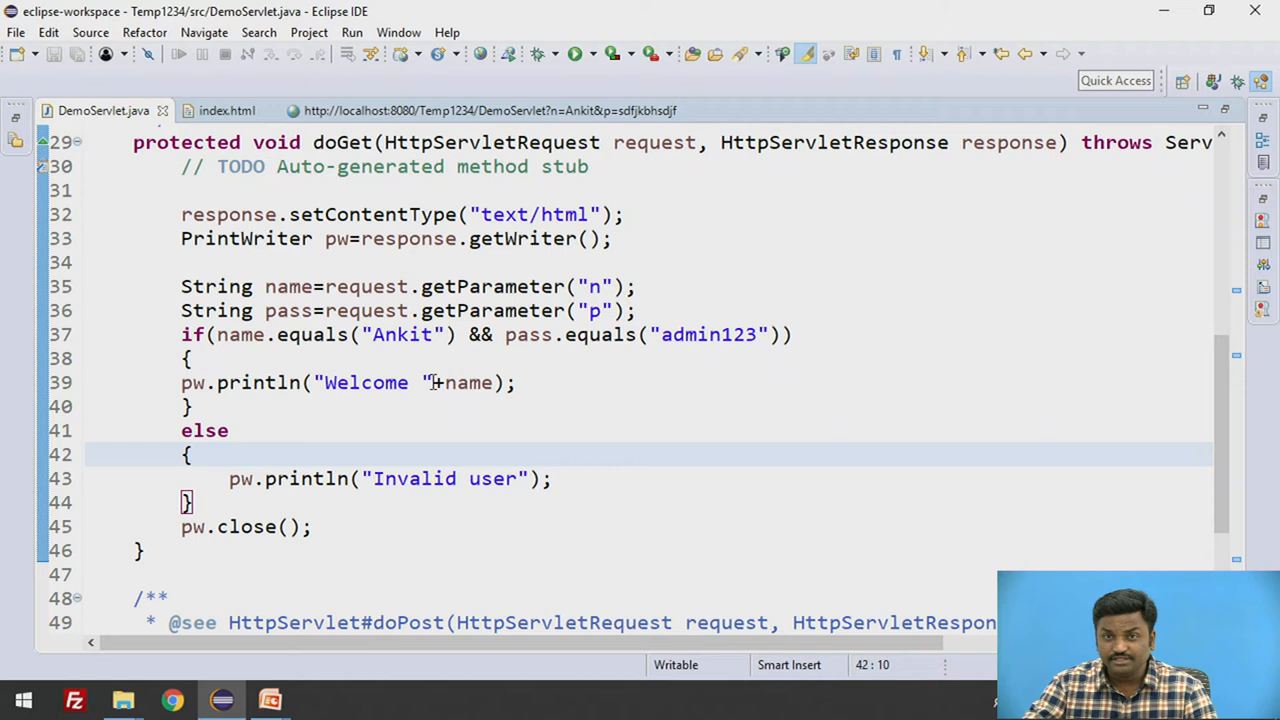
mouse_move(404, 396)
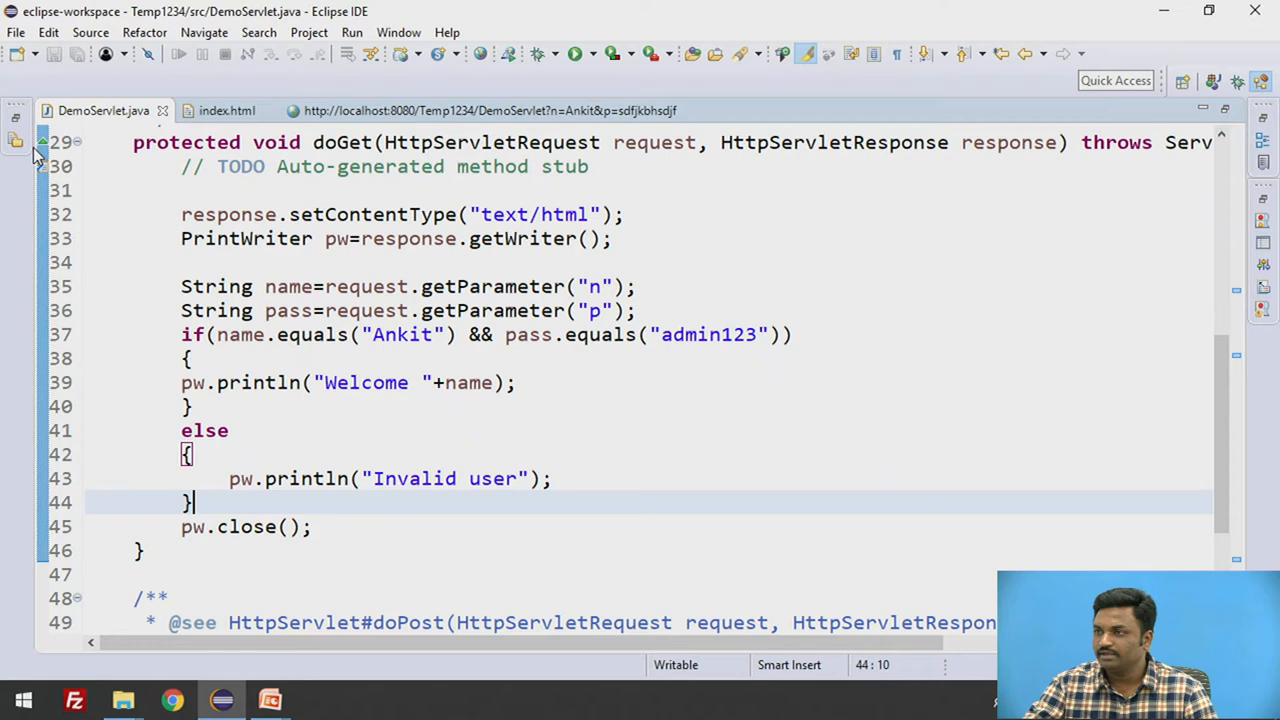
Rerun the Temp1234 project on the Tomcat server, restarting it.
right_click(104, 152)
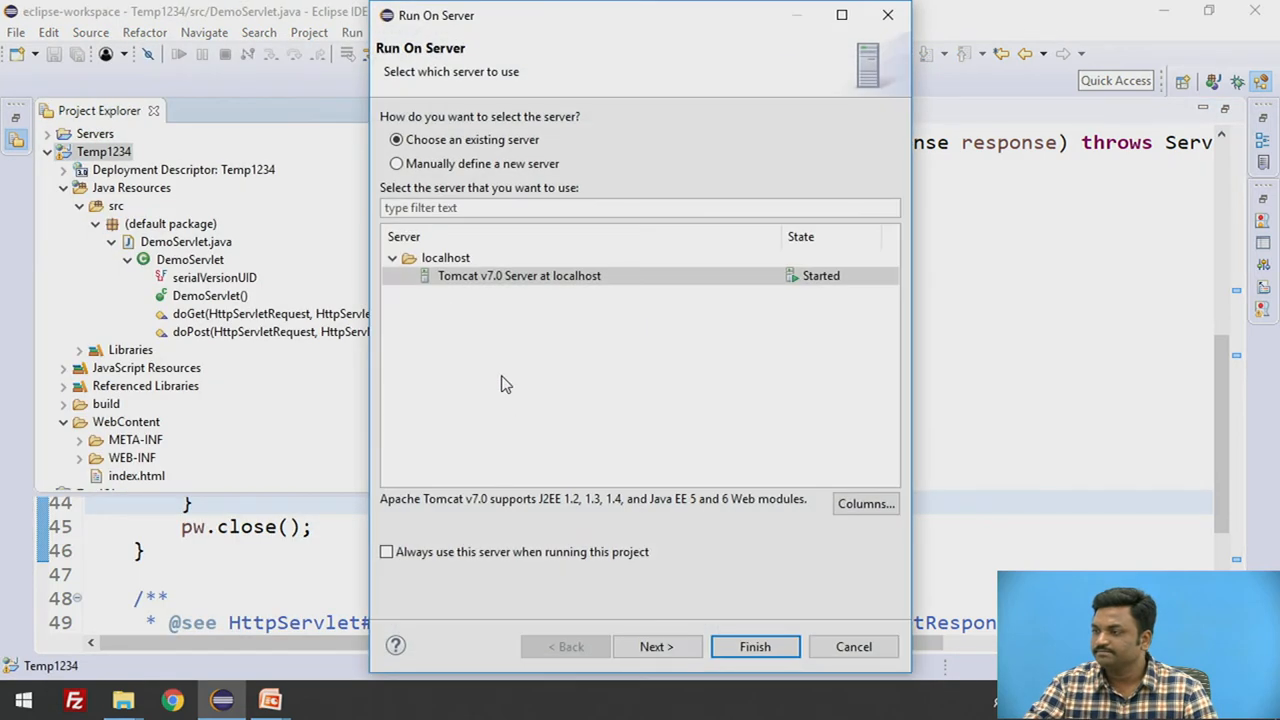
click(756, 646)
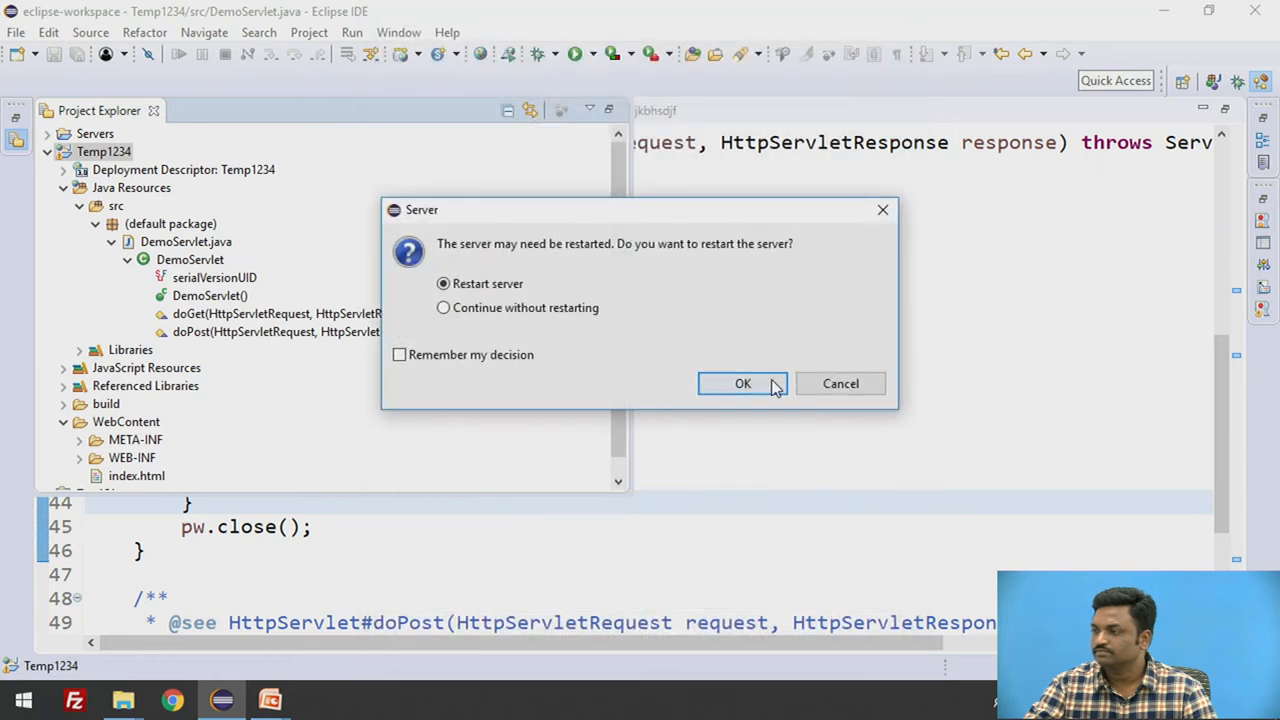
click(744, 384)
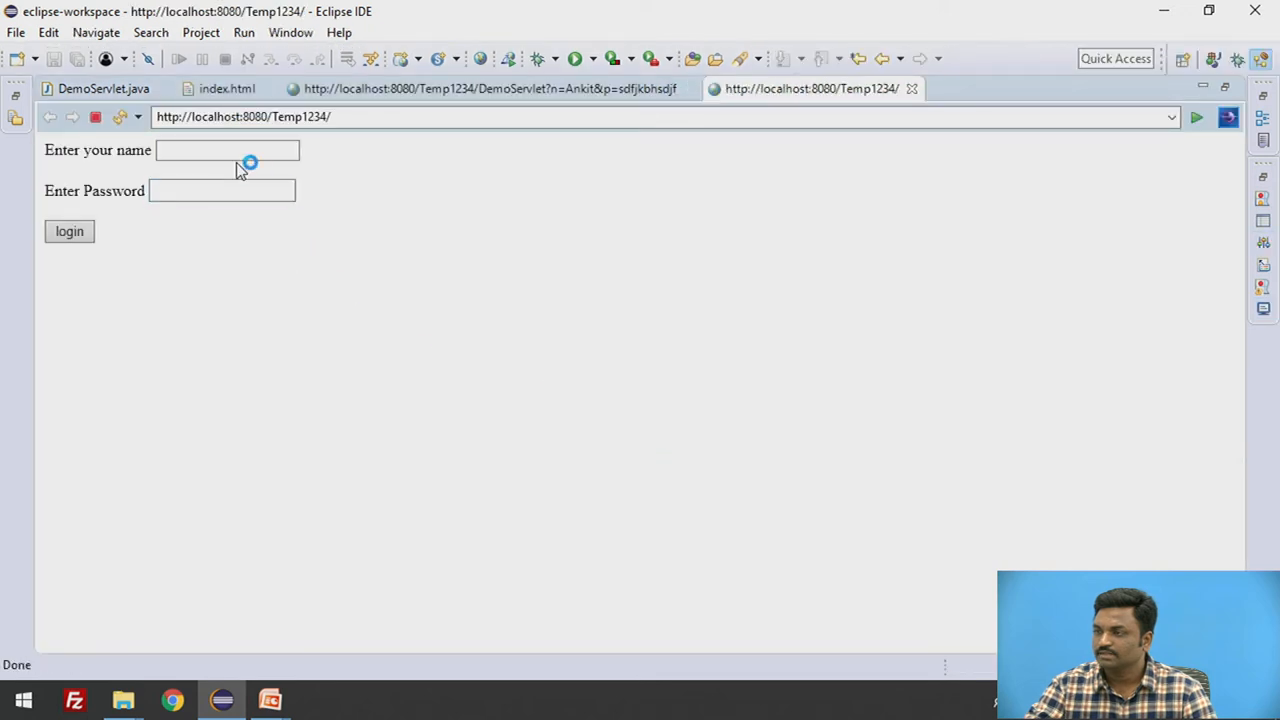
Log in as Ankit with the correct password, then again with a wrong one to get Invalid user.
text(Ankit)
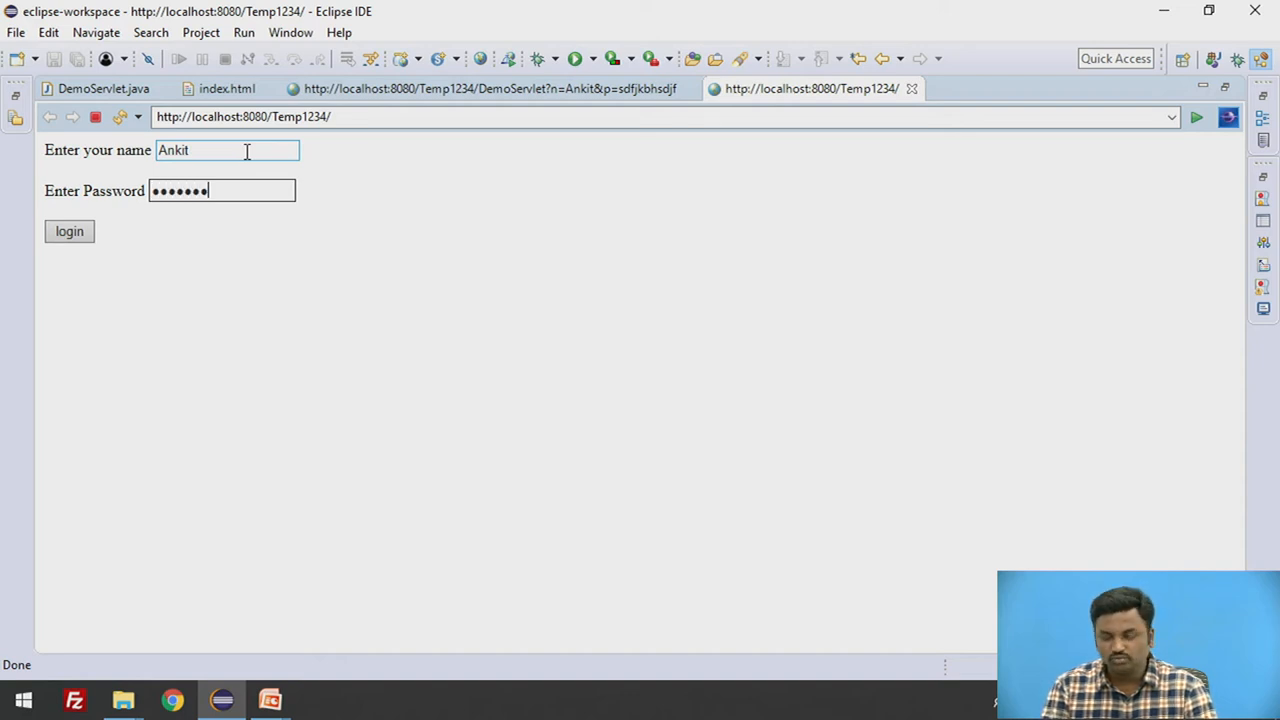
click(68, 232)
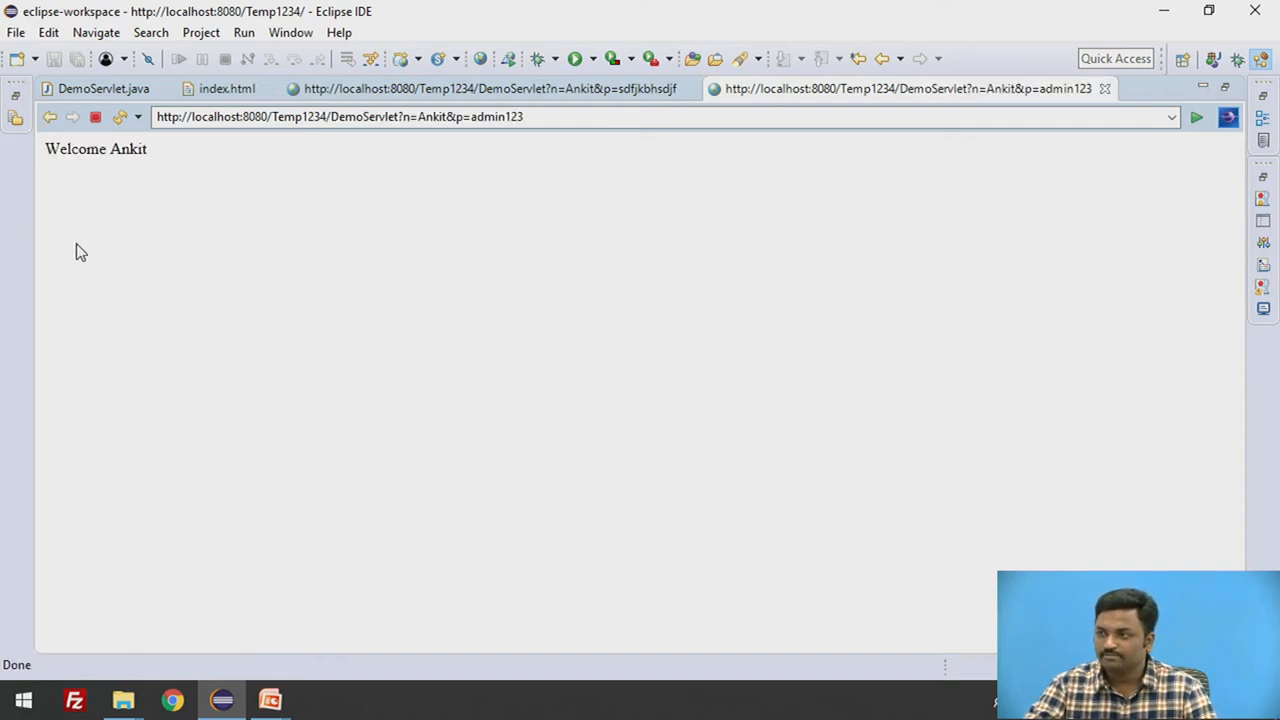
mouse_move(196, 156)
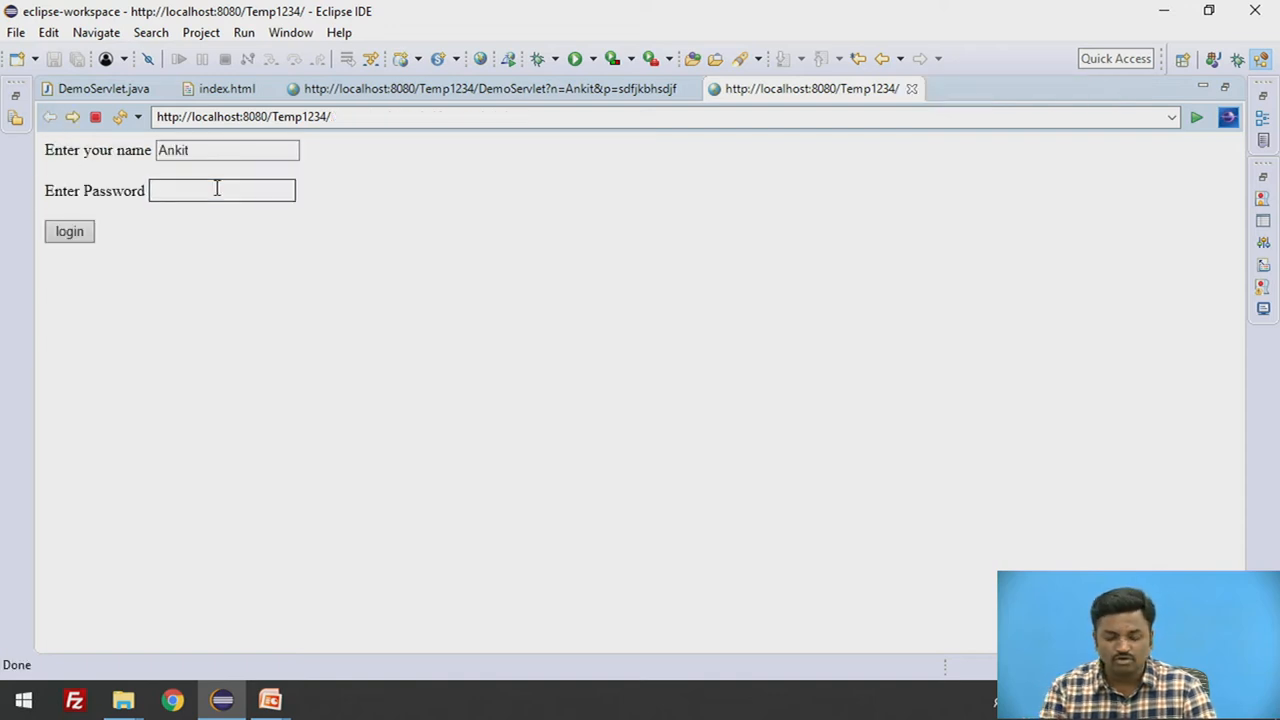
text(password)
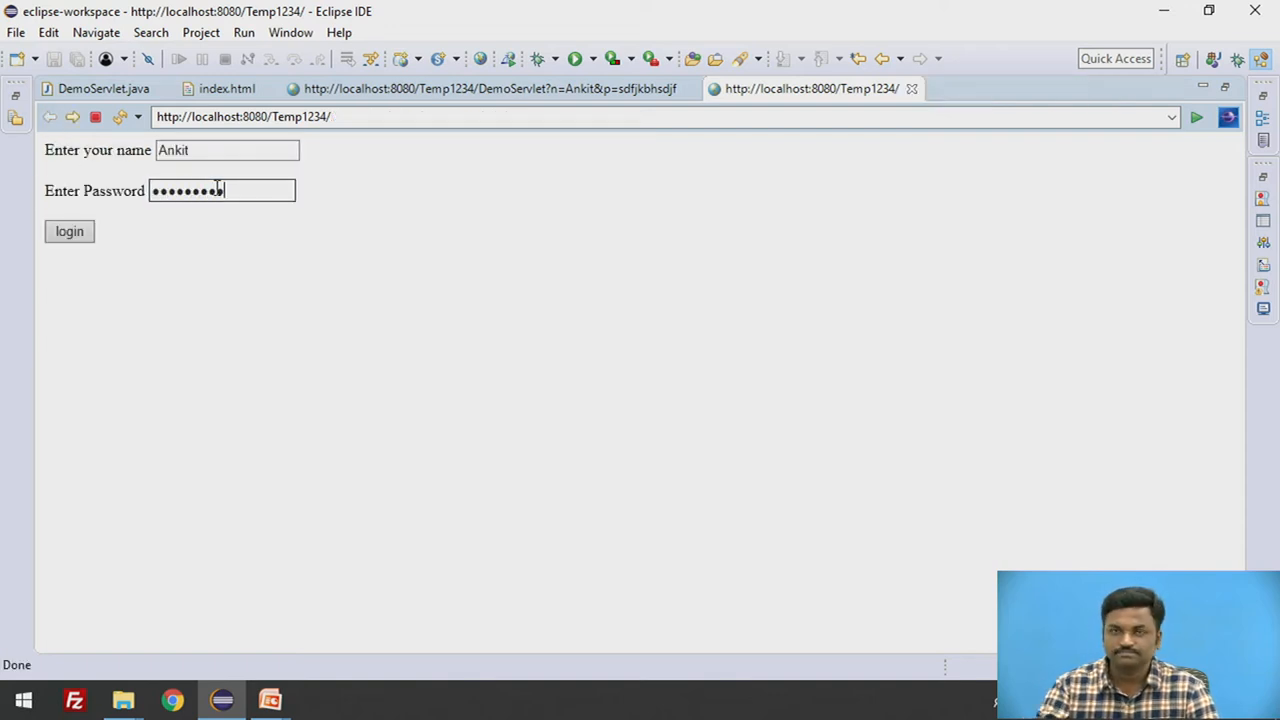
click(68, 232)
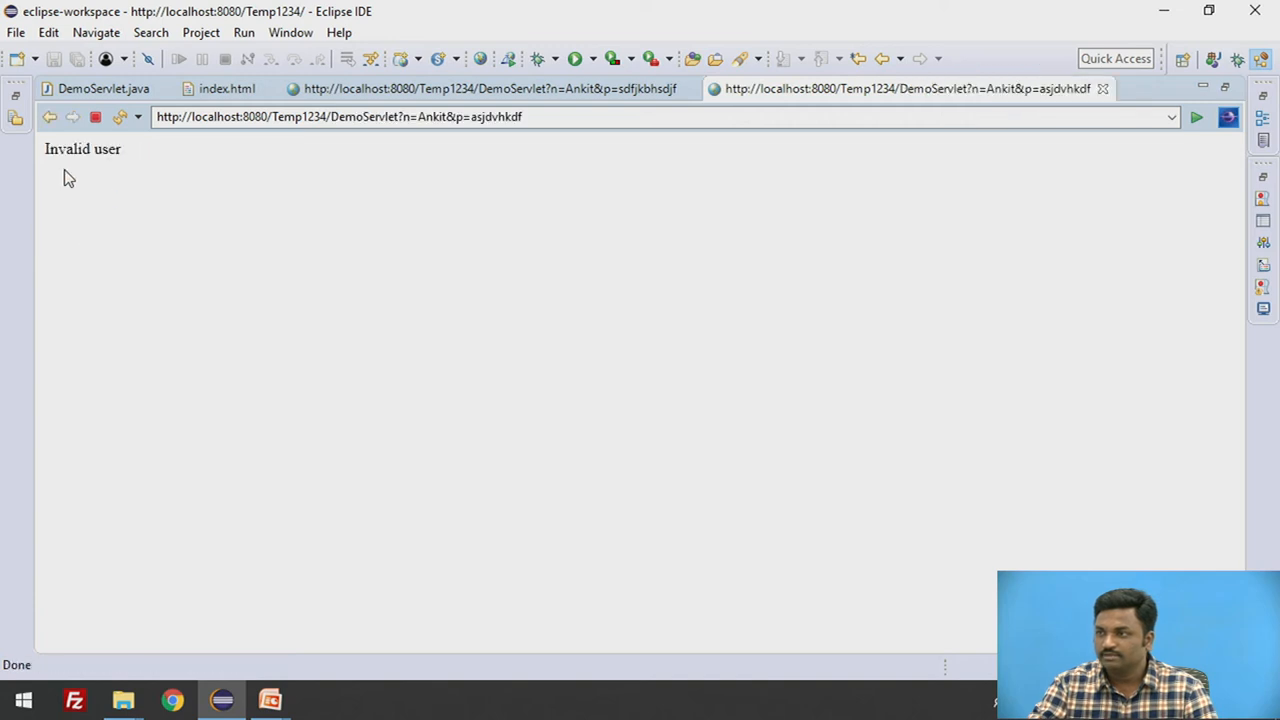
mouse_move(142, 164)
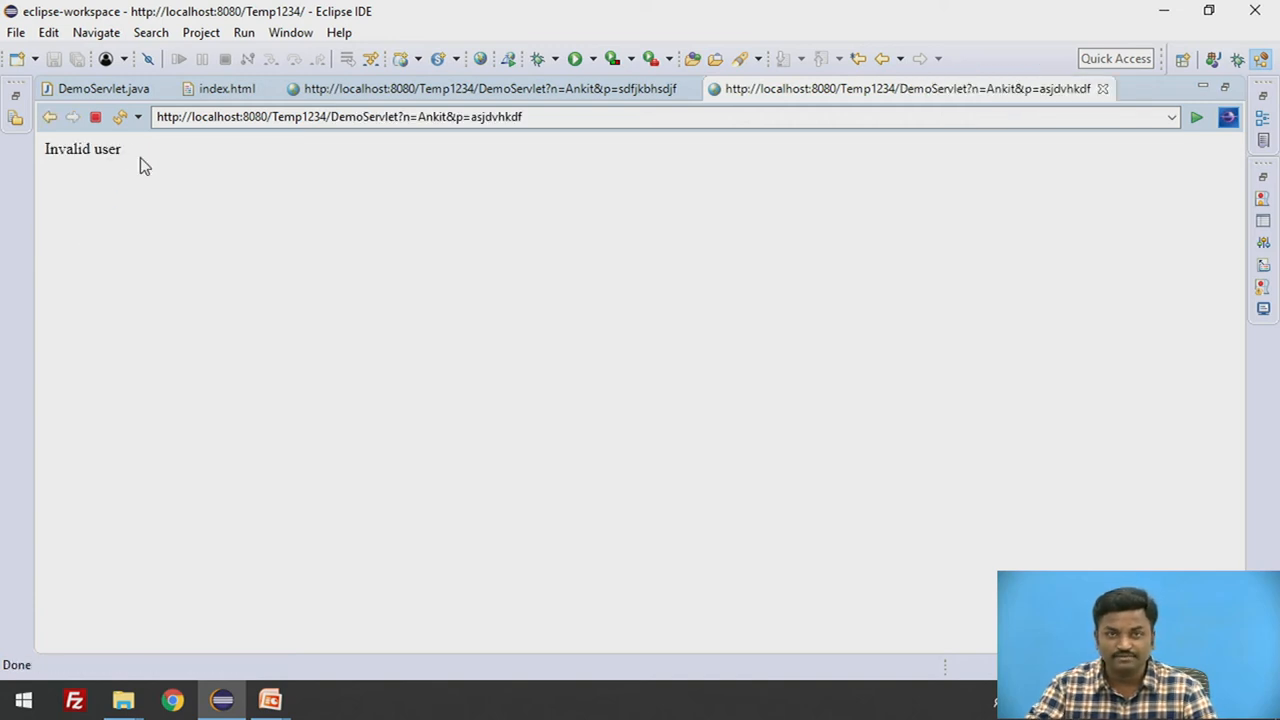
mouse_move(270, 150)
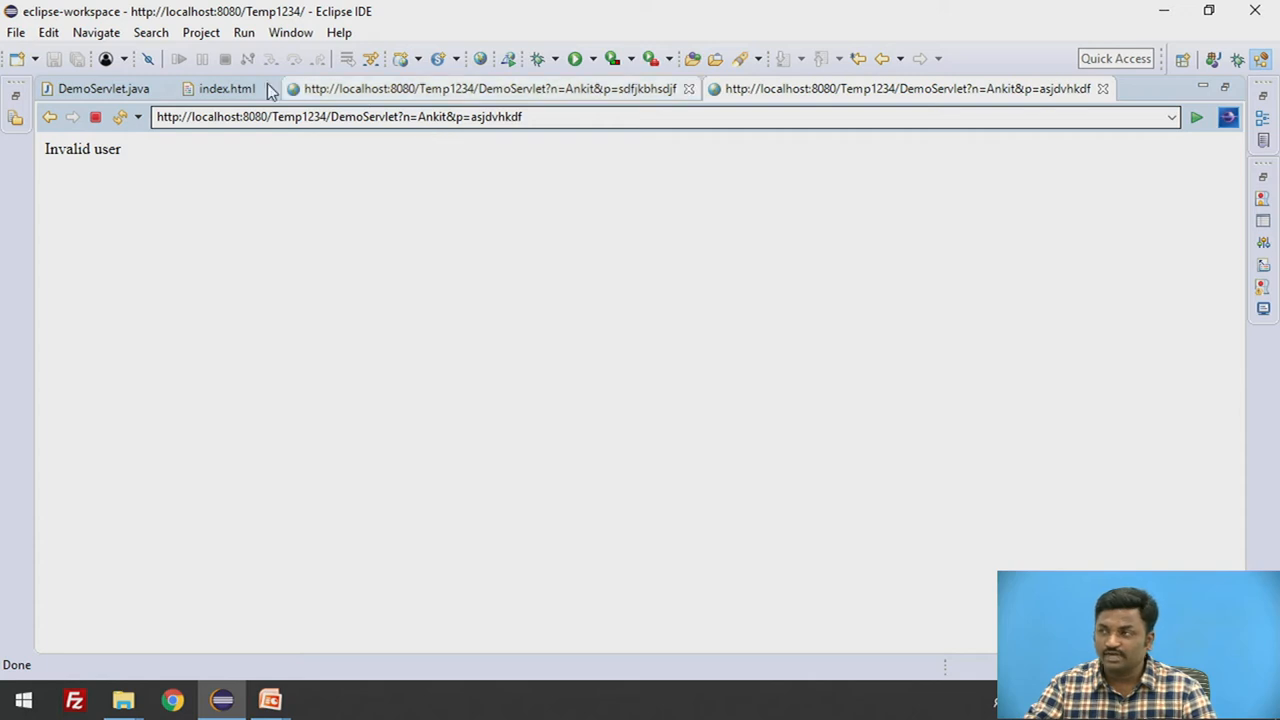
Review the doGet code and highlight the n and p parameters in the URL.
click(234, 88)
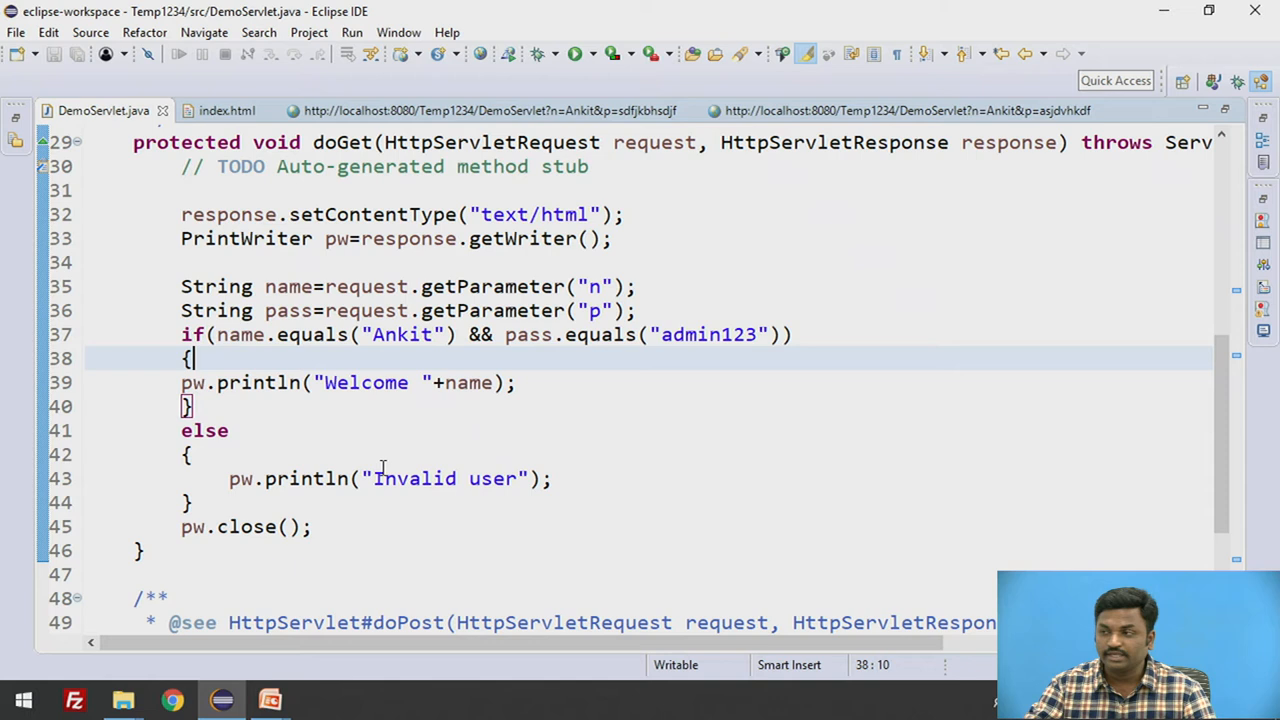
mouse_move(348, 430)
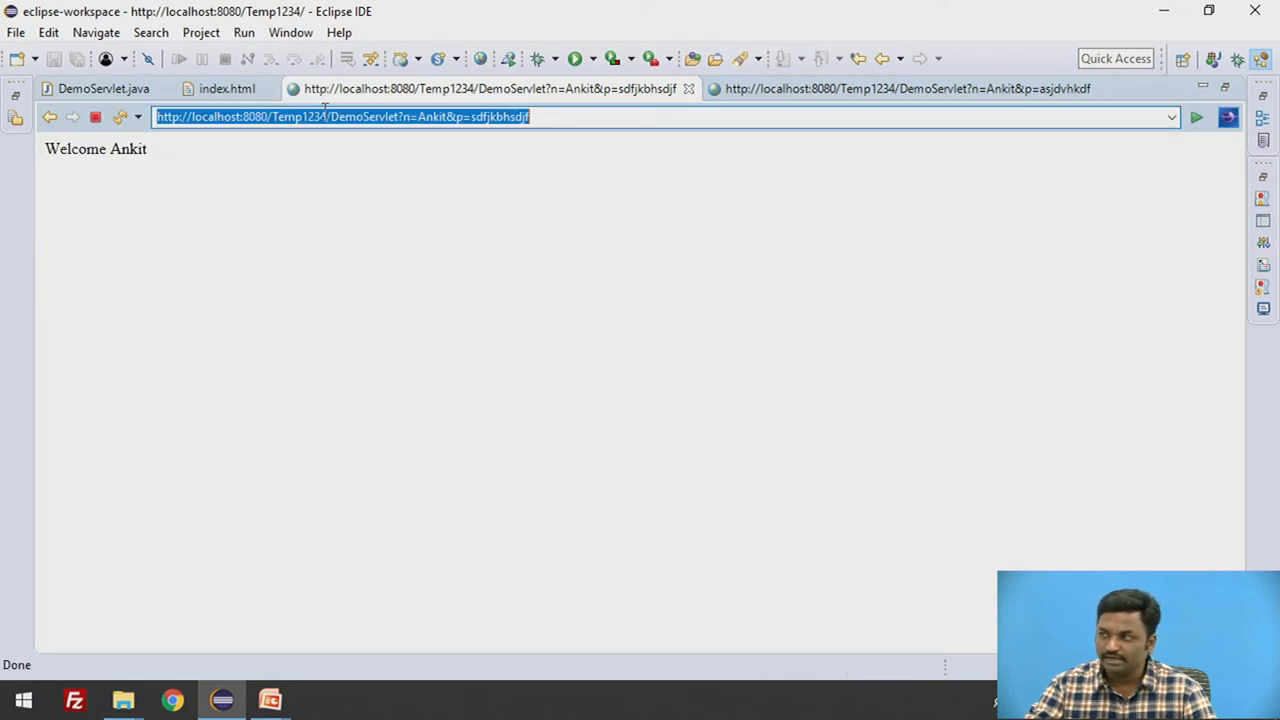
double_click(418, 116)
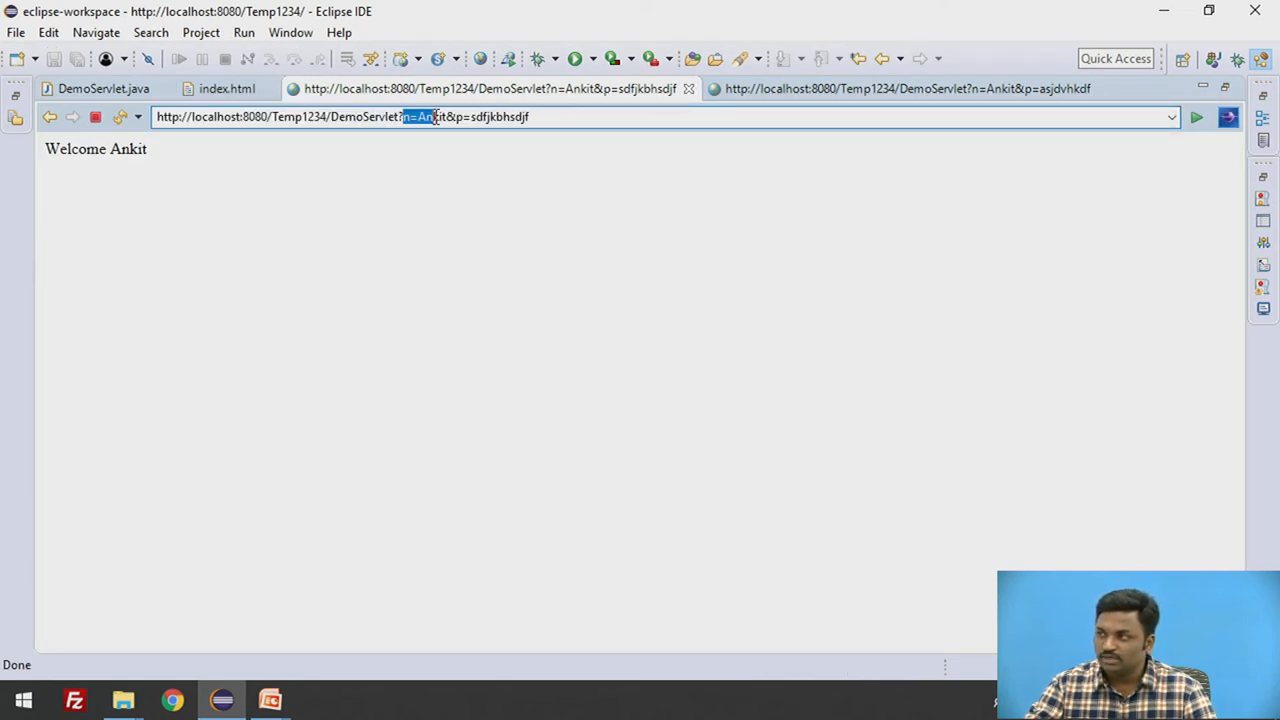
double_click(488, 116)
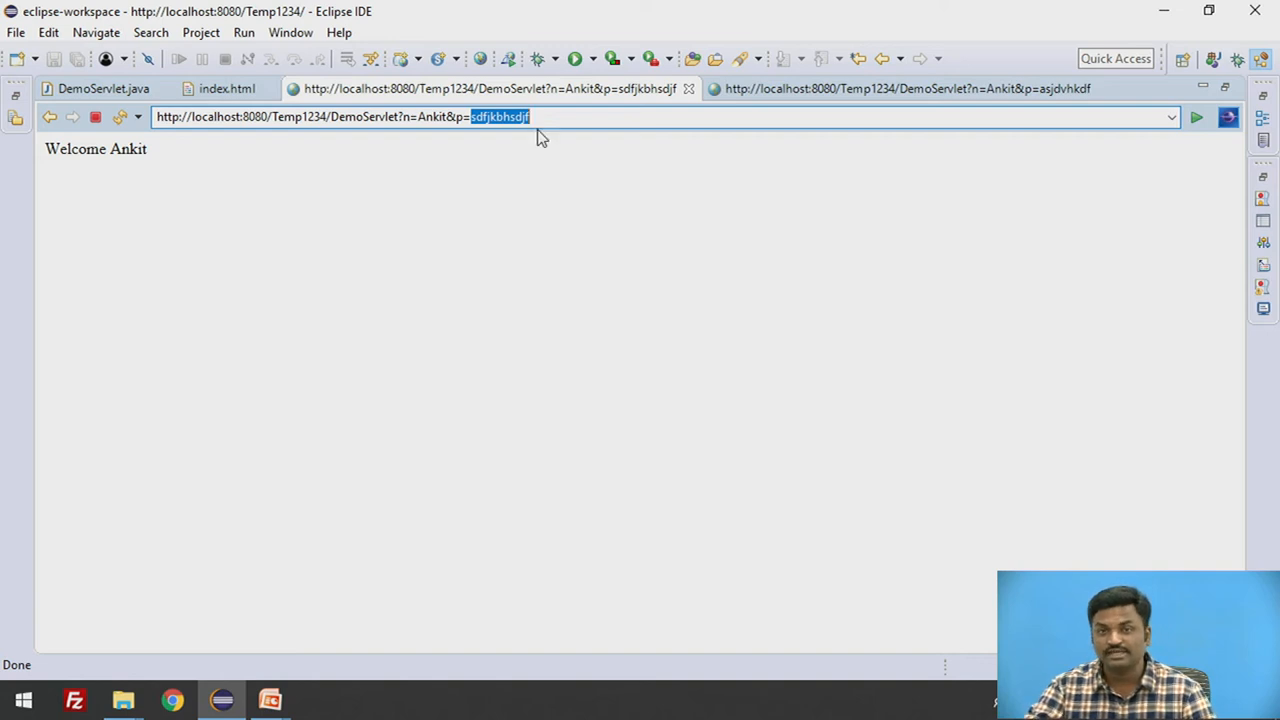
mouse_move(494, 160)
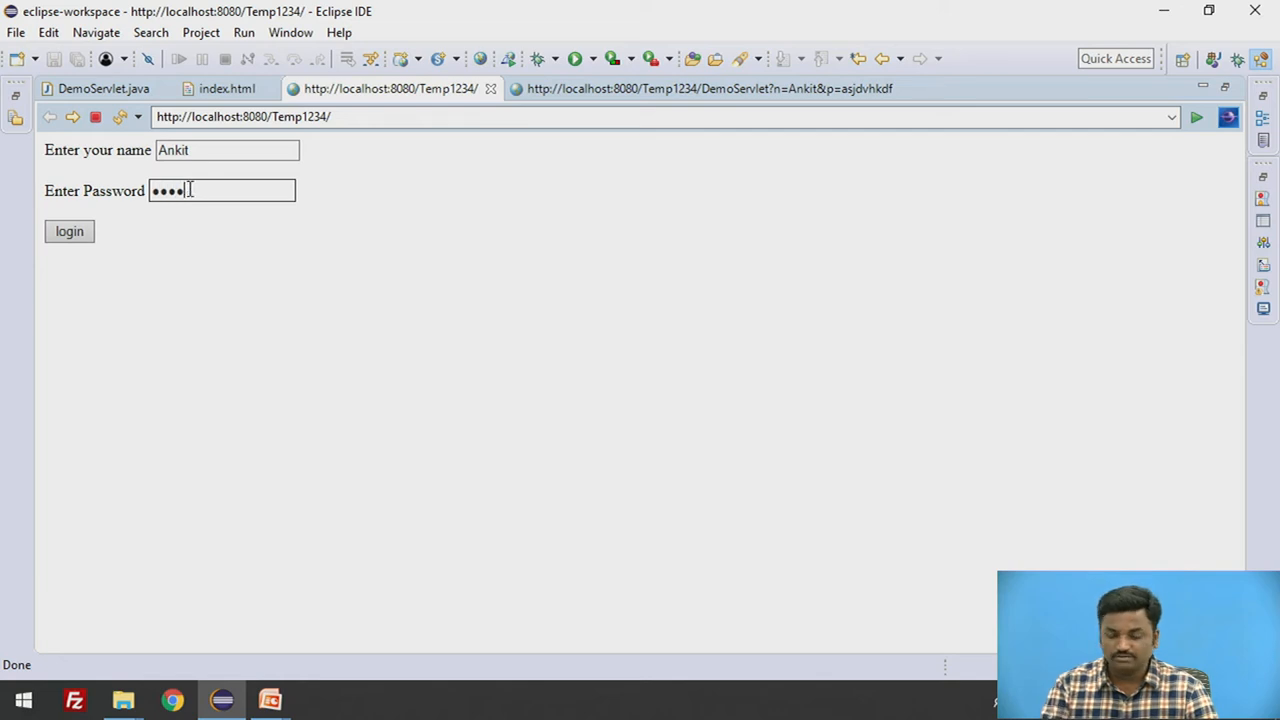
Log in as Ankit with the correct password to get Welcome Ankit, credentials showing in the URL.
text(••)
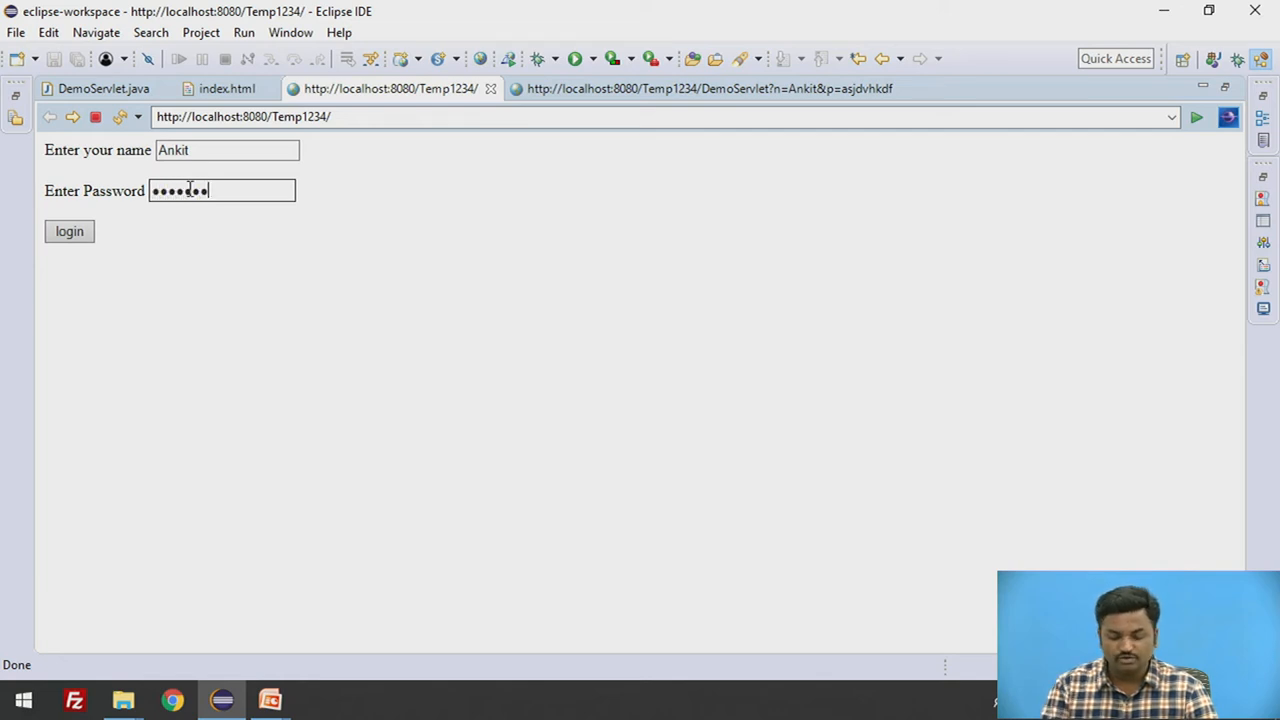
click(68, 232)
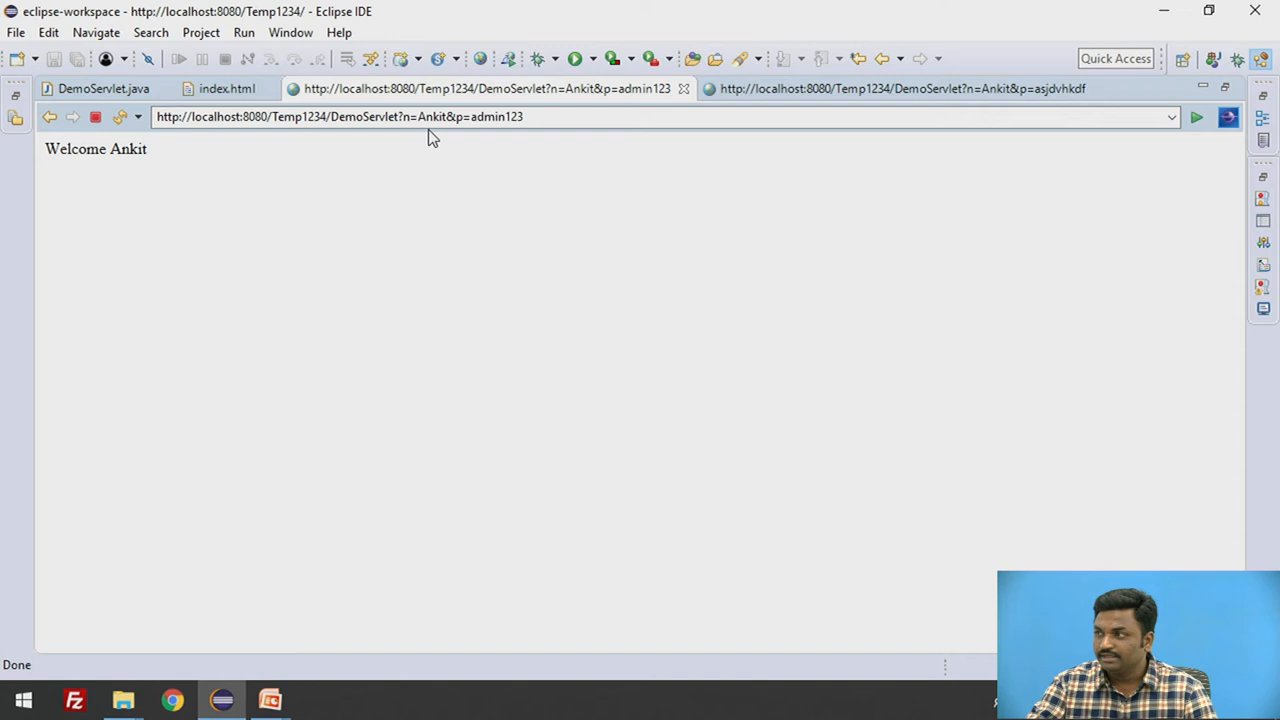
click(532, 116)
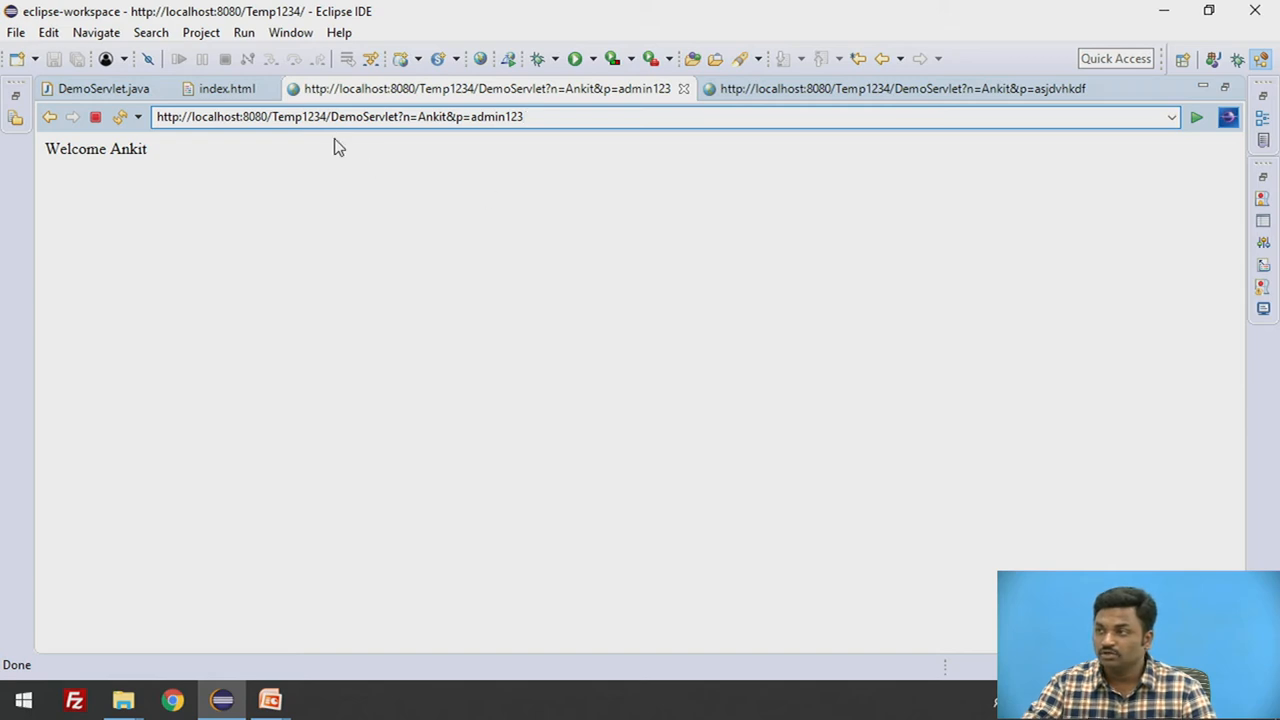
Change the index.html form method to post.
click(210, 88)
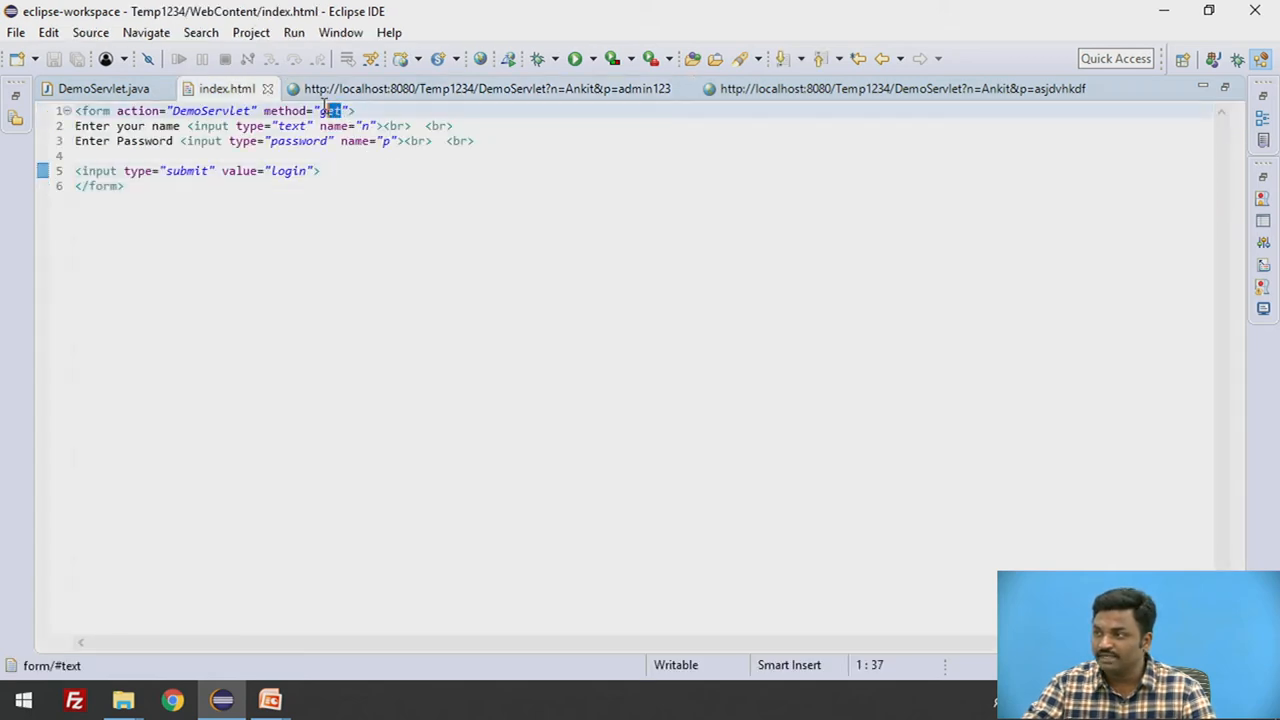
text(post)
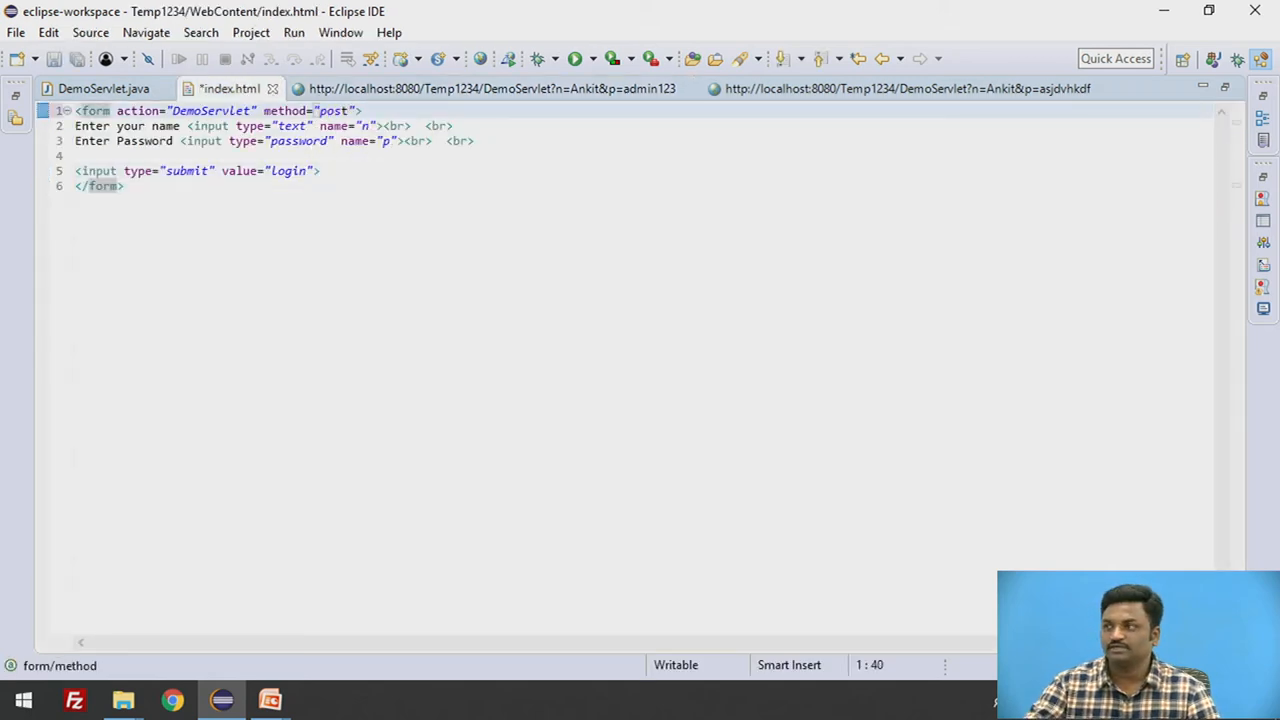
click(116, 88)
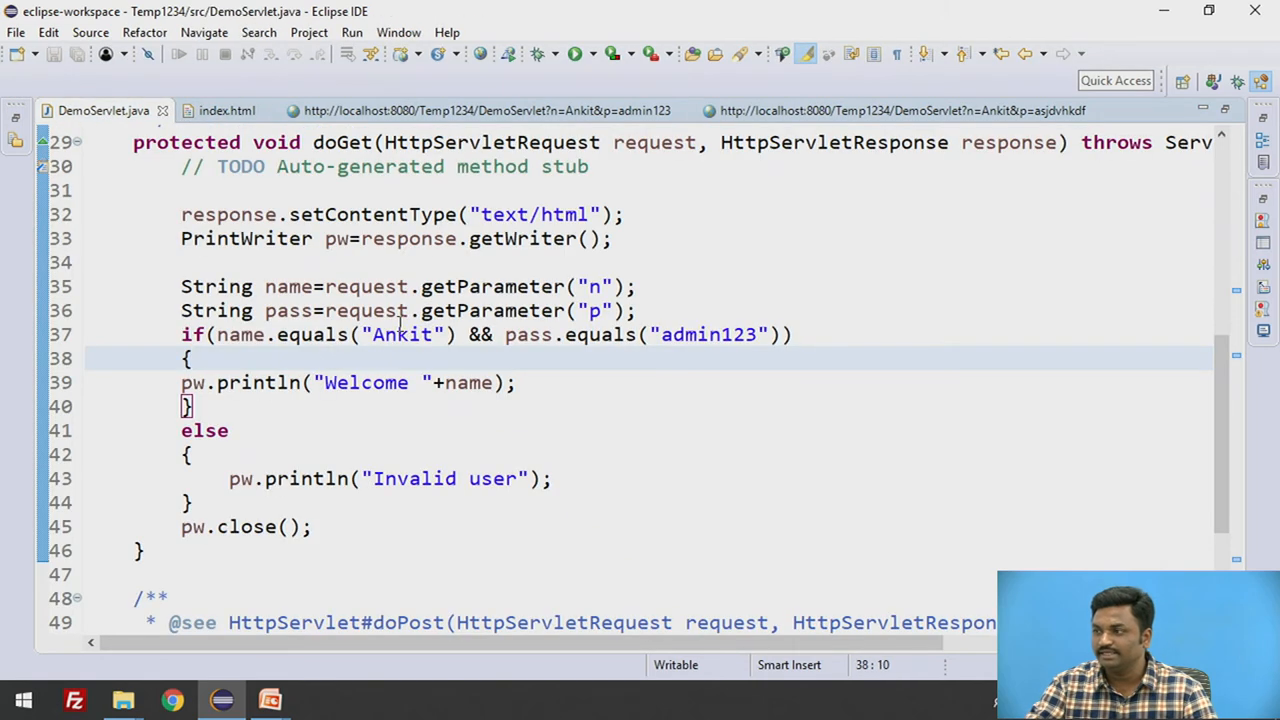
drag(180, 214, 312, 528)
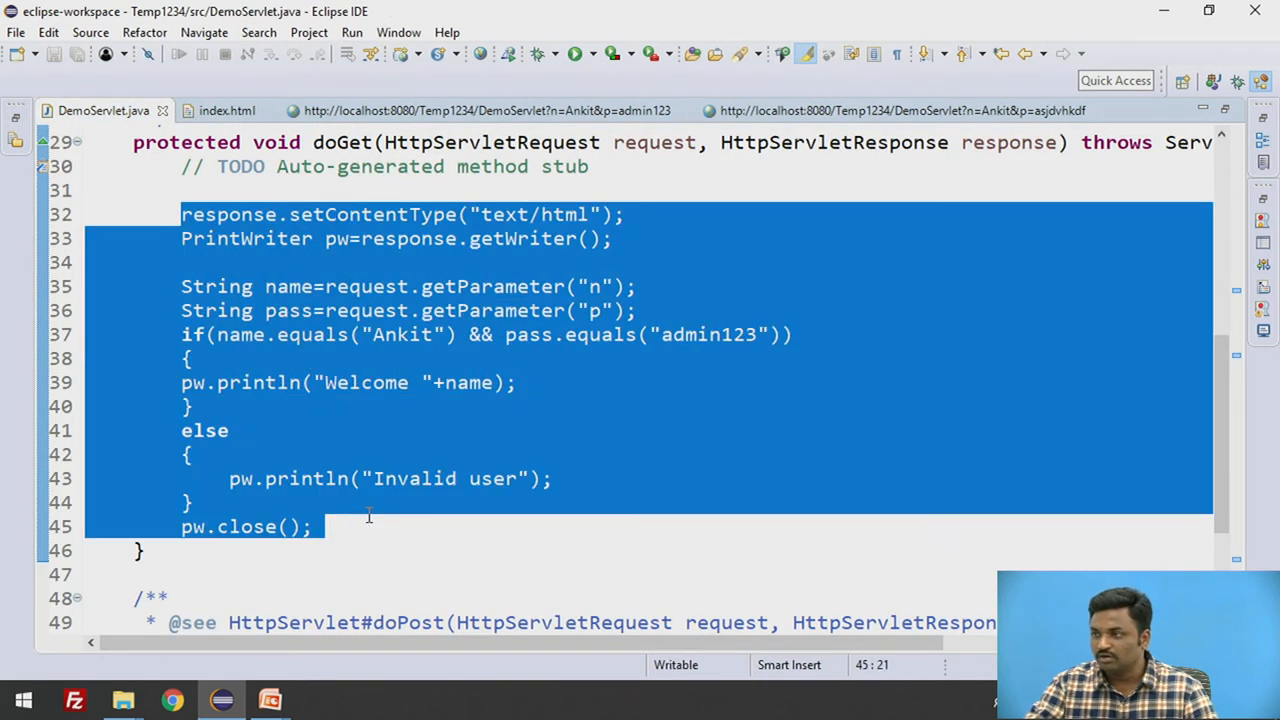
key(Delete)
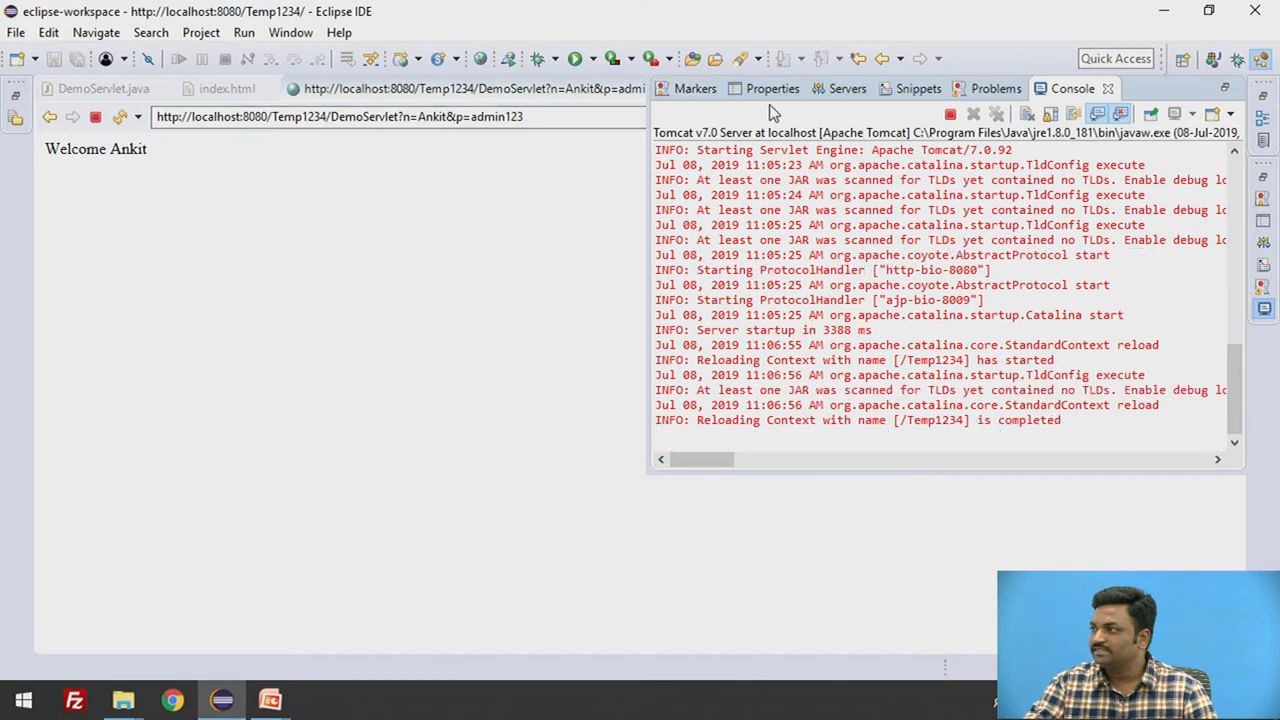
click(848, 88)
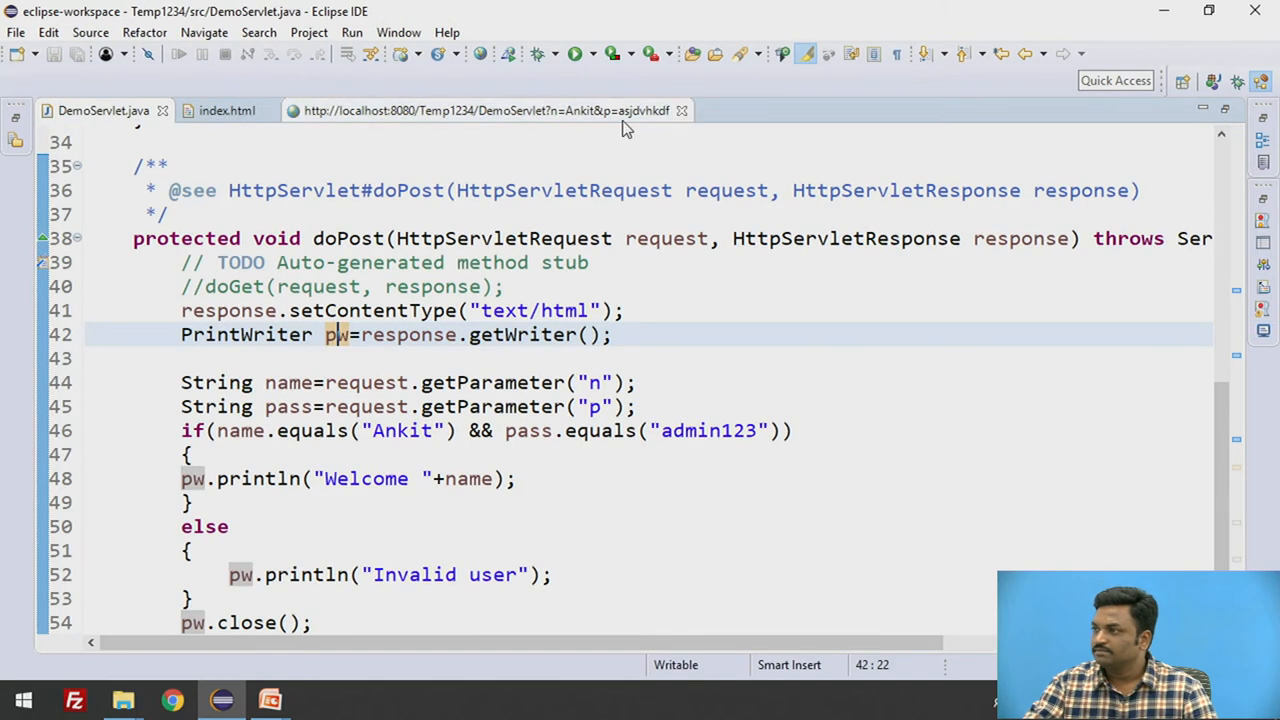
click(208, 110)
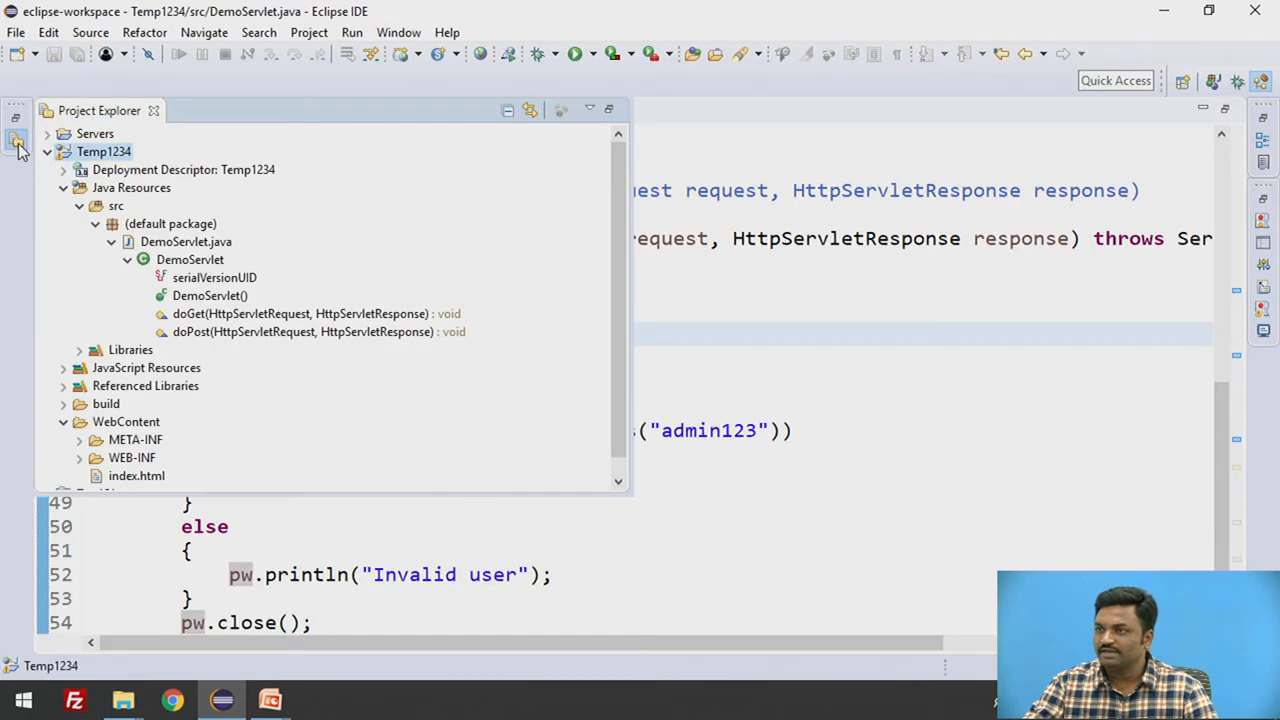
Rerun Temp1234 on the existing Tomcat server.
right_click(104, 152)
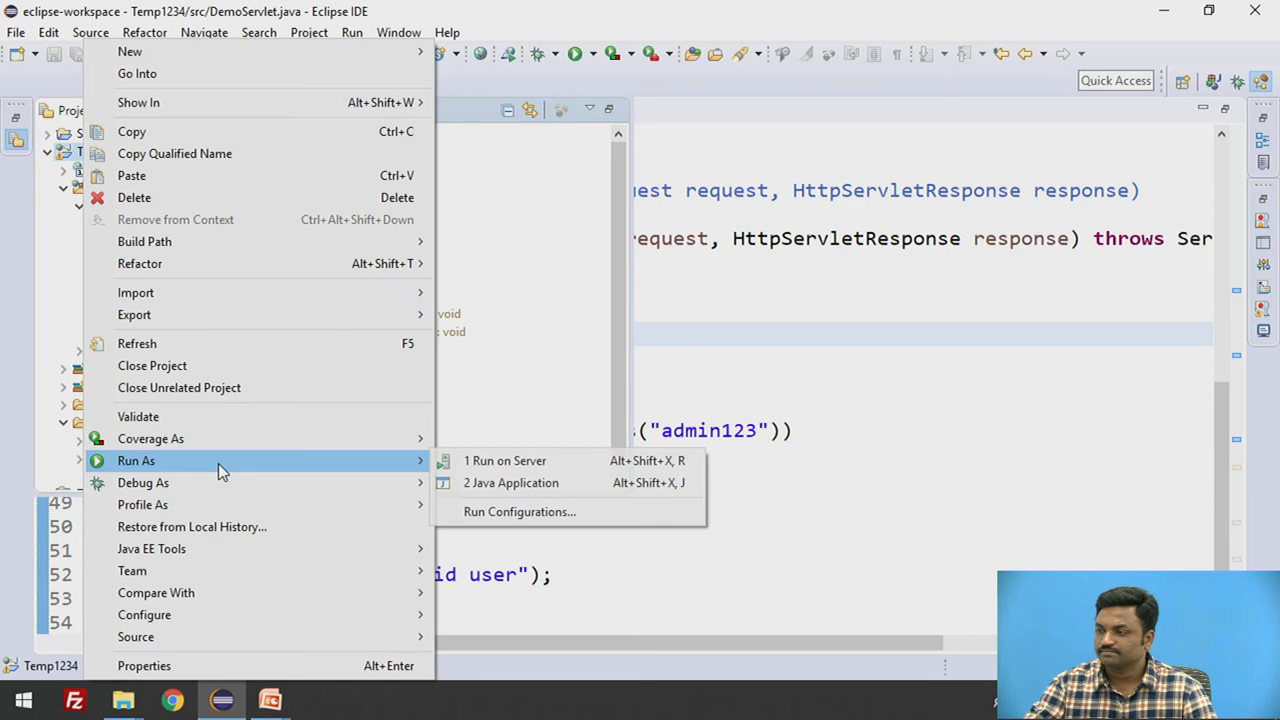
click(504, 460)
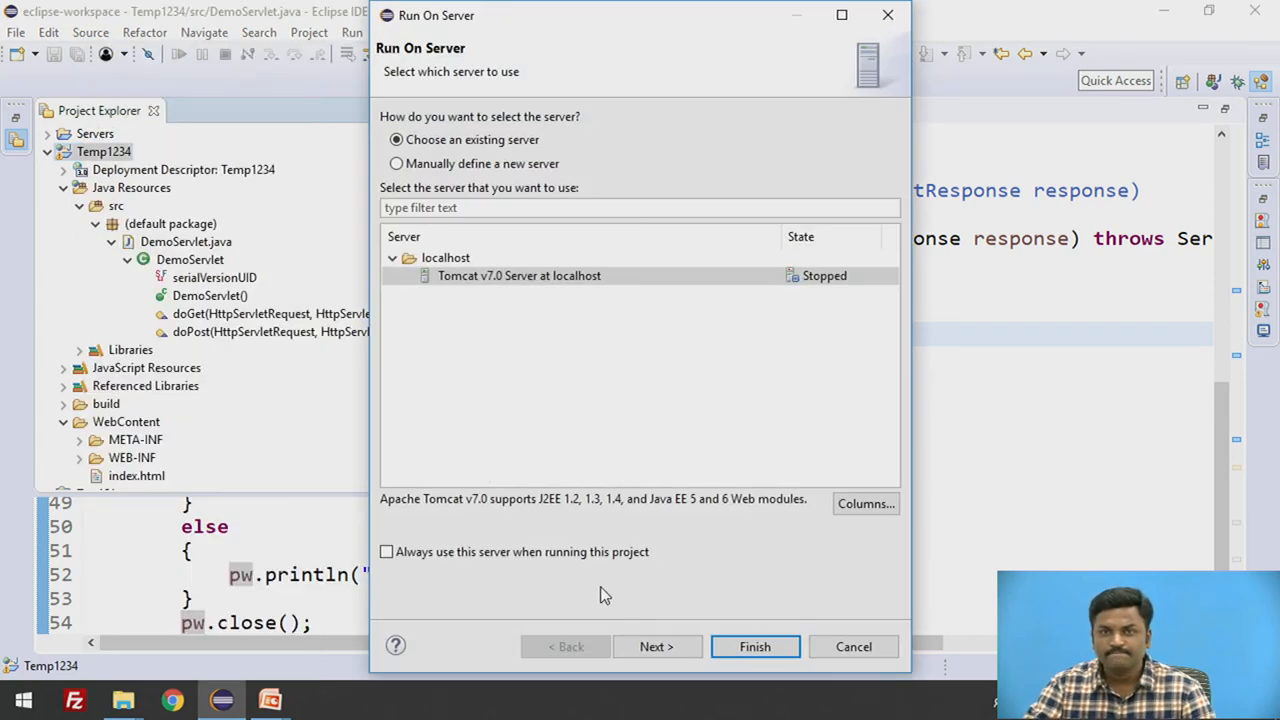
click(756, 646)
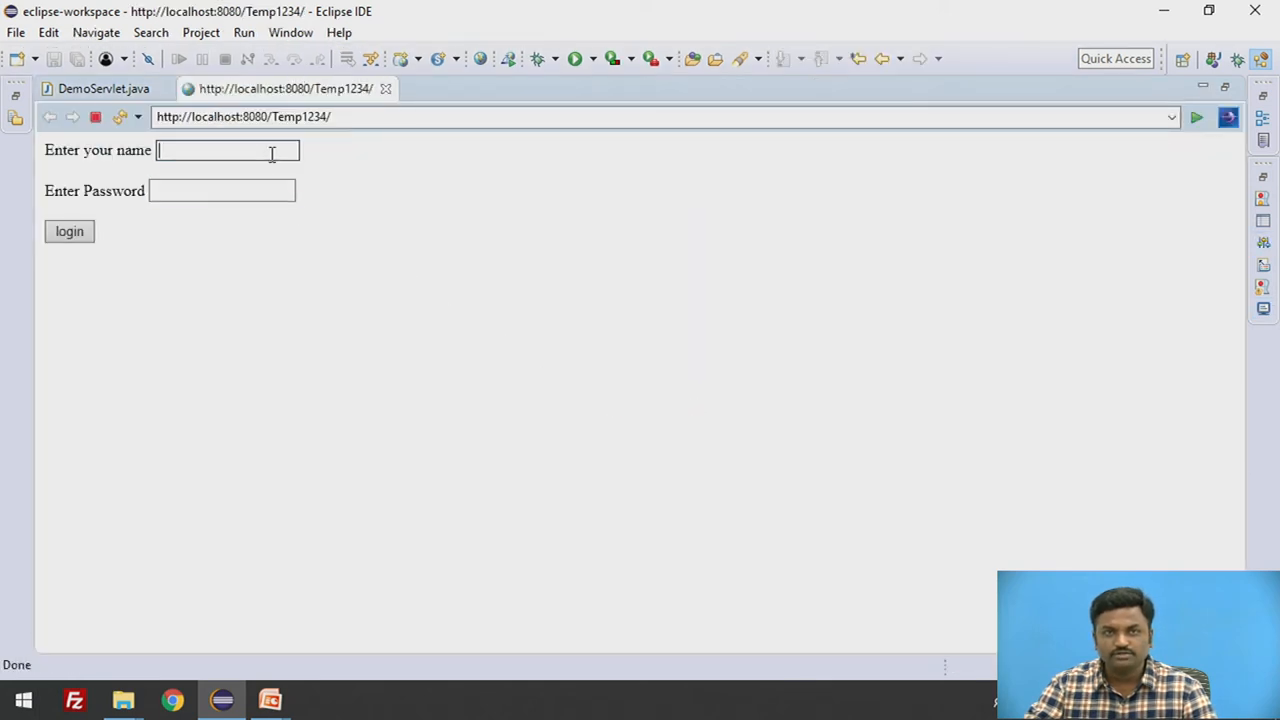
Log in as Ankit via post and get Welcome Ankit with no credentials in the URL.
text(Ankit)
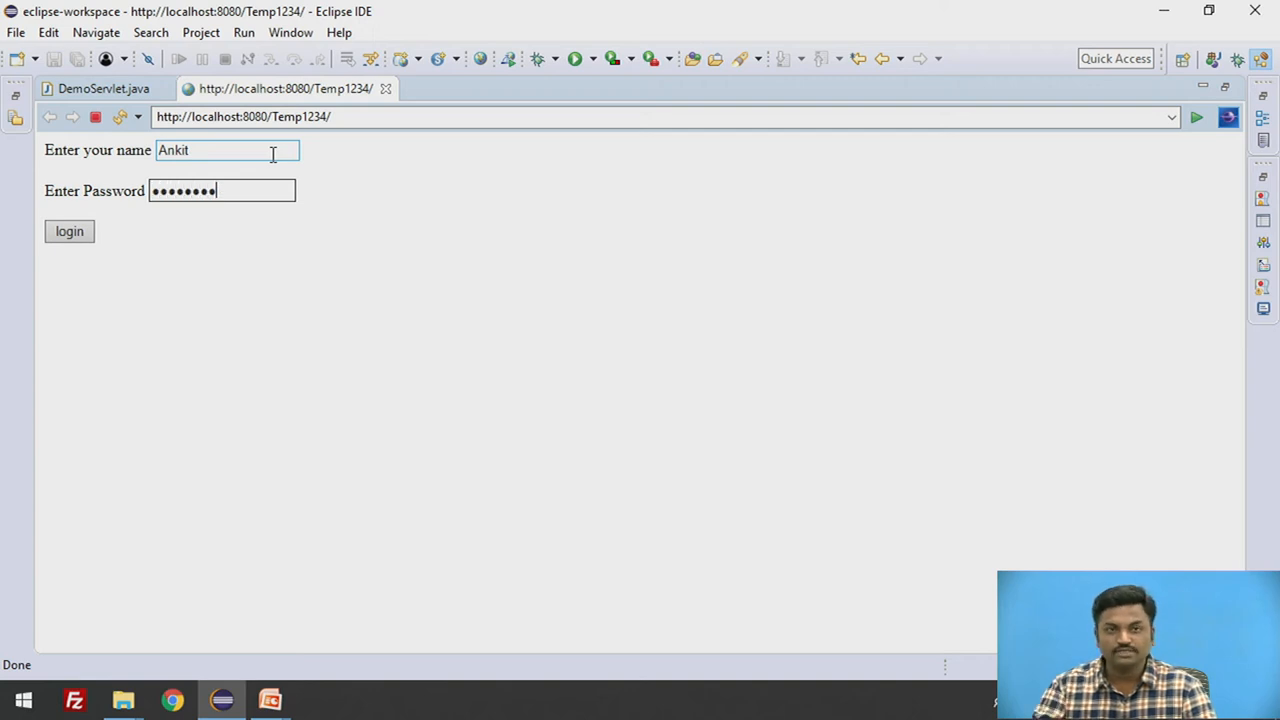
click(68, 232)
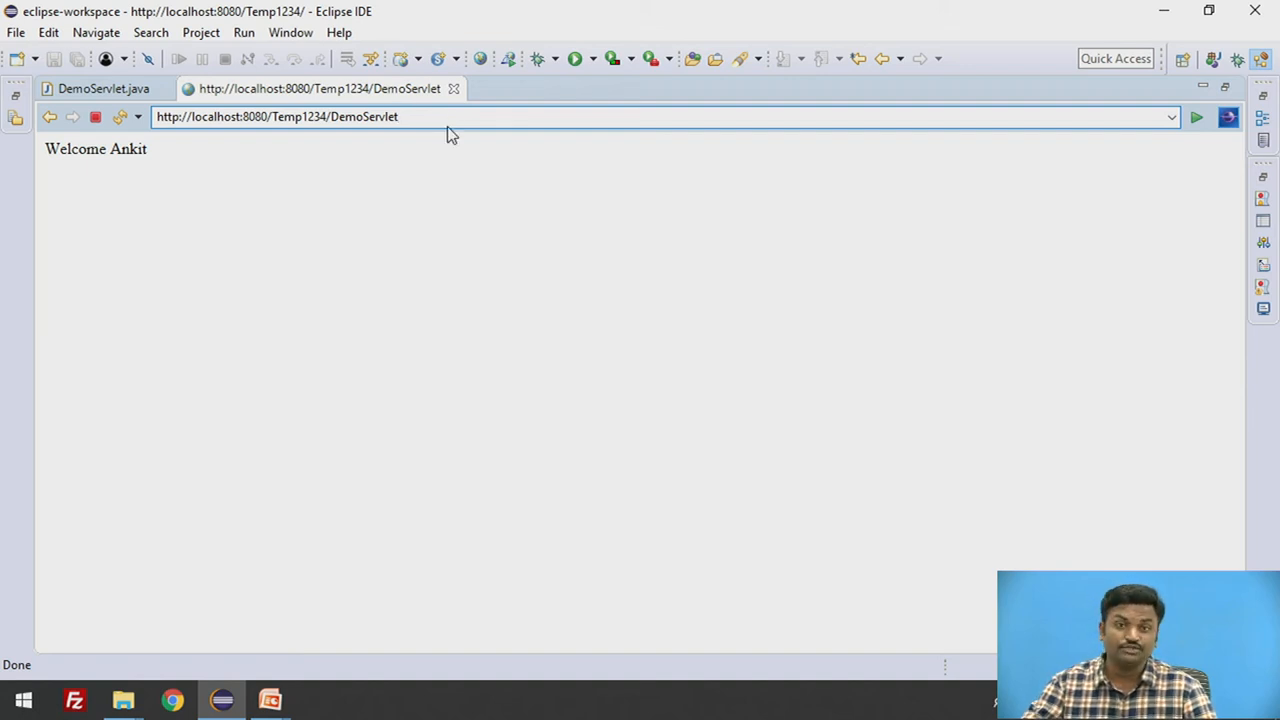
click(420, 116)
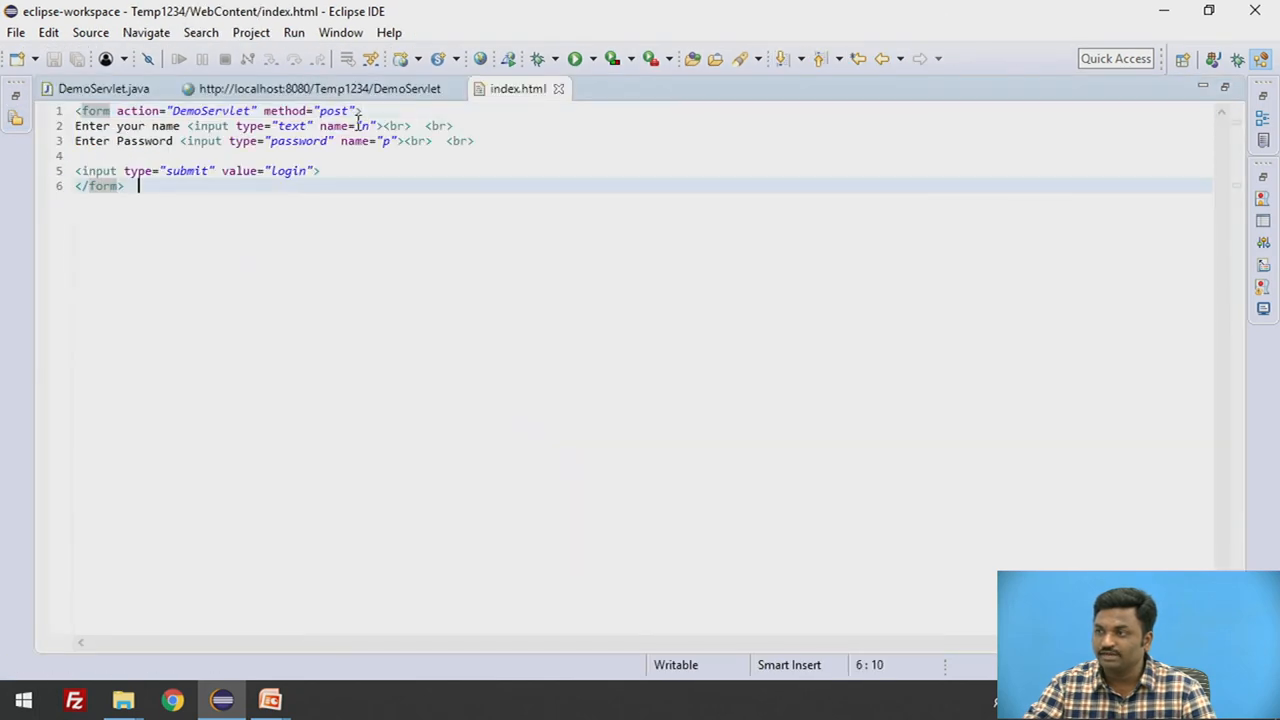
Change the form's method value to get and back to post in index.html.
double_click(334, 110)
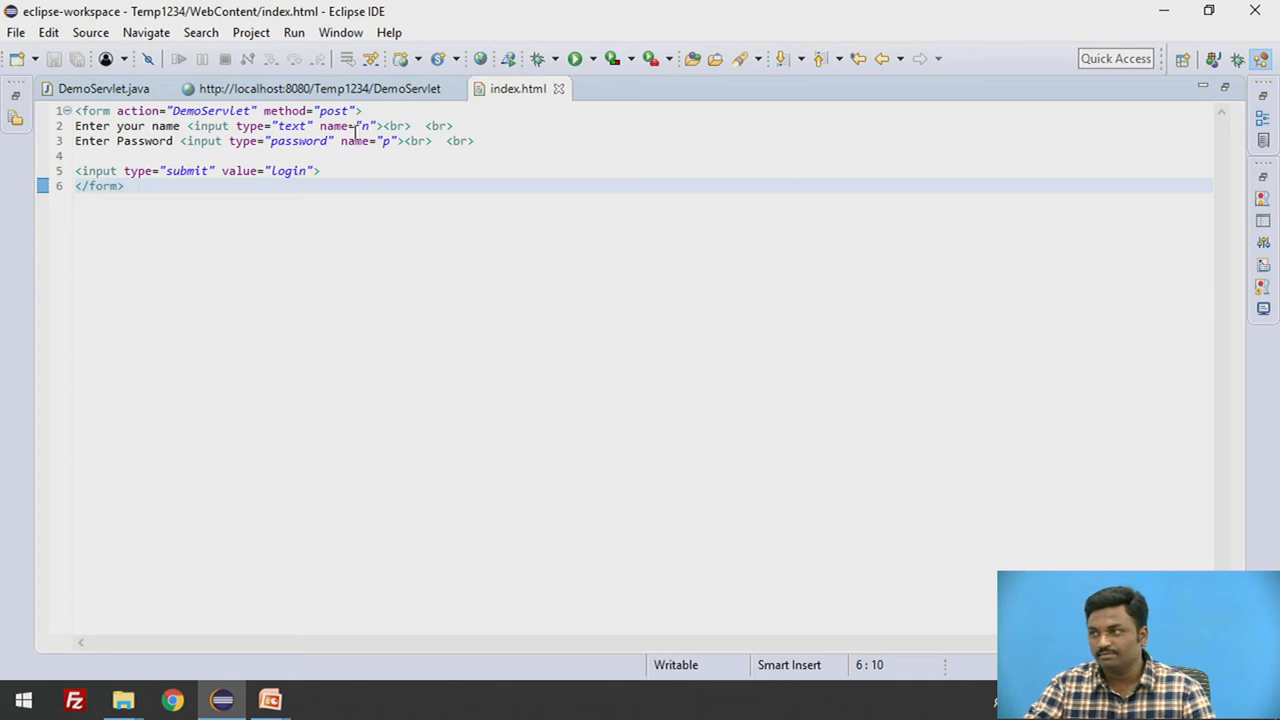
text(get)
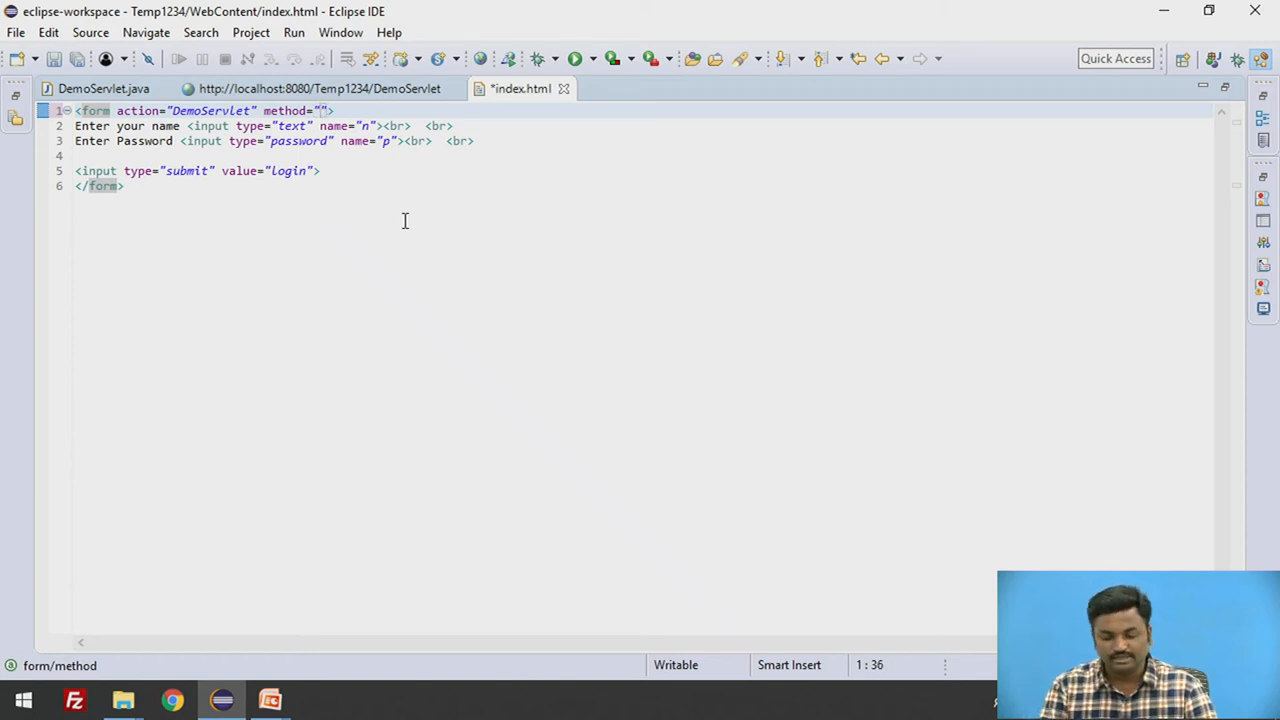
text(post)
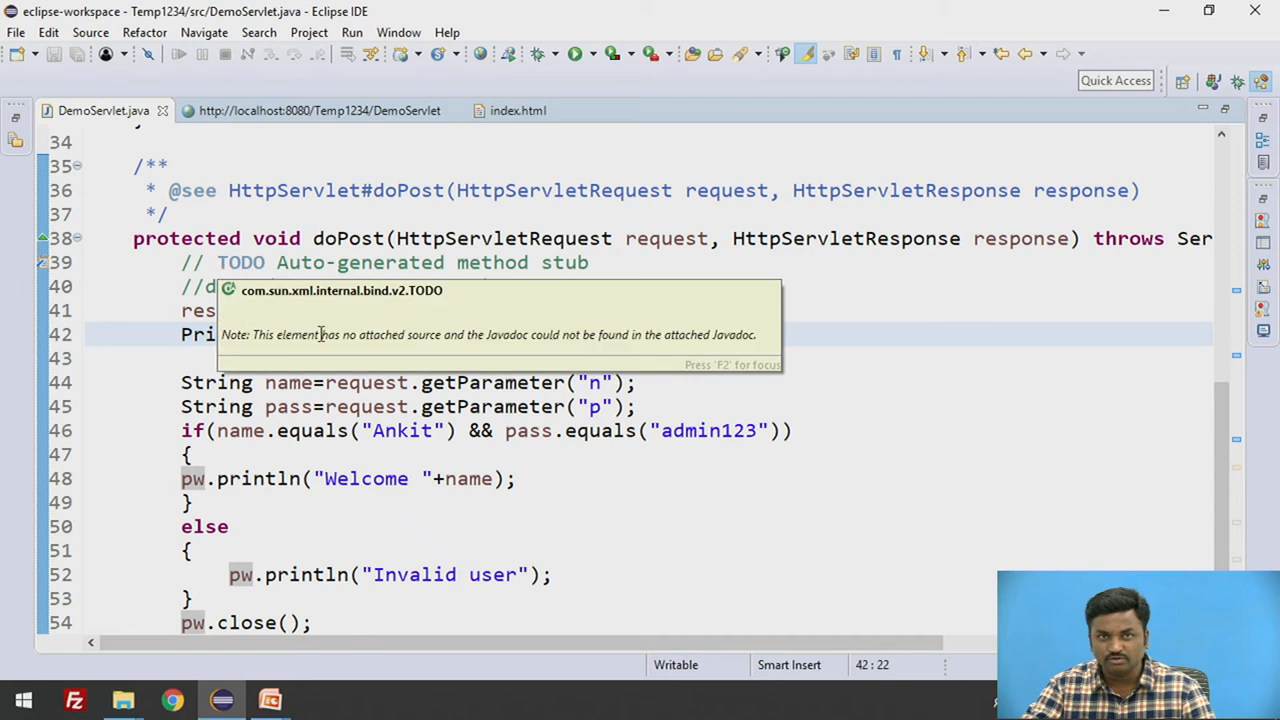
mouse_move(344, 238)
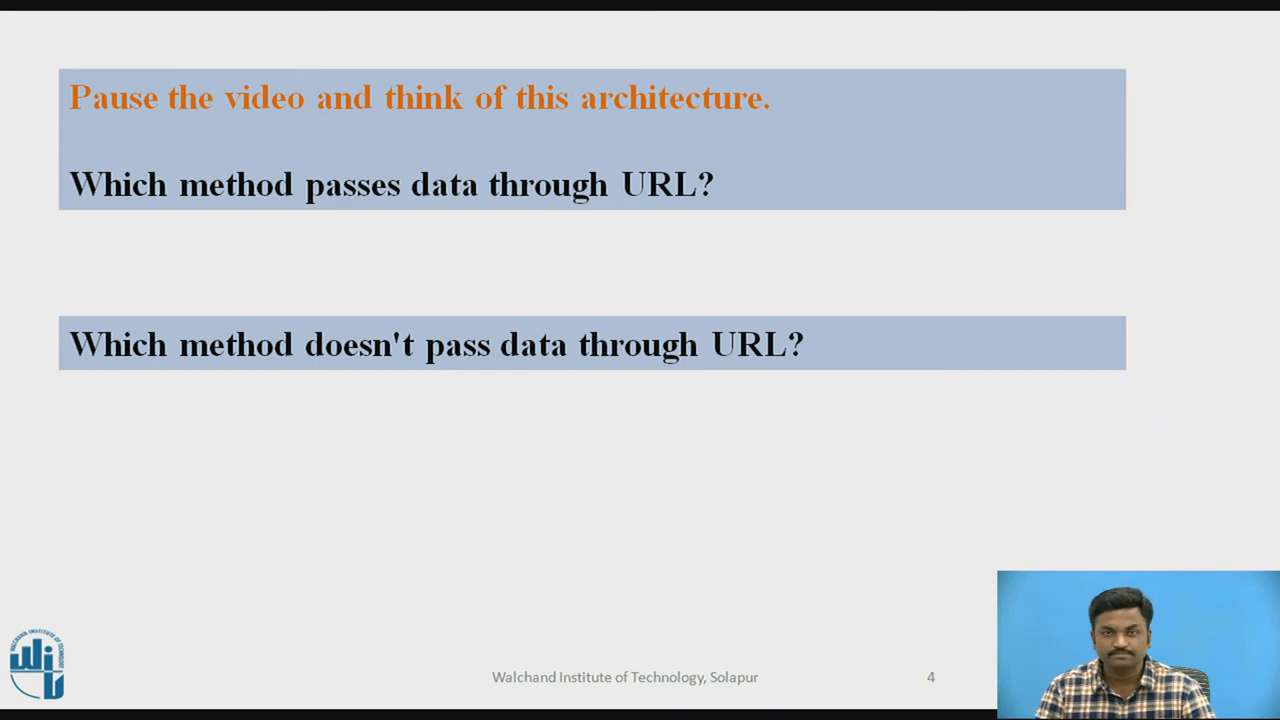
Advance to the slide answering that doGet passes data through the URL and doPost does not.
key(Right)
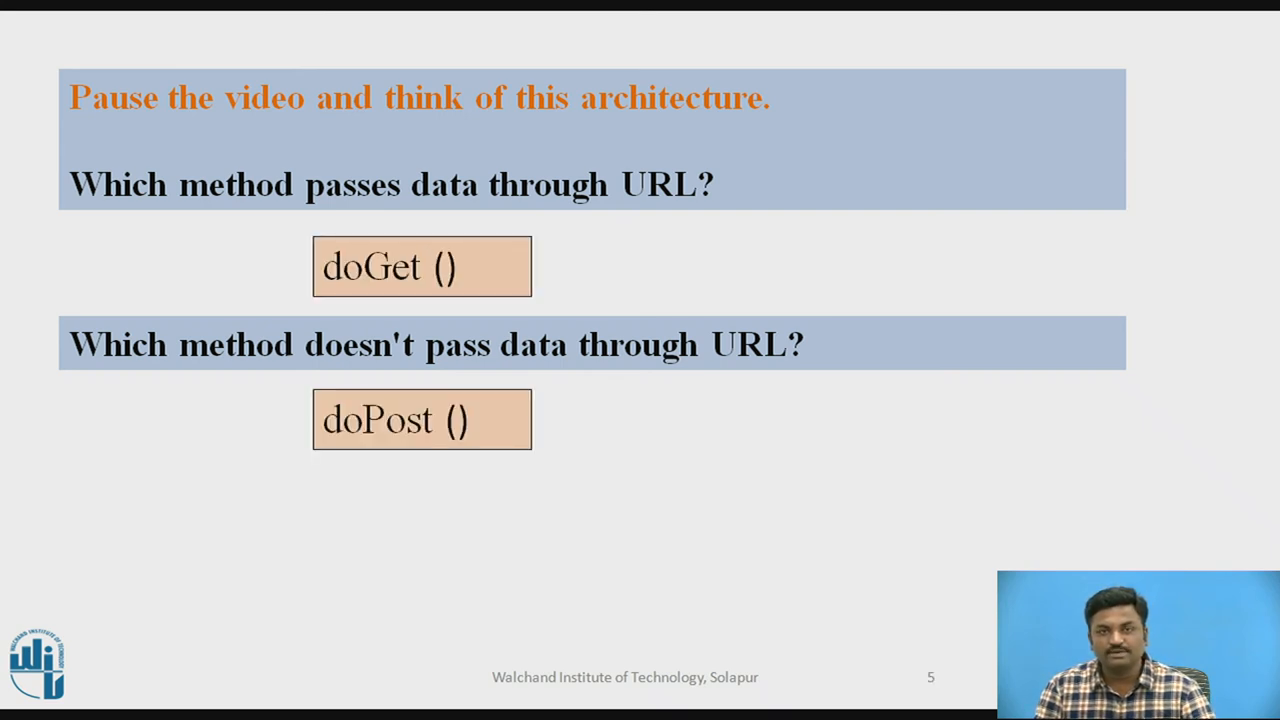